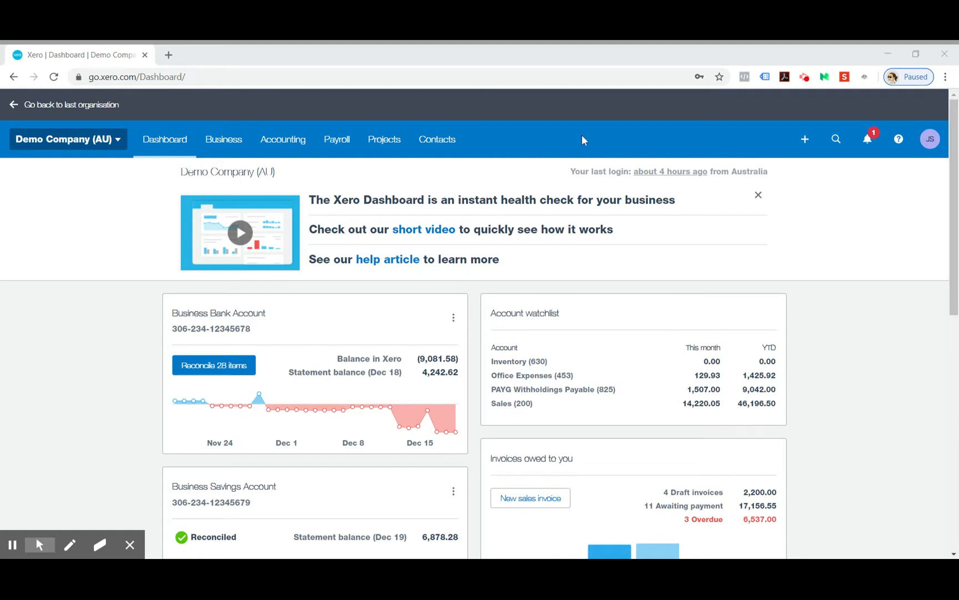
mouse_move(569, 144)
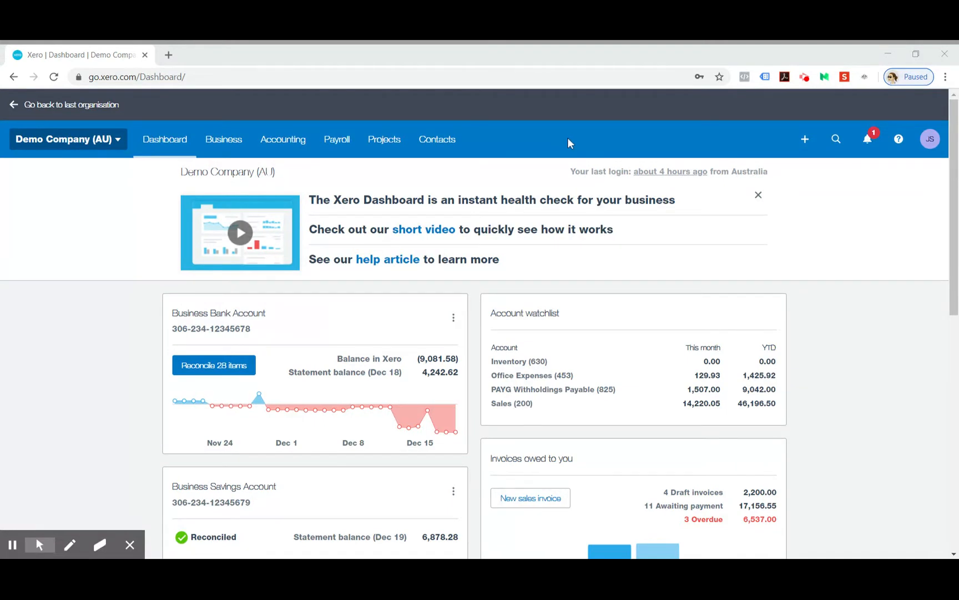
mouse_move(569, 165)
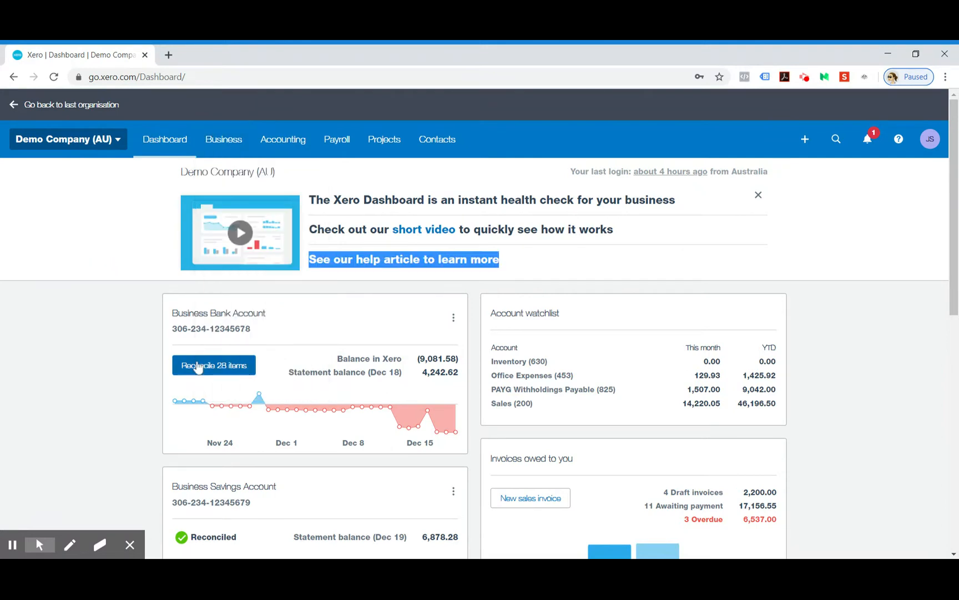
- Start reconciling the Business Bank Account and locate the City Limousines 100.00 receipt line
click(213, 365)
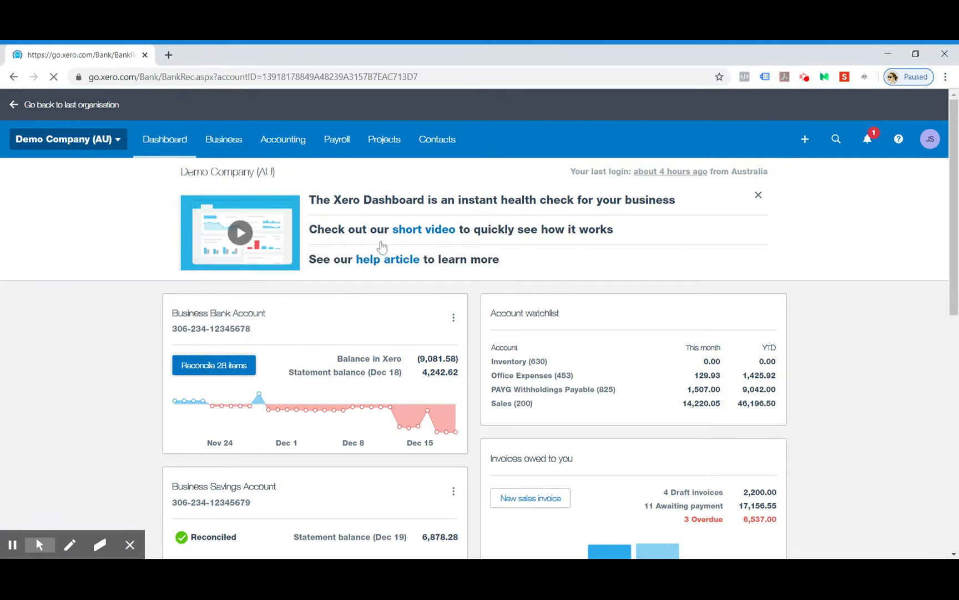
click(213, 364)
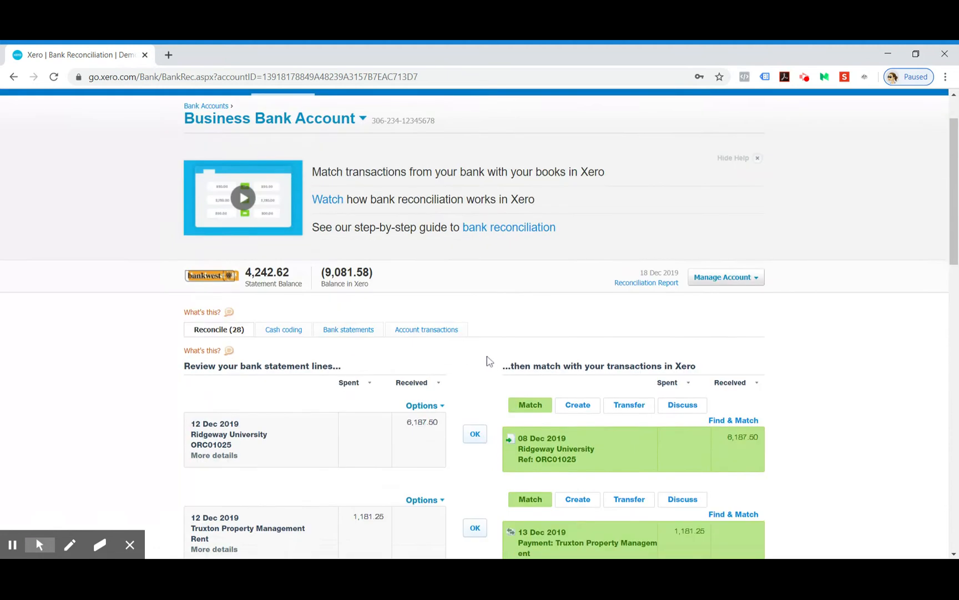
scroll(down, 3)
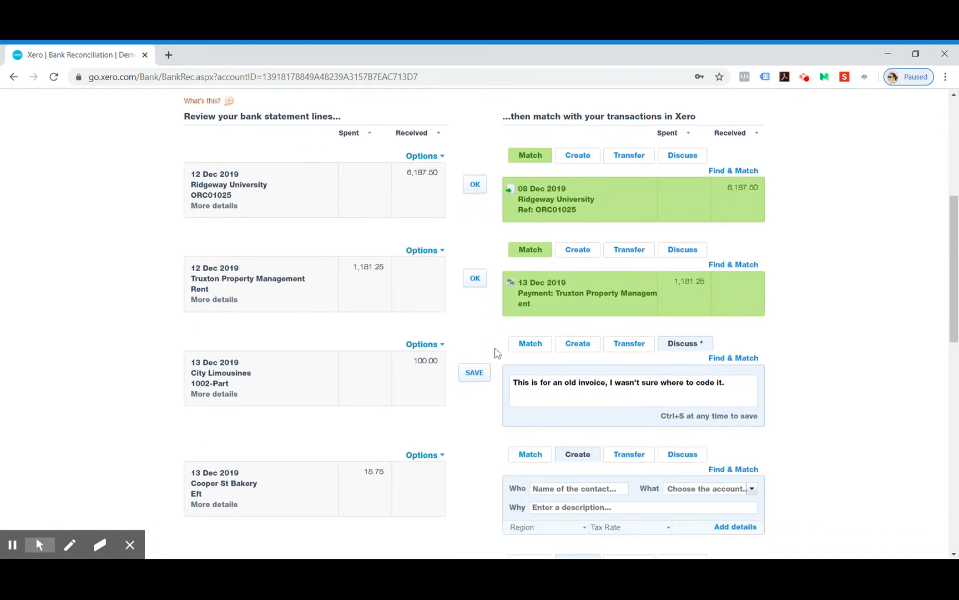
mouse_move(635, 358)
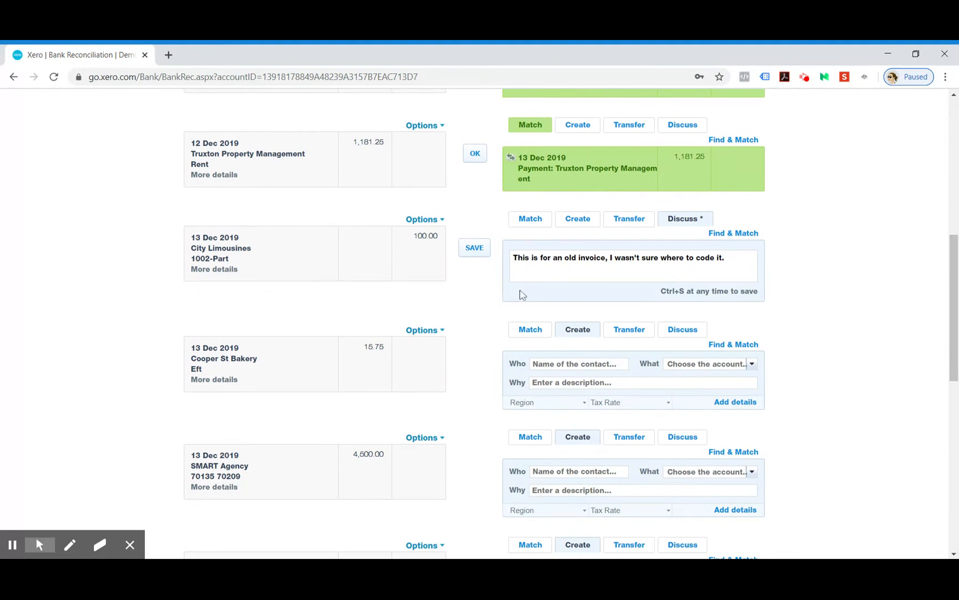
mouse_move(2, 323)
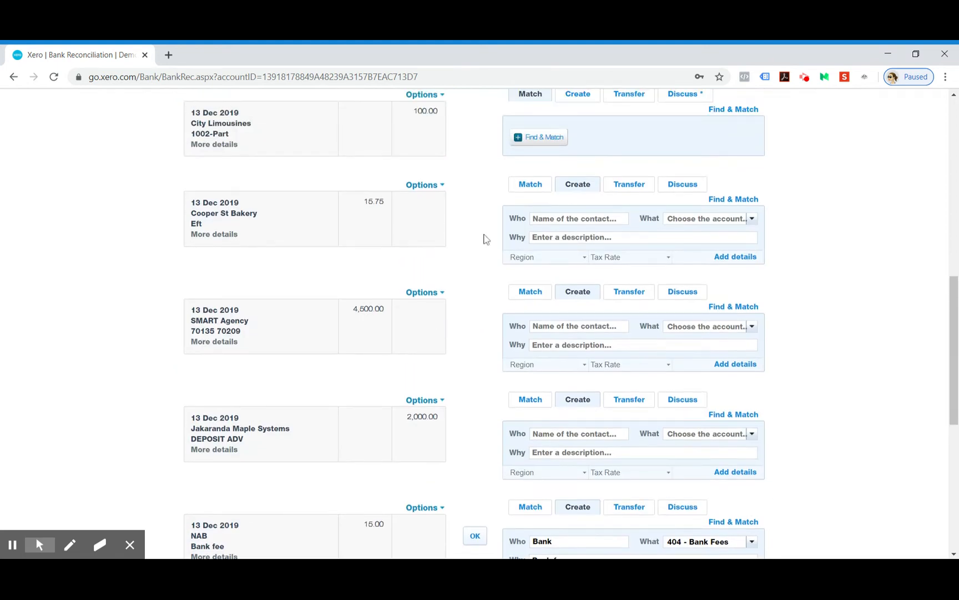
scroll(down, 3)
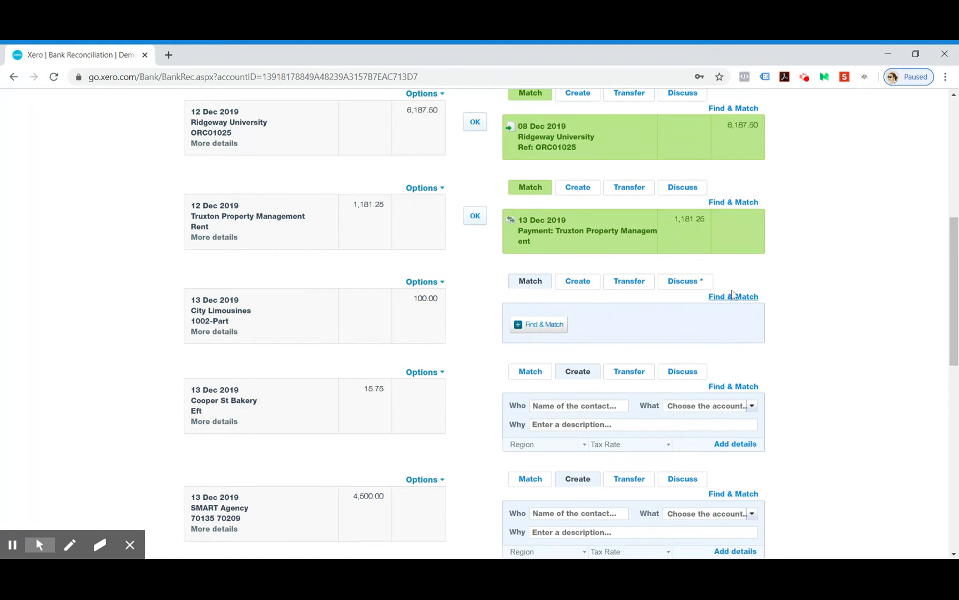
- Use Find & Match on the City Limousines line and tick the 17 Oct 2019 ORC1012 99.50 payment
click(733, 296)
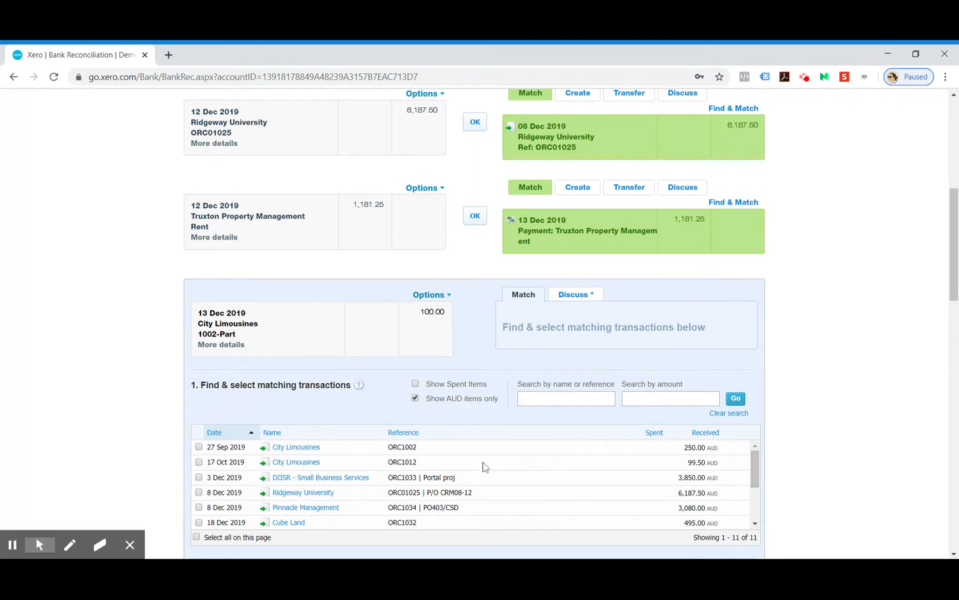
click(199, 462)
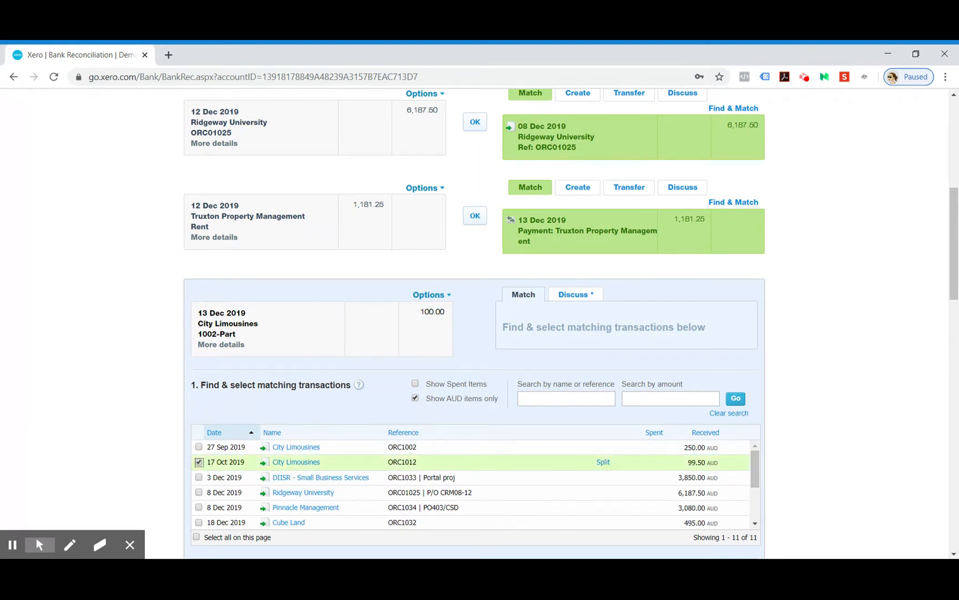
mouse_move(603, 462)
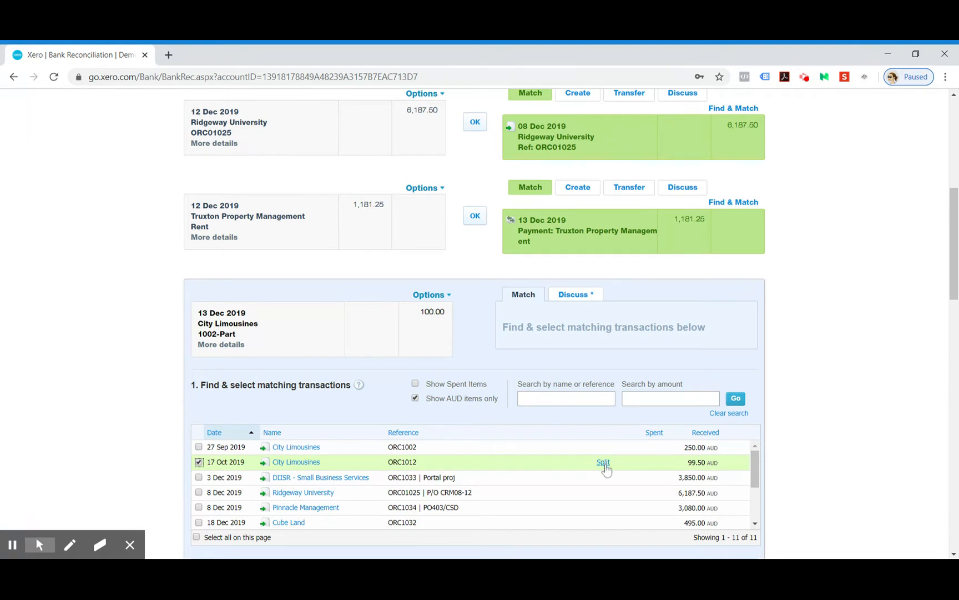
- Split the ORC1012 payment to apply 99.50, leaving the 100.00 receipt out by 0.50
click(603, 462)
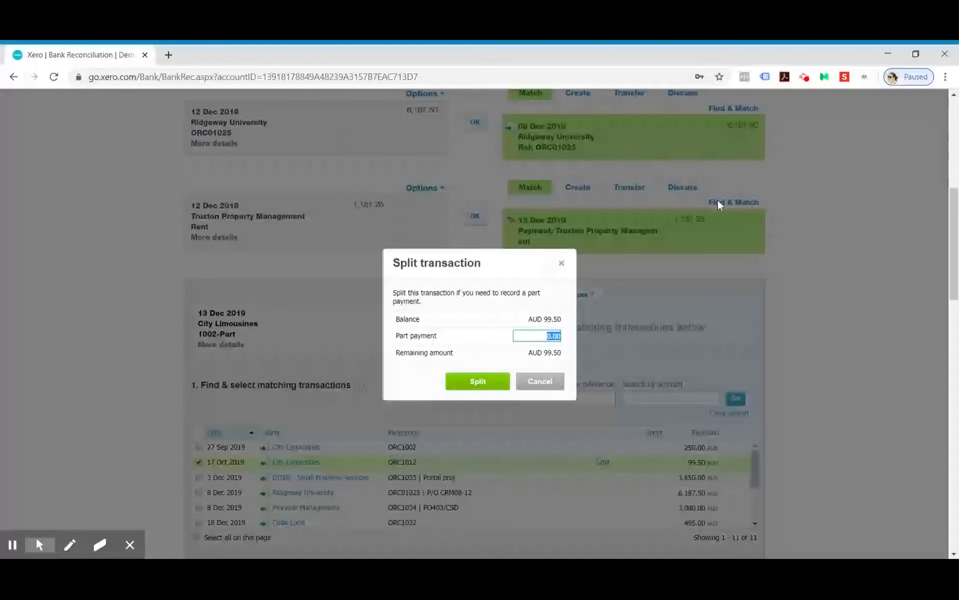
text(99.50)
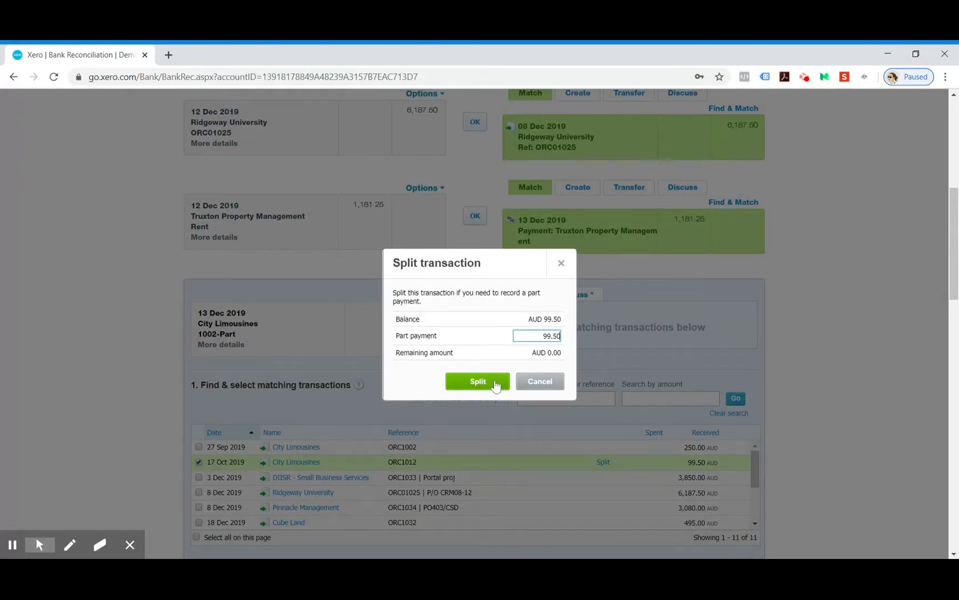
click(477, 381)
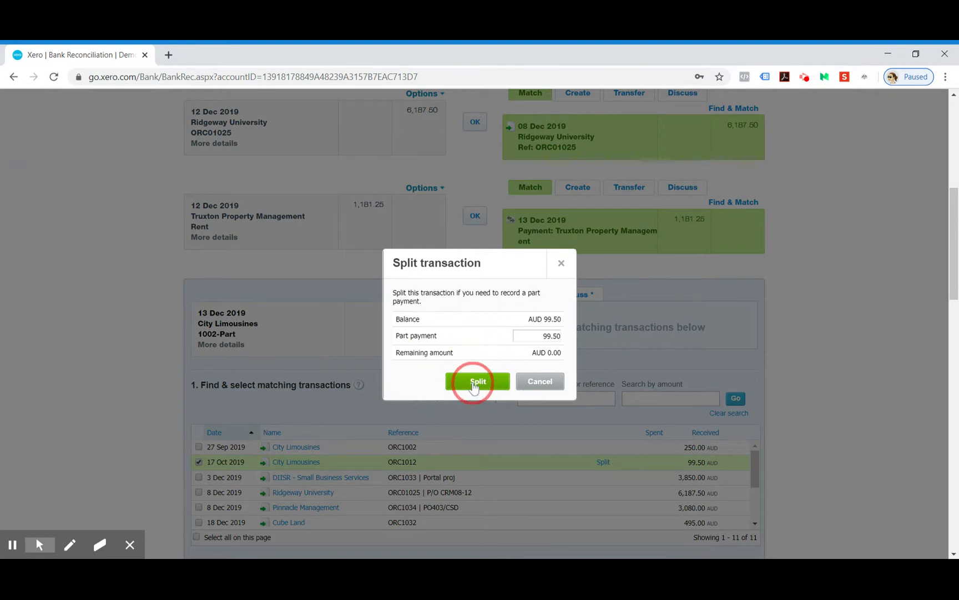
click(477, 381)
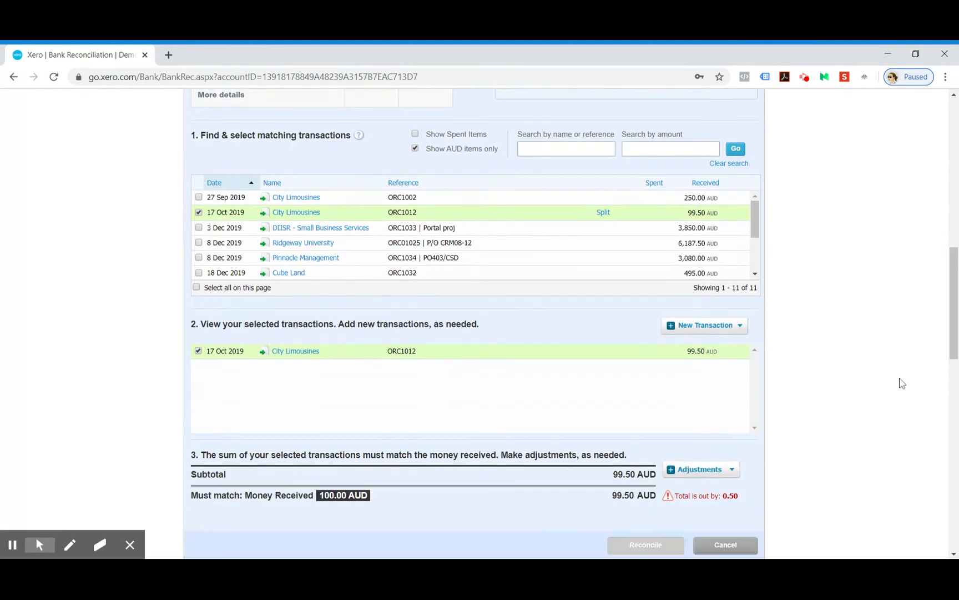
- Bring up the New Transaction choices for adding to this match
scroll(down, 3)
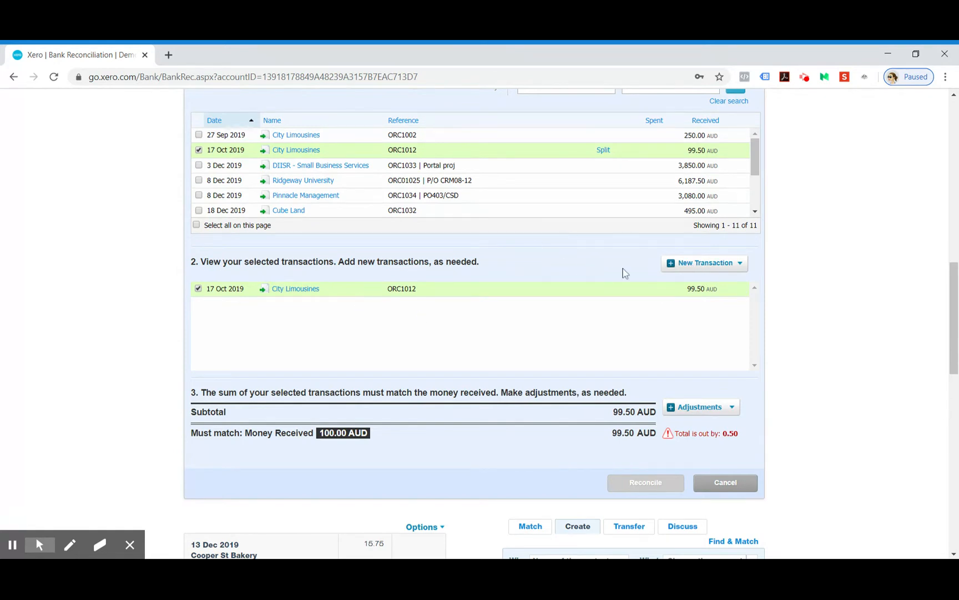
click(704, 262)
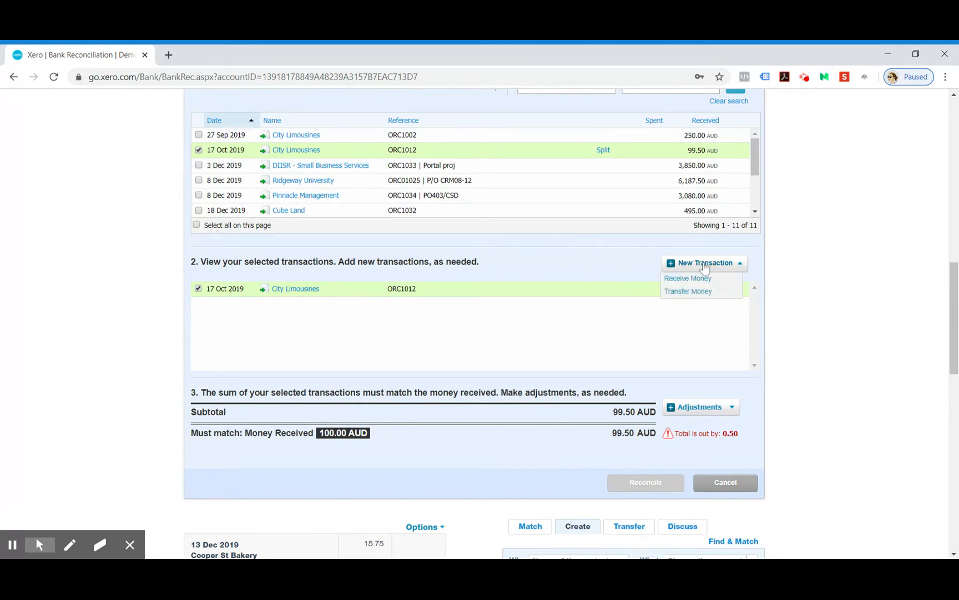
mouse_move(688, 278)
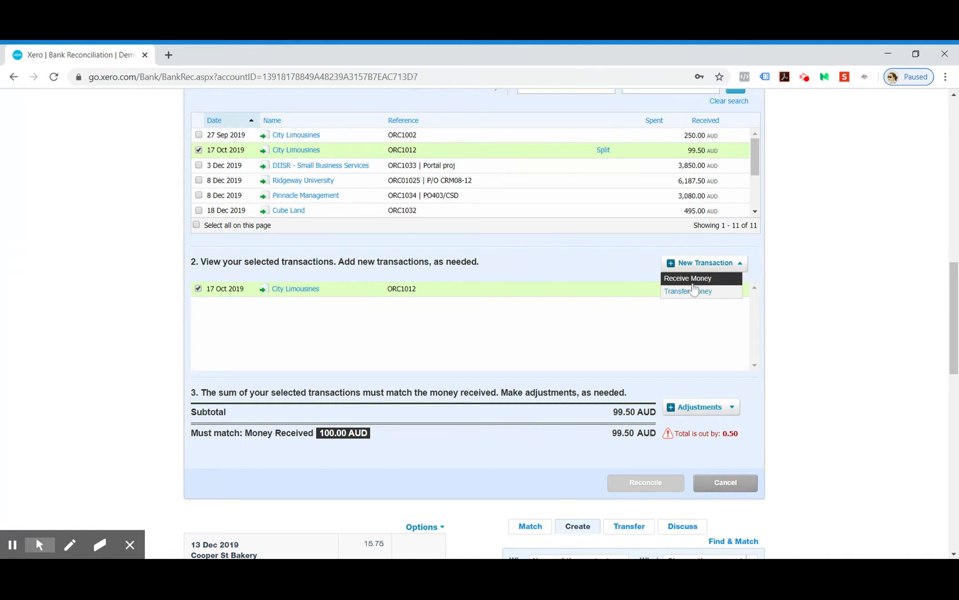
- Save a 0.50 Receive Money transaction classified as an Overpayment from City Limousines
click(688, 277)
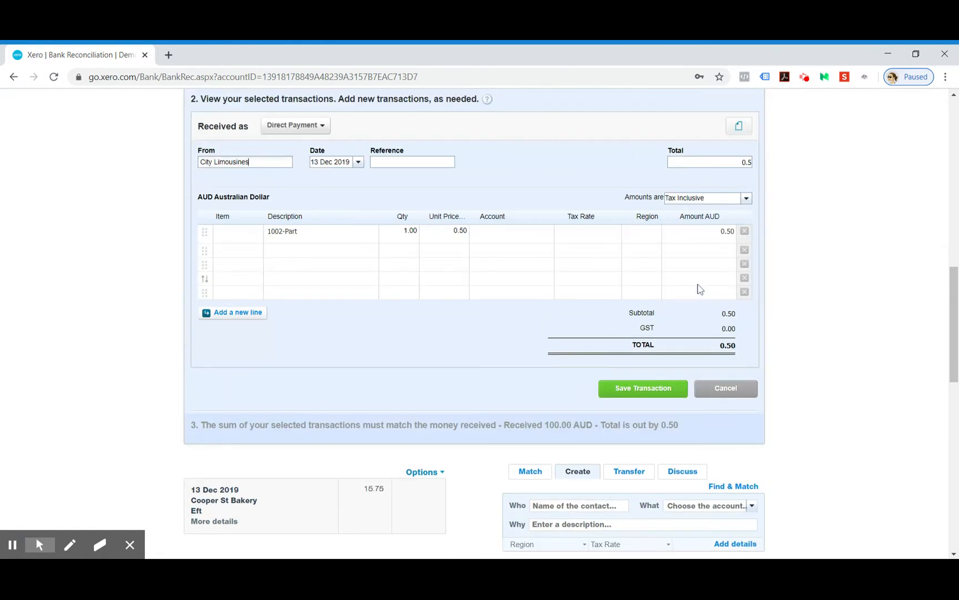
scroll(down, 3)
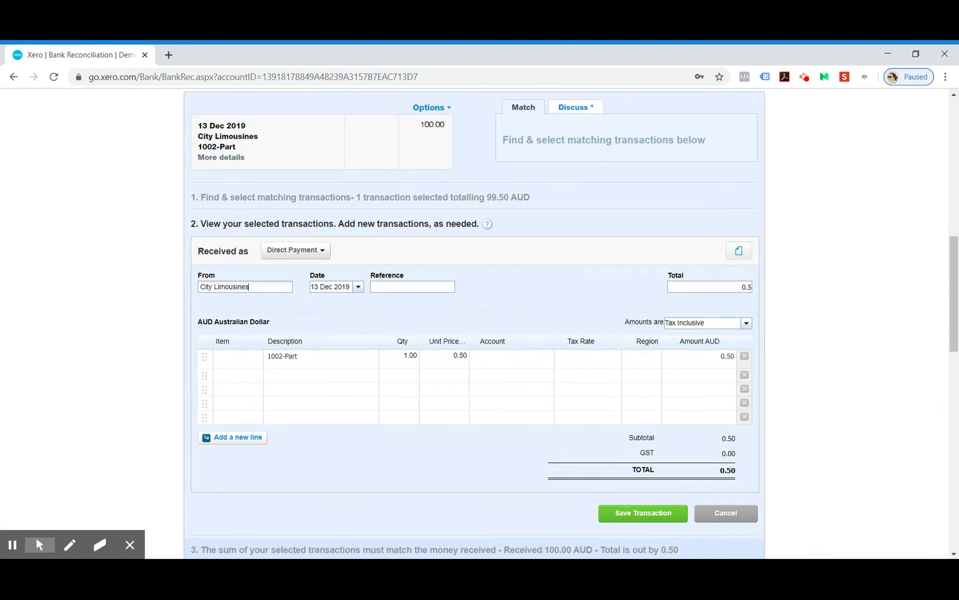
click(295, 250)
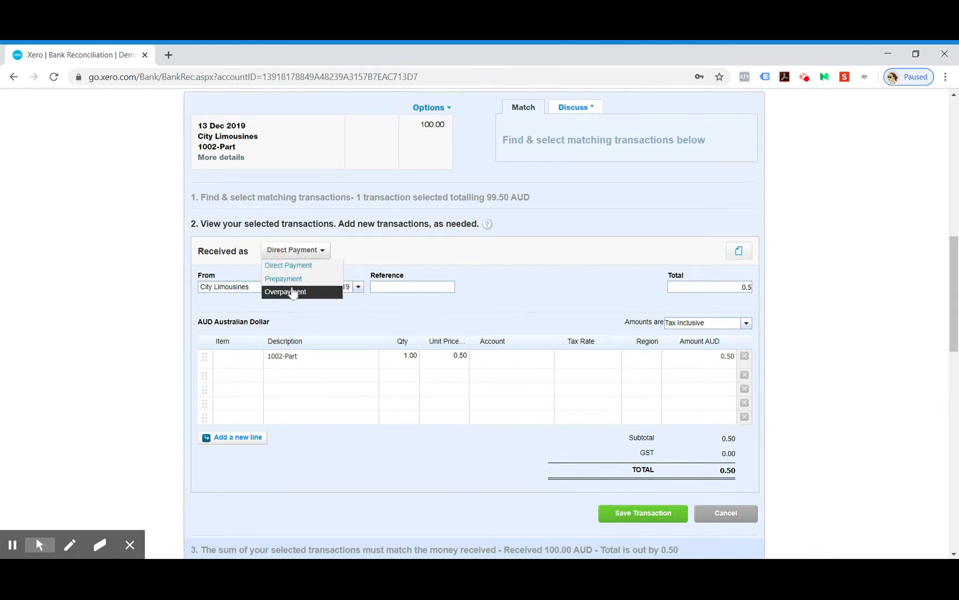
click(284, 291)
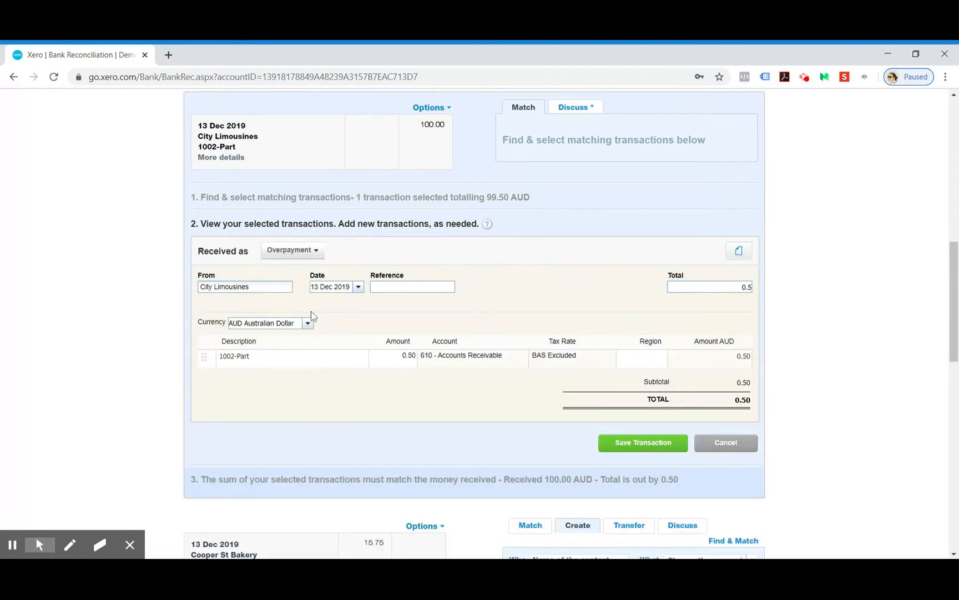
click(642, 442)
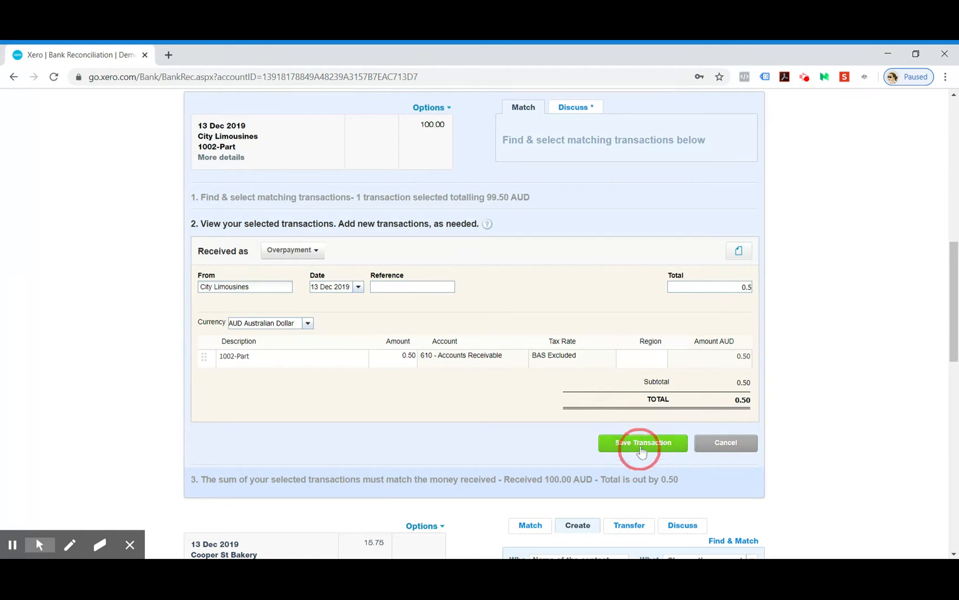
click(642, 442)
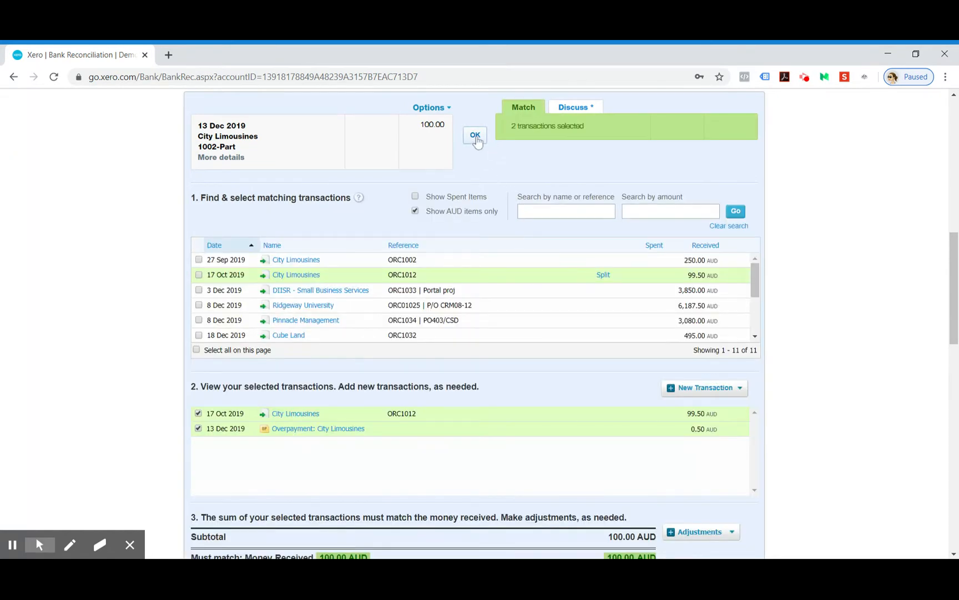
- Confirm the match to reconcile the City Limousines 100.00 line, then head to the Contacts menu
click(475, 135)
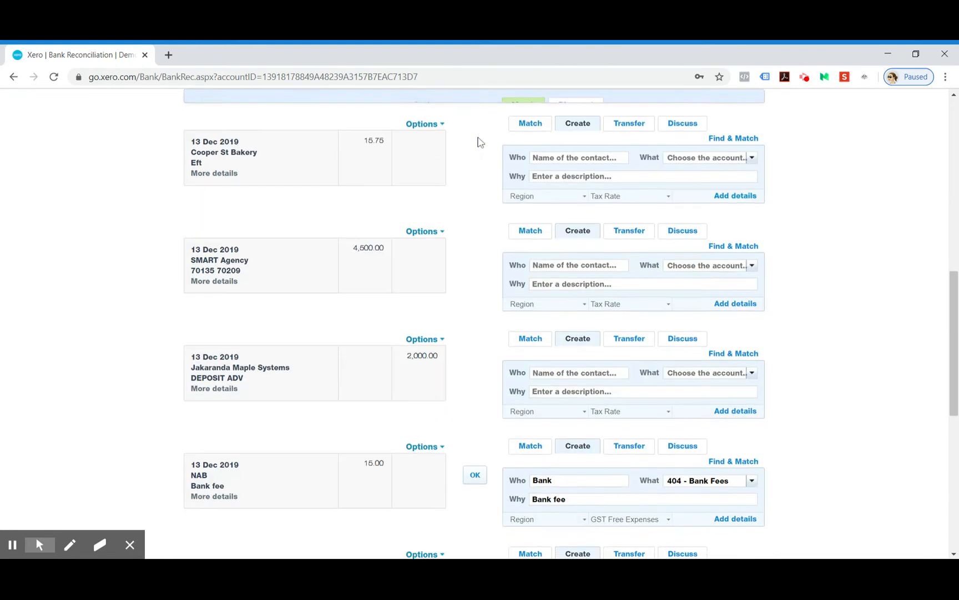
scroll(down, 3)
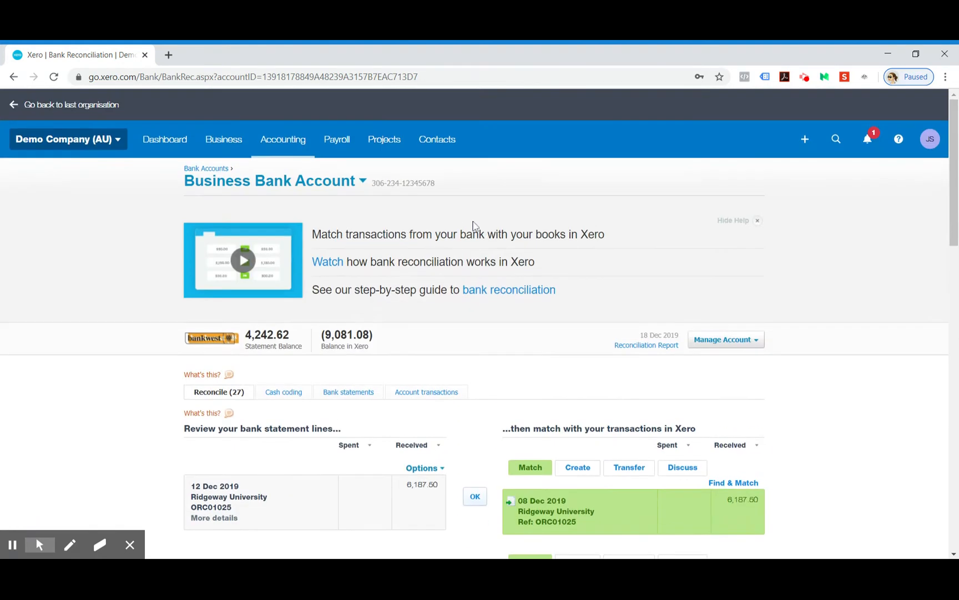
click(436, 138)
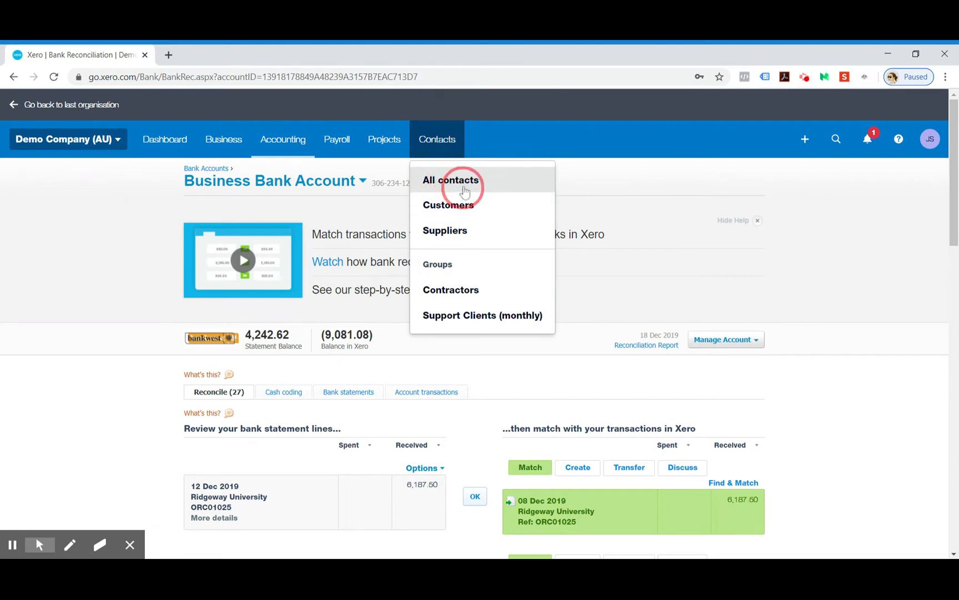
- Search all contacts for 'city' and open the City Limousines contact record
click(451, 180)
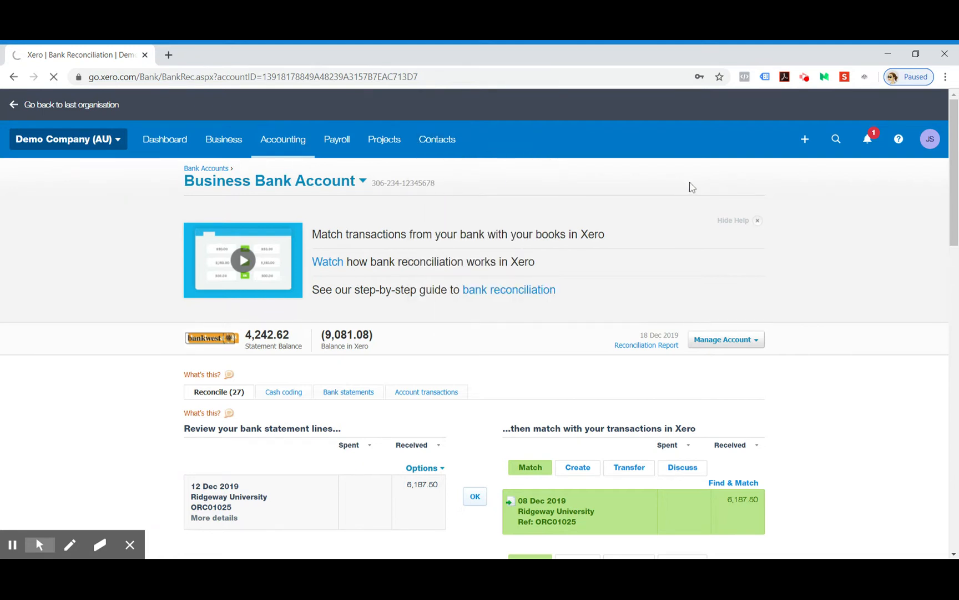
click(436, 139)
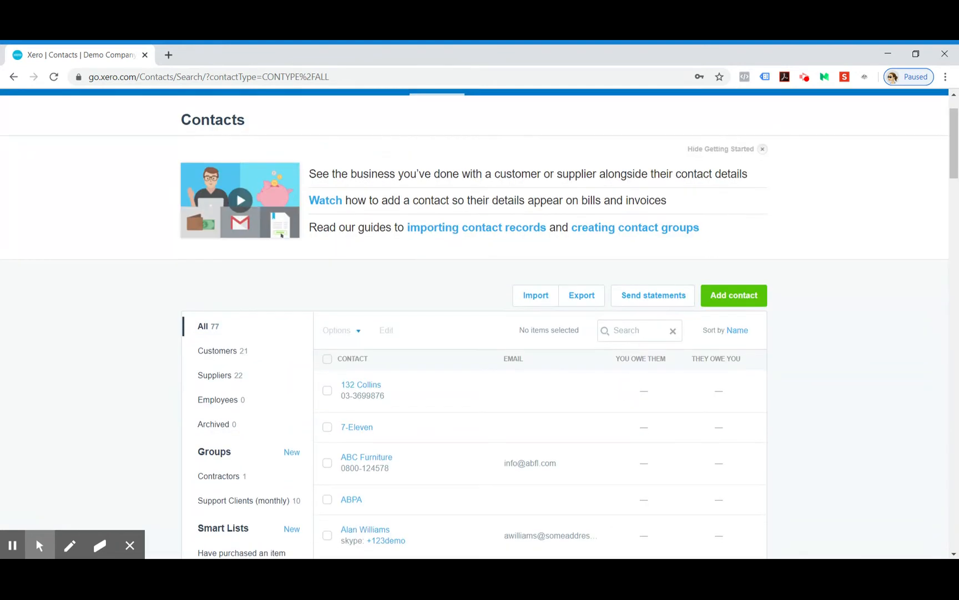
text(city)
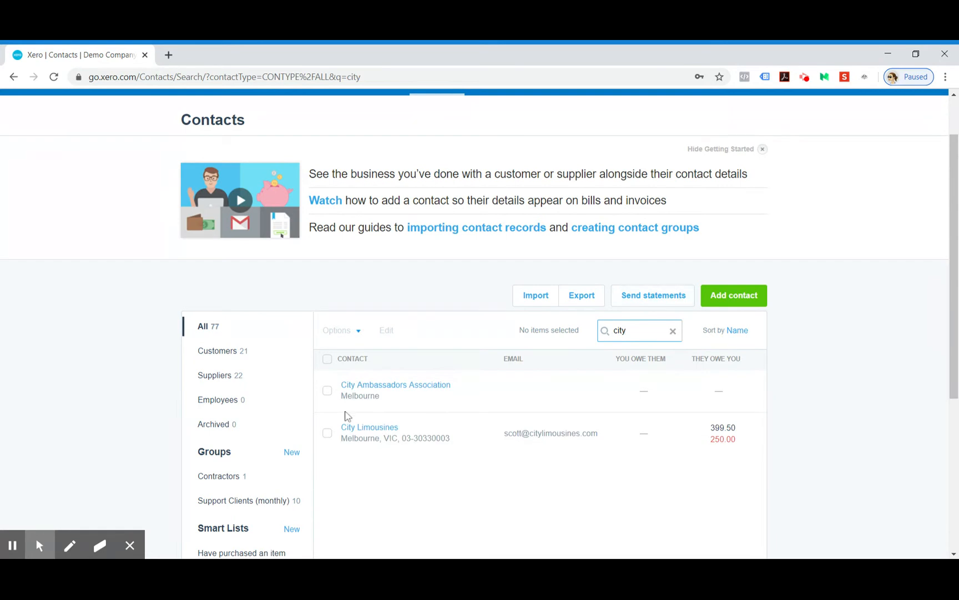
click(368, 426)
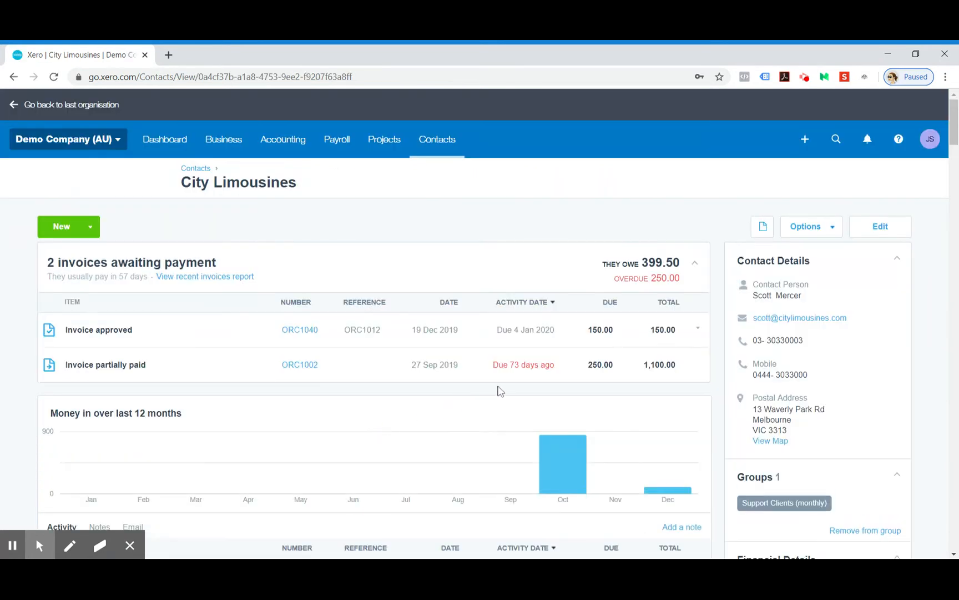
- Review City Limousines' activity, then return to the organisation dashboard
scroll(down, 3)
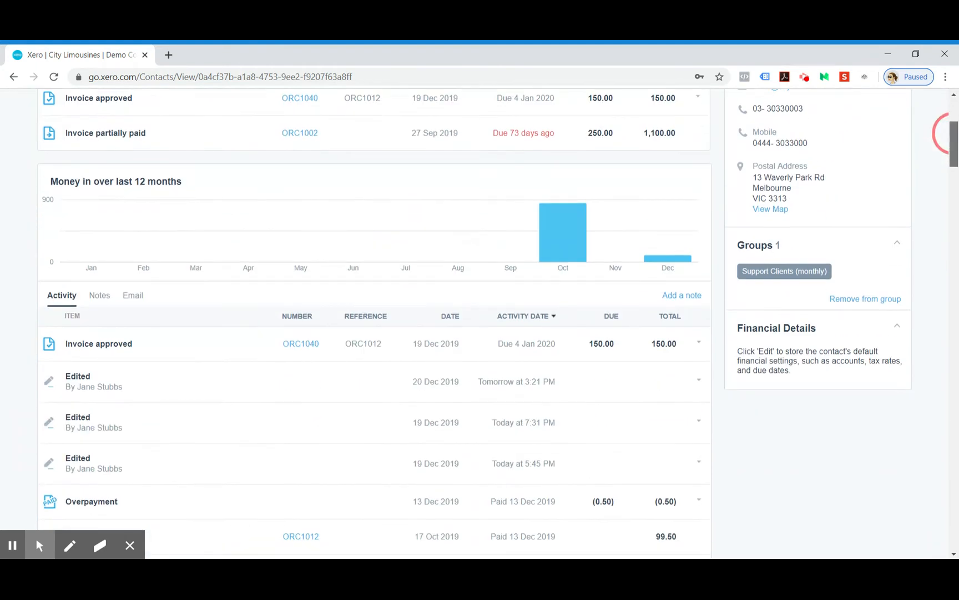
scroll(down, 3)
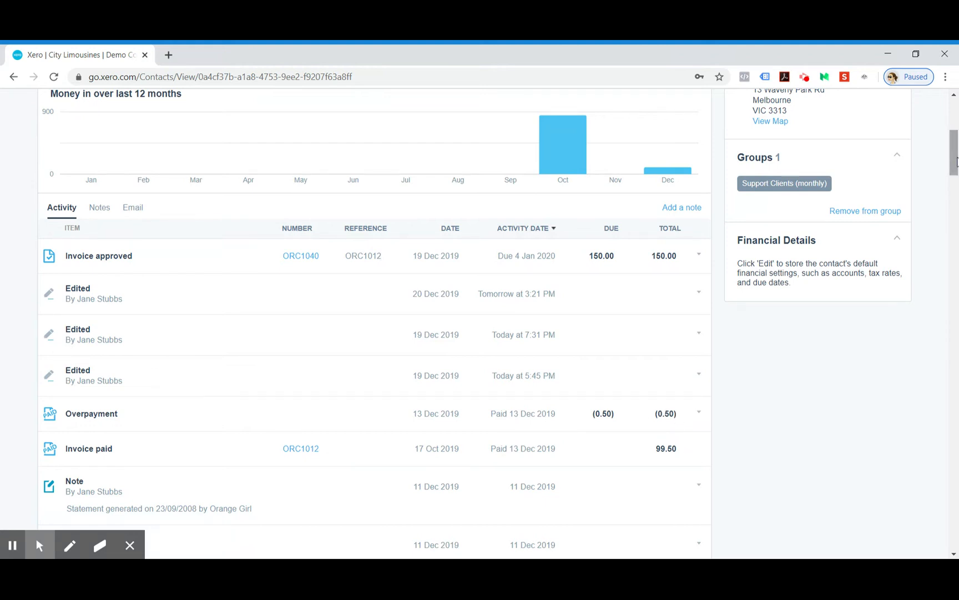
scroll(up, 3)
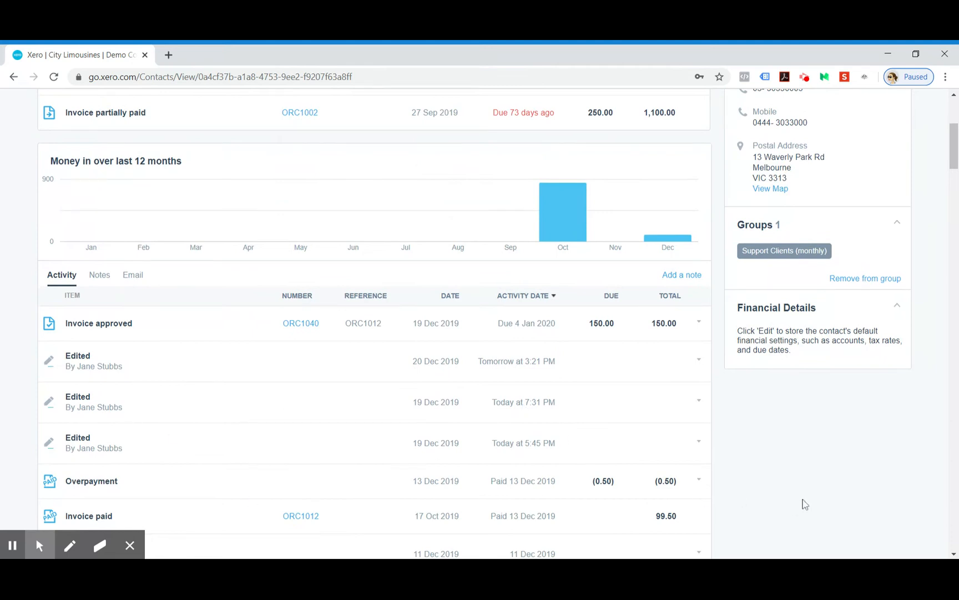
mouse_move(951, 177)
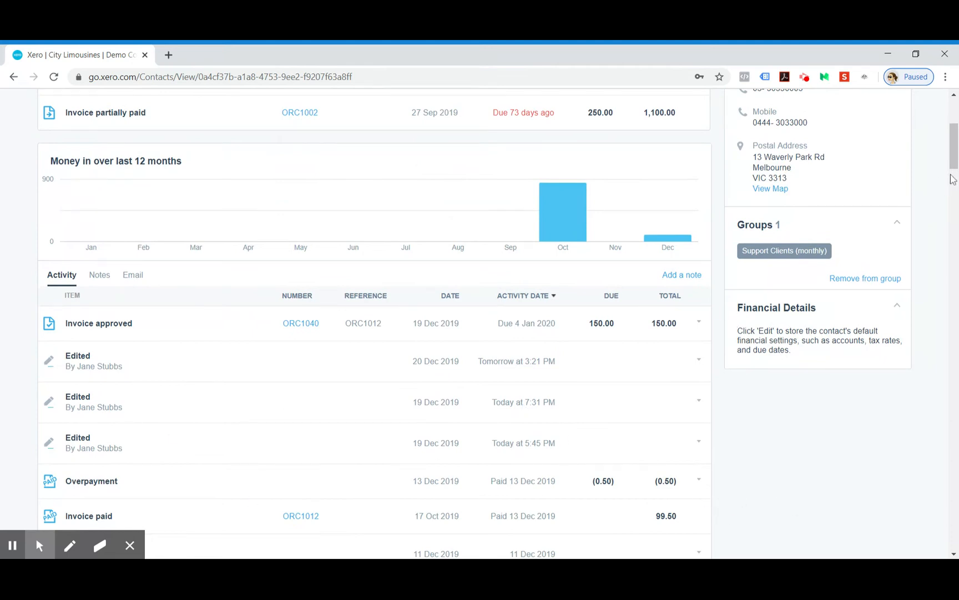
scroll(down, 3)
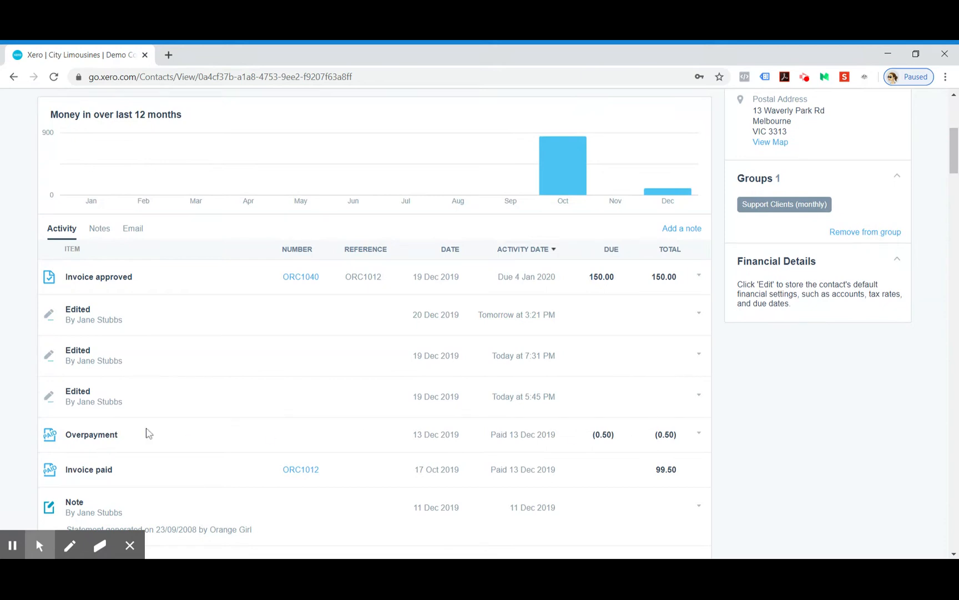
mouse_move(949, 225)
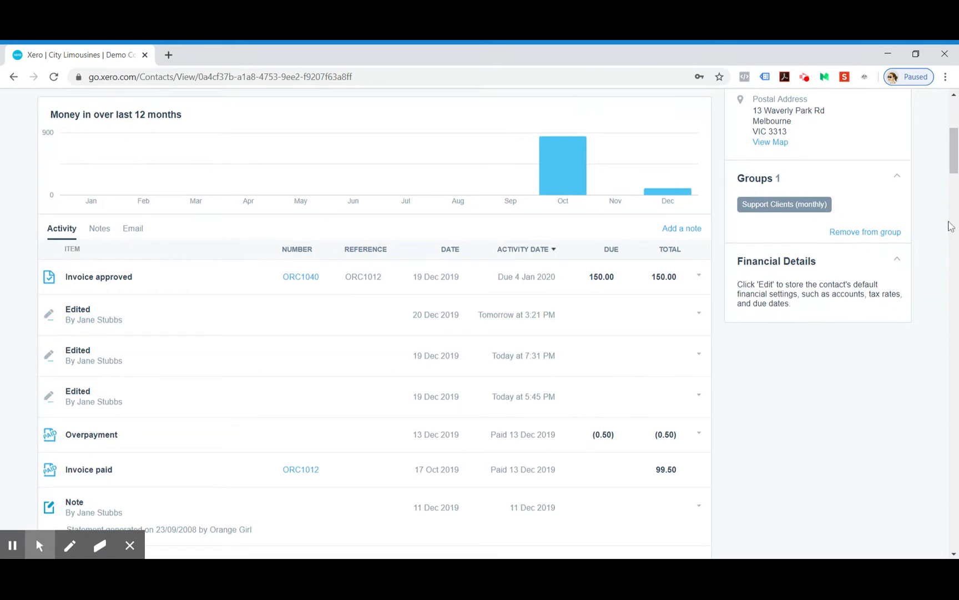
scroll(up, 3)
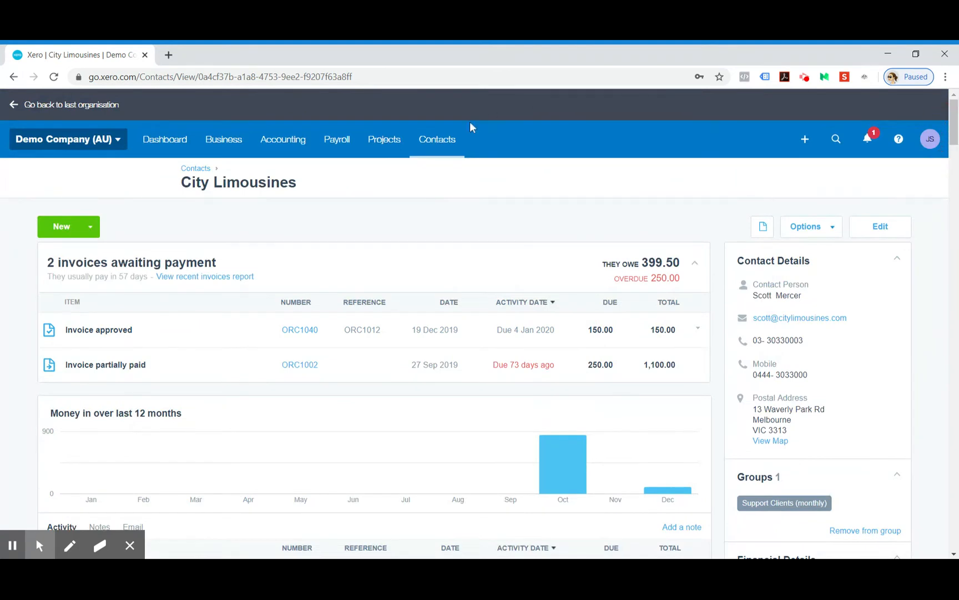
mouse_move(241, 156)
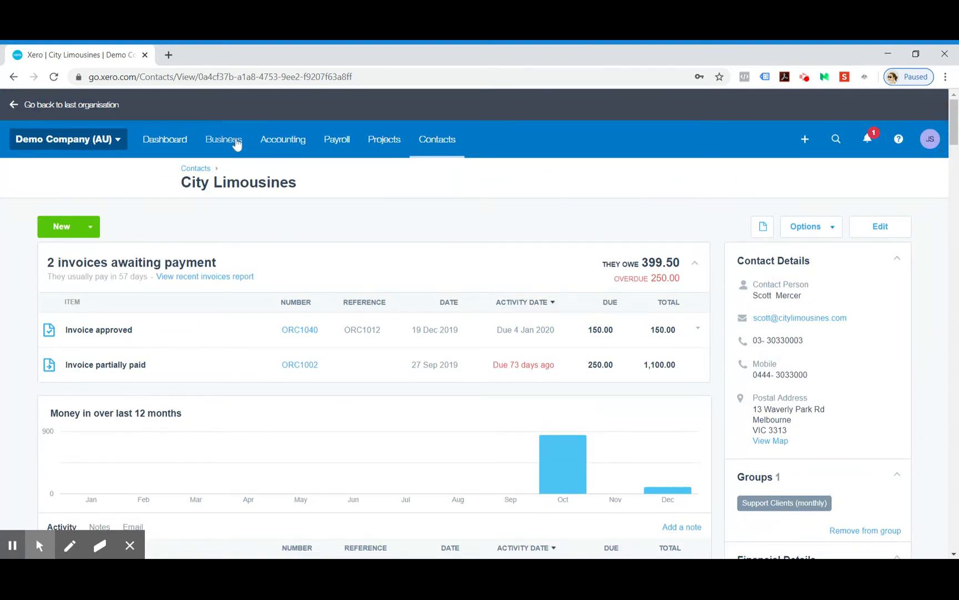
mouse_move(267, 115)
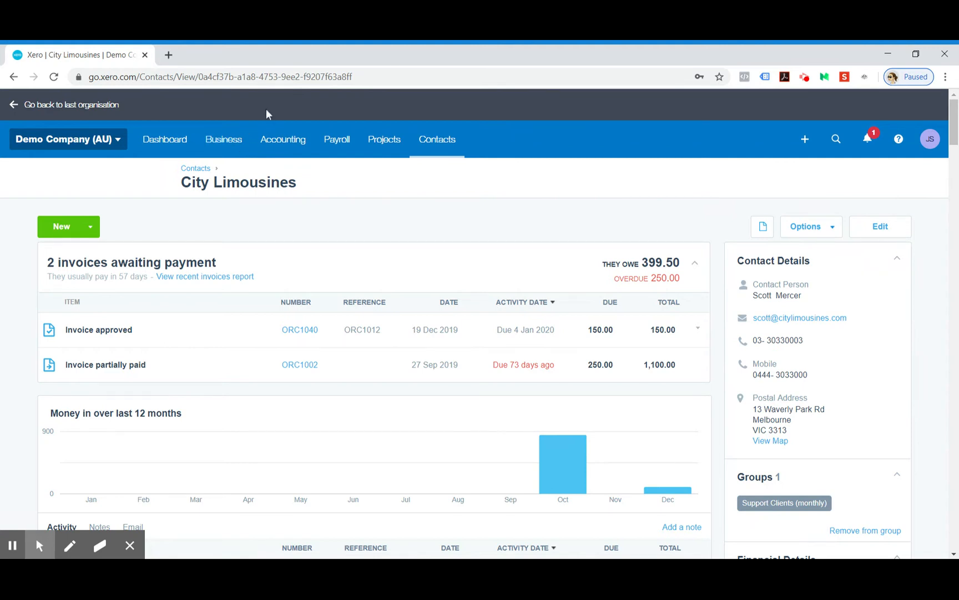
mouse_move(129, 146)
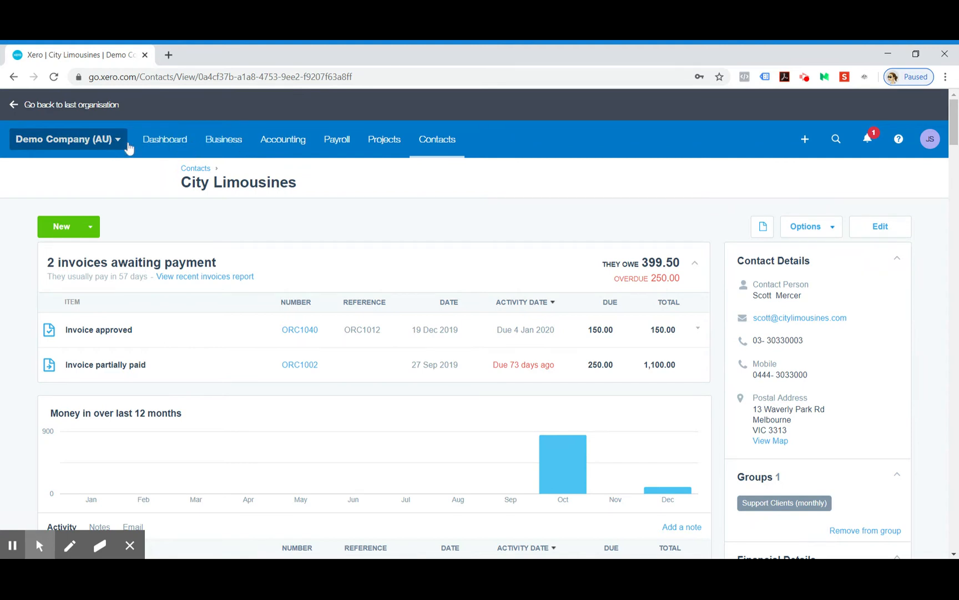
click(165, 139)
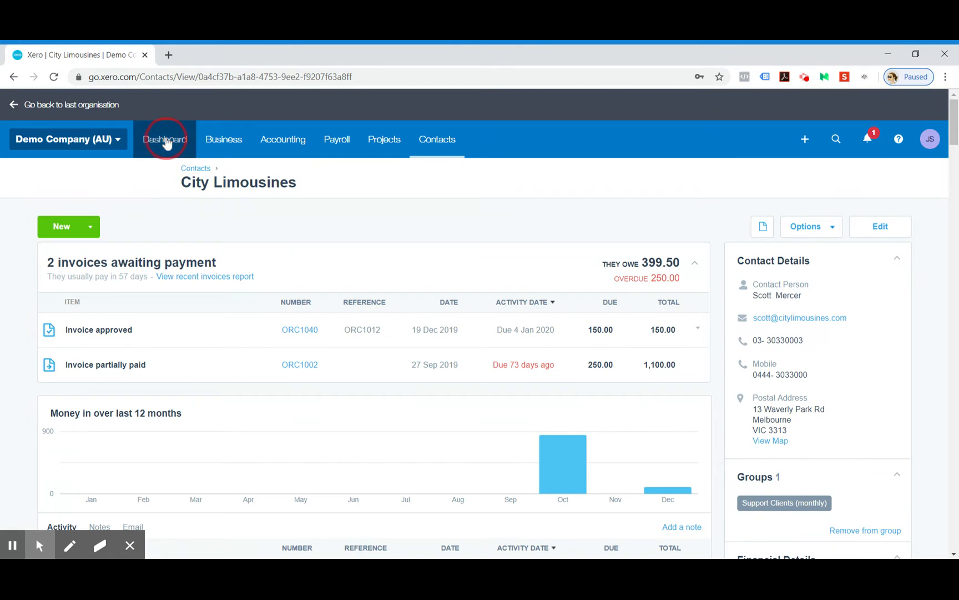
click(165, 139)
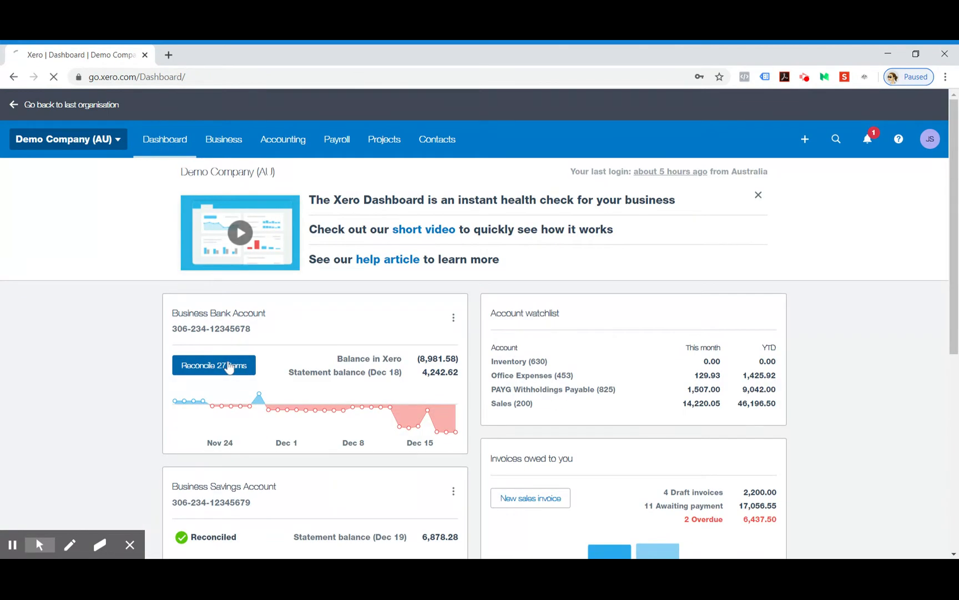
- Resume reconciling the Business Bank Account's 27 items and move to page 2 of statement lines
click(213, 364)
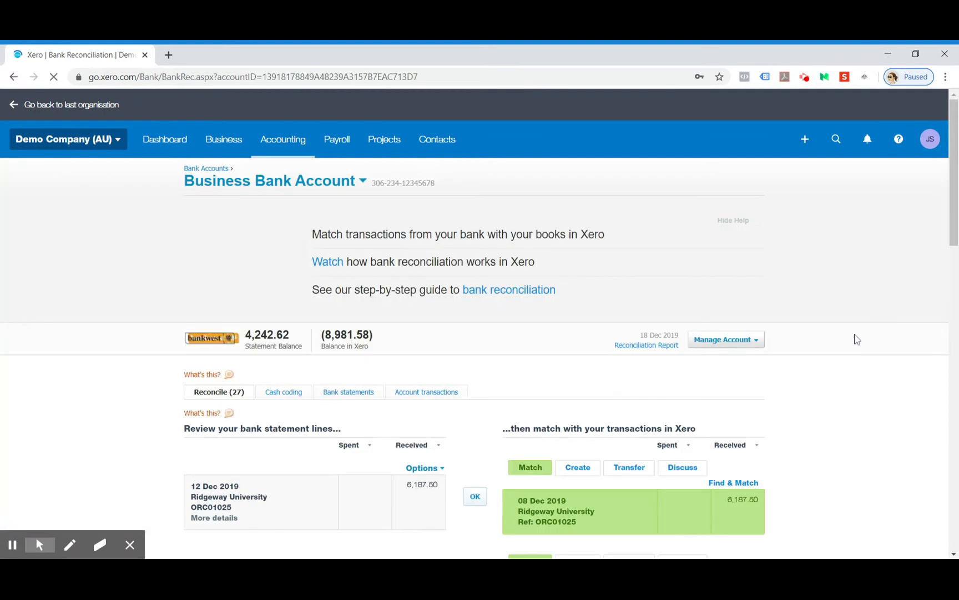
scroll(down, 3)
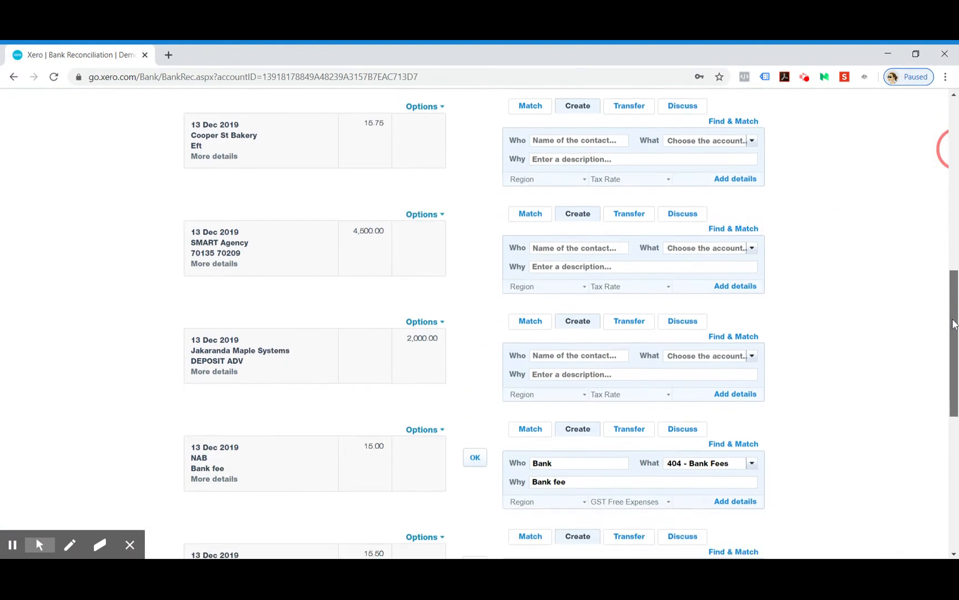
scroll(down, 3)
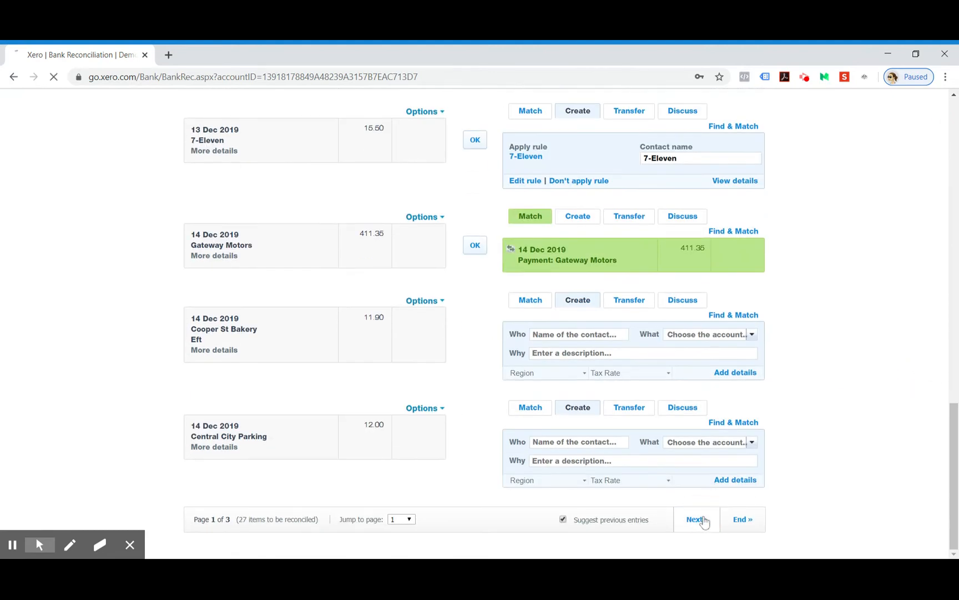
click(696, 518)
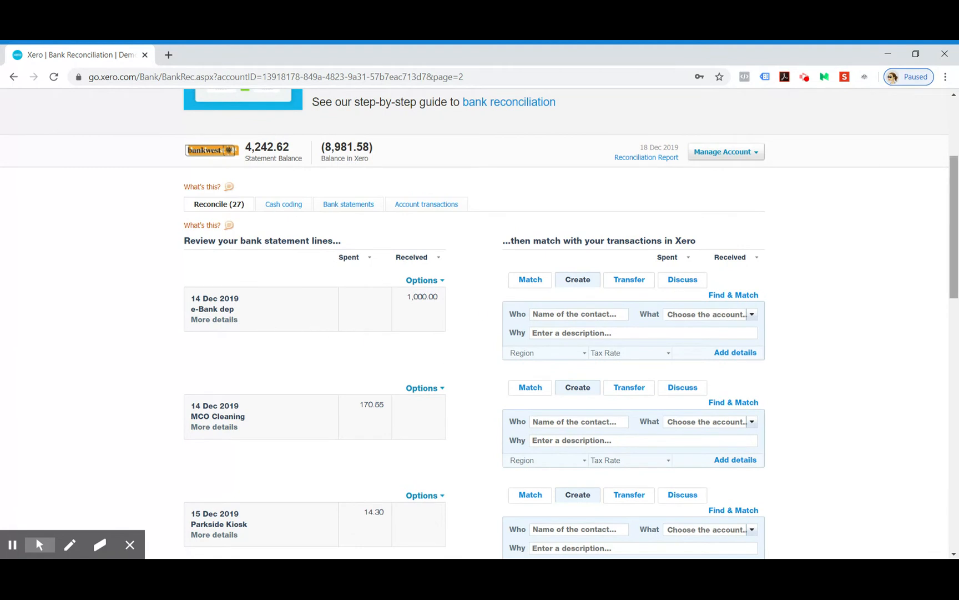
scroll(up, 3)
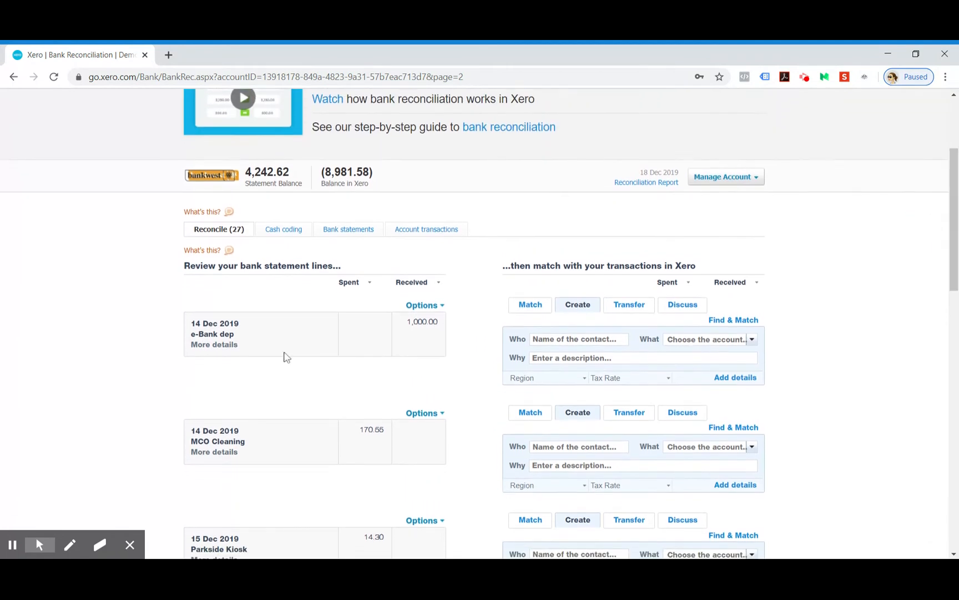
mouse_move(733, 295)
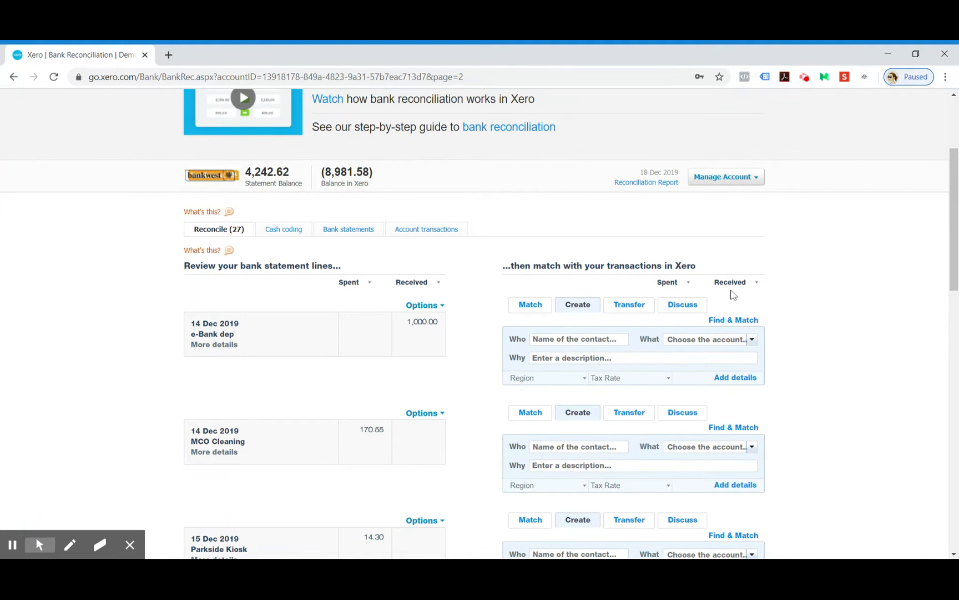
- Use Find & Match on the 14 Dec 1,000.00 e-Bank deposit and review the candidate receipts
click(530, 305)
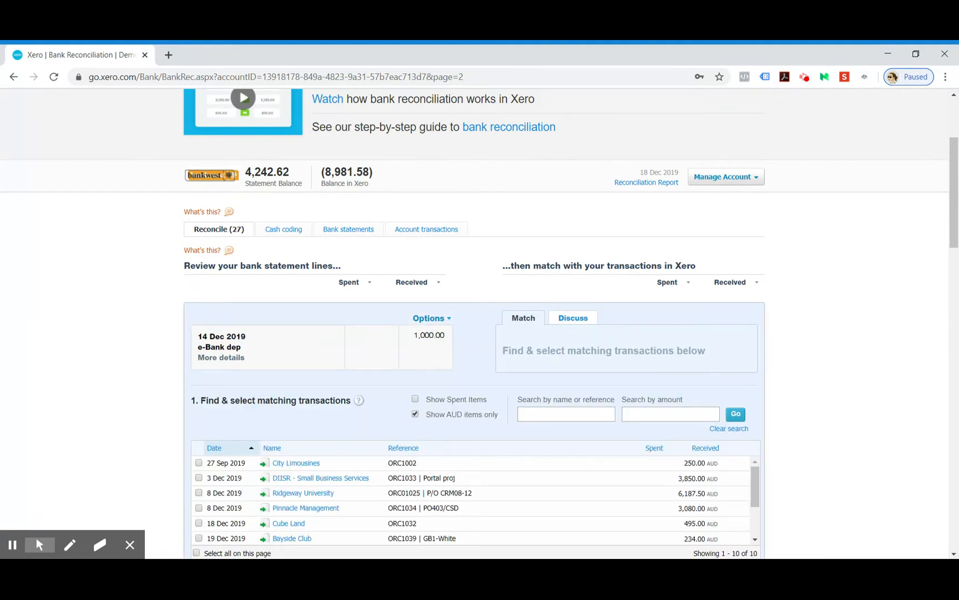
scroll(down, 3)
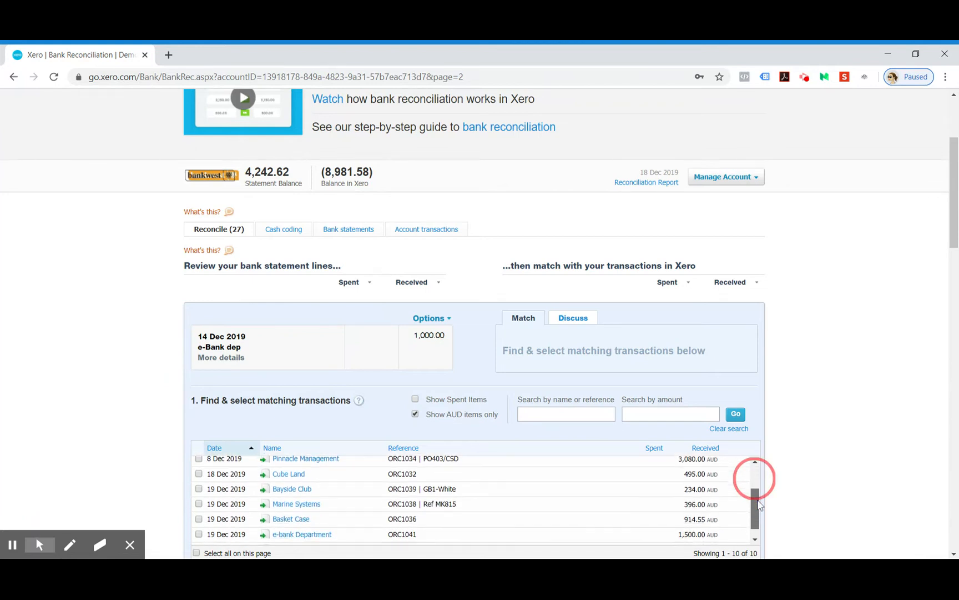
scroll(down, 3)
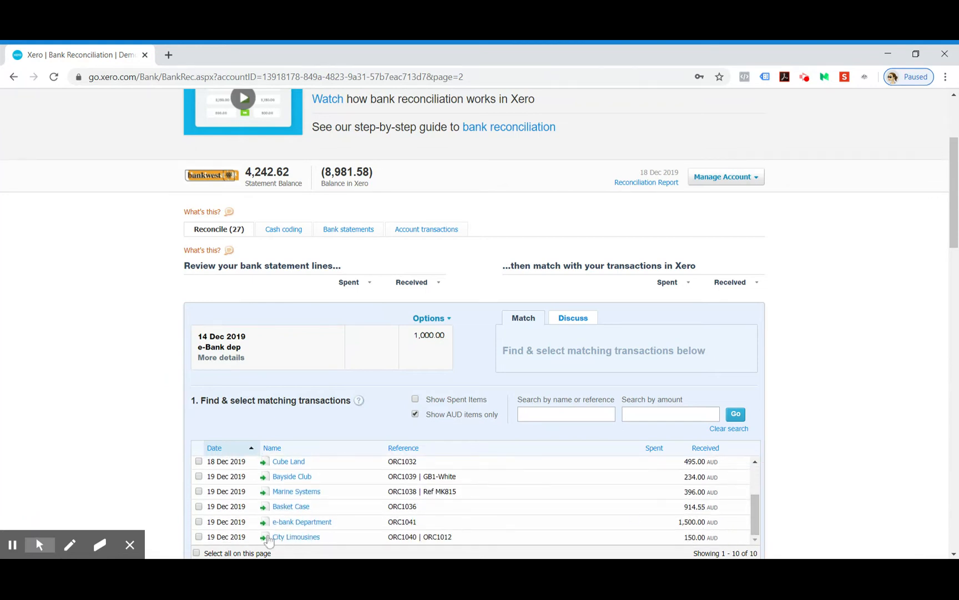
mouse_move(894, 400)
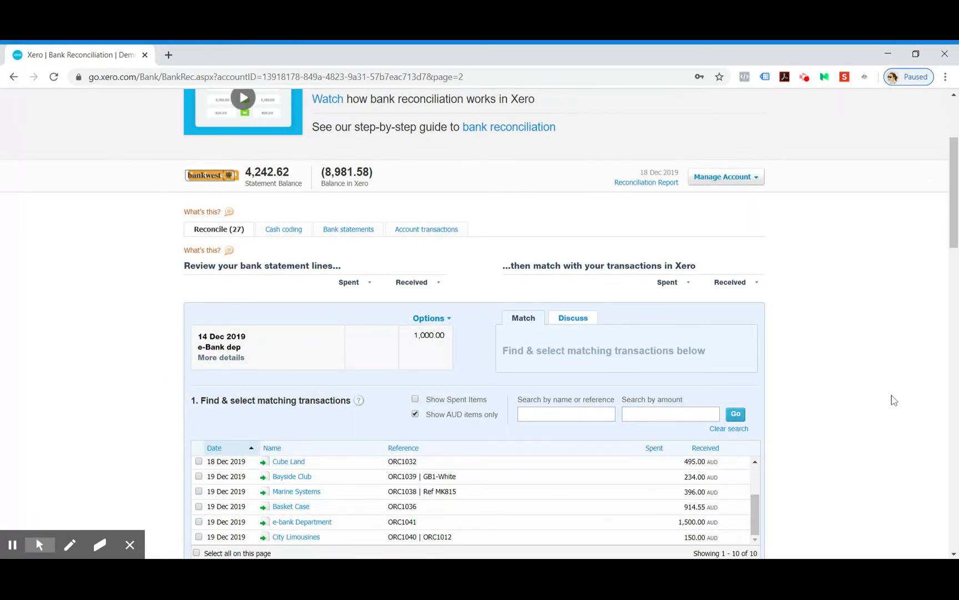
scroll(down, 3)
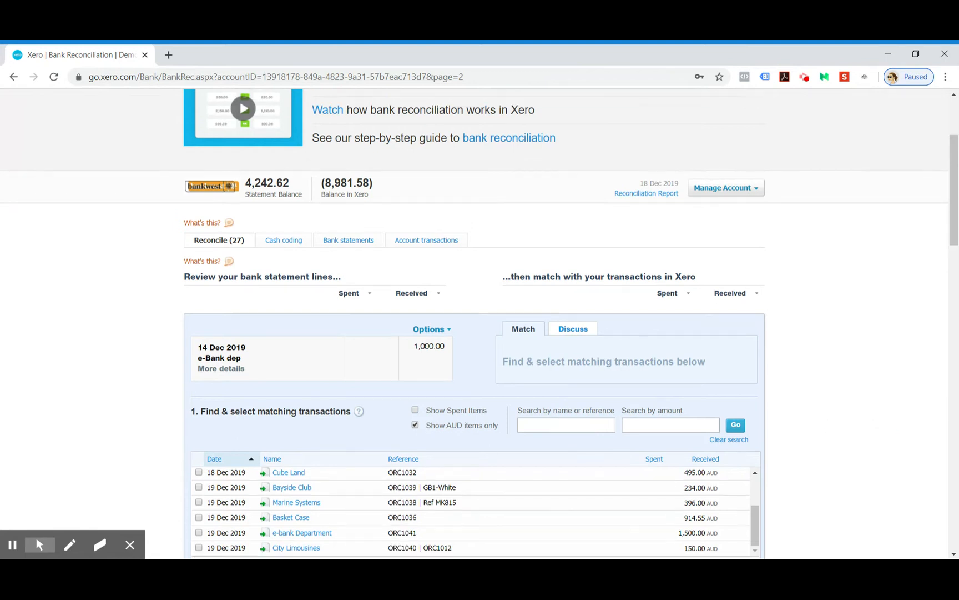
click(283, 138)
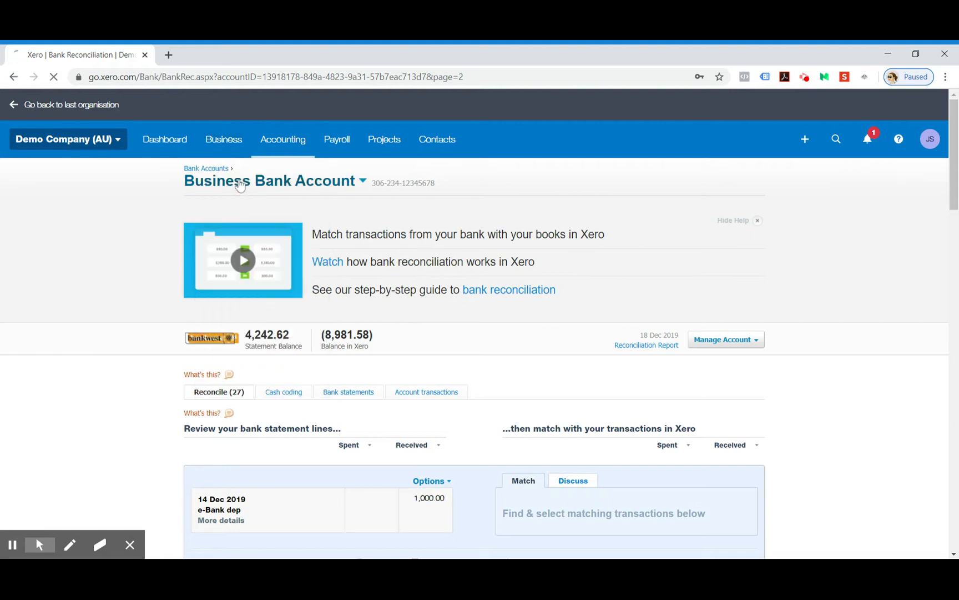
- From invoices awaiting payment, bring up ORC1041 for e-bank Department (1,500.00) at its payment form
click(224, 139)
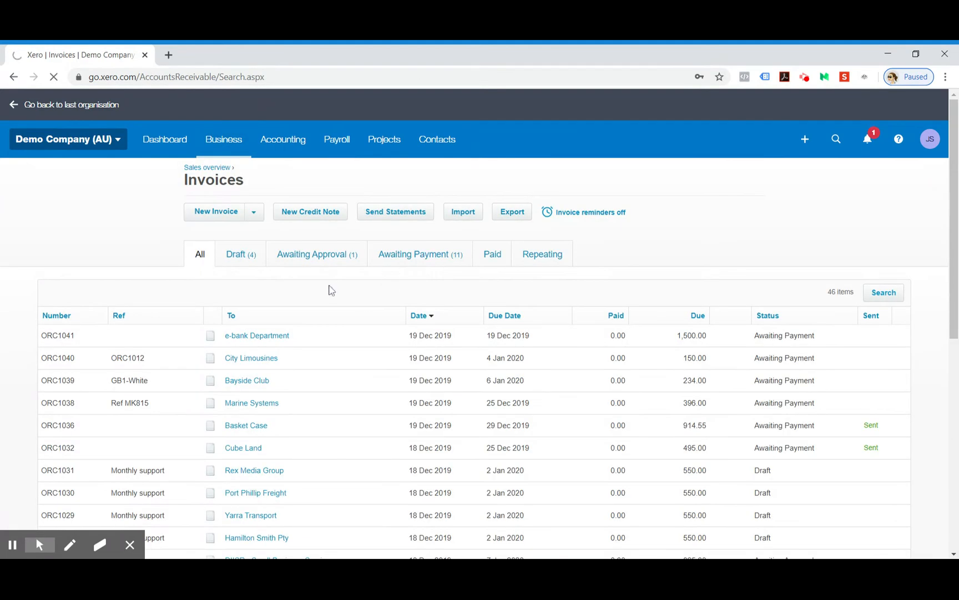
click(418, 254)
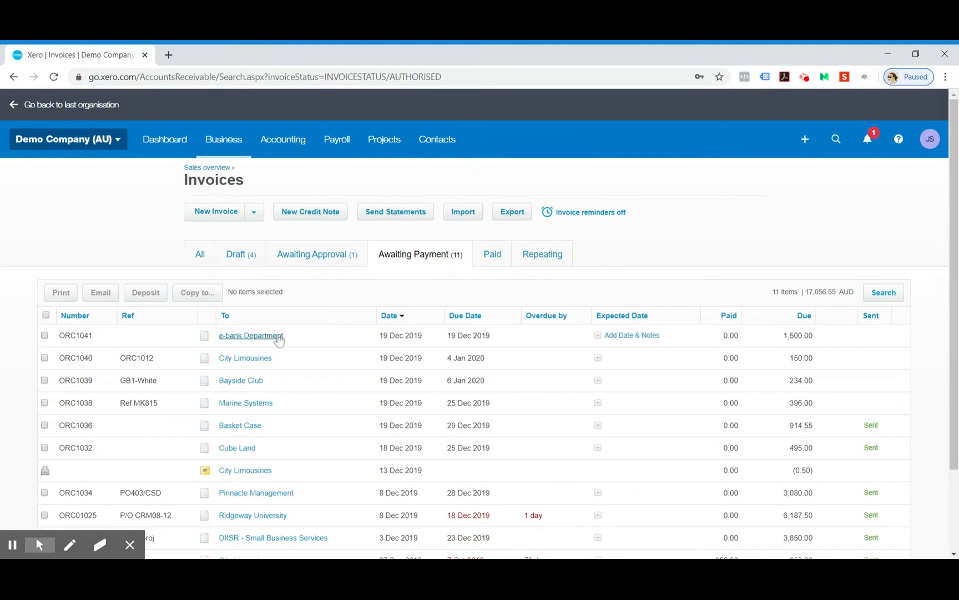
click(251, 334)
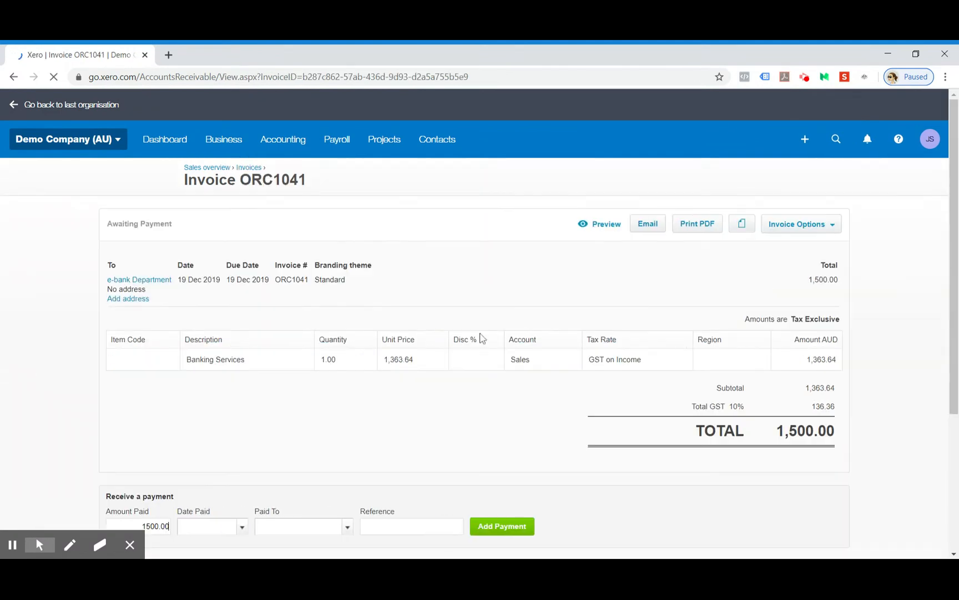
scroll(down, 3)
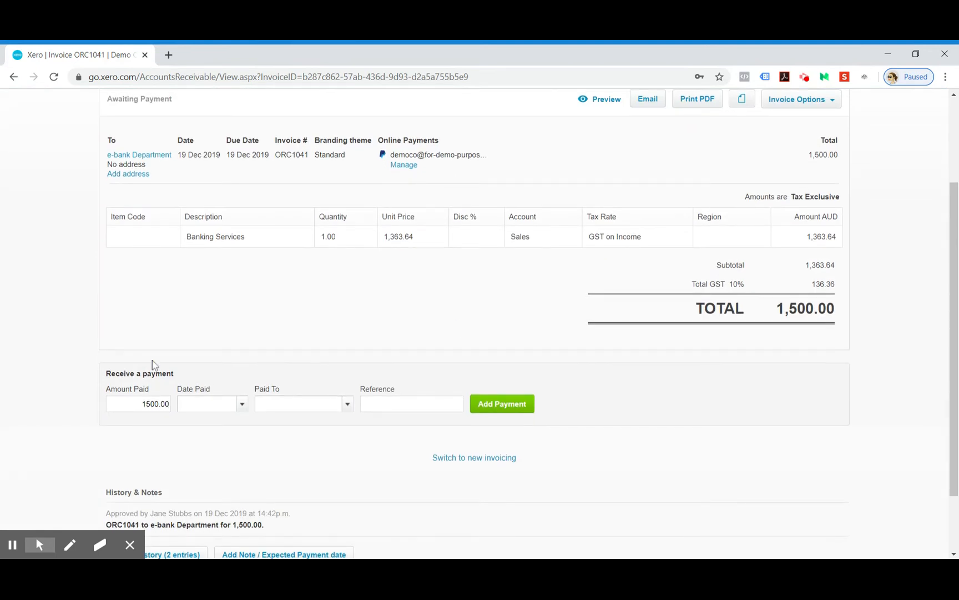
mouse_move(498, 426)
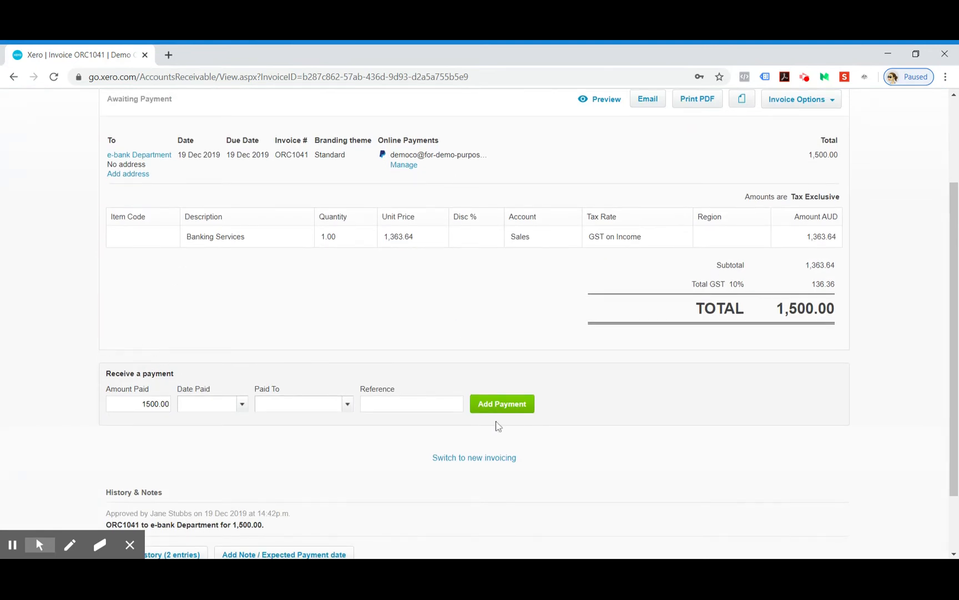
scroll(down, 3)
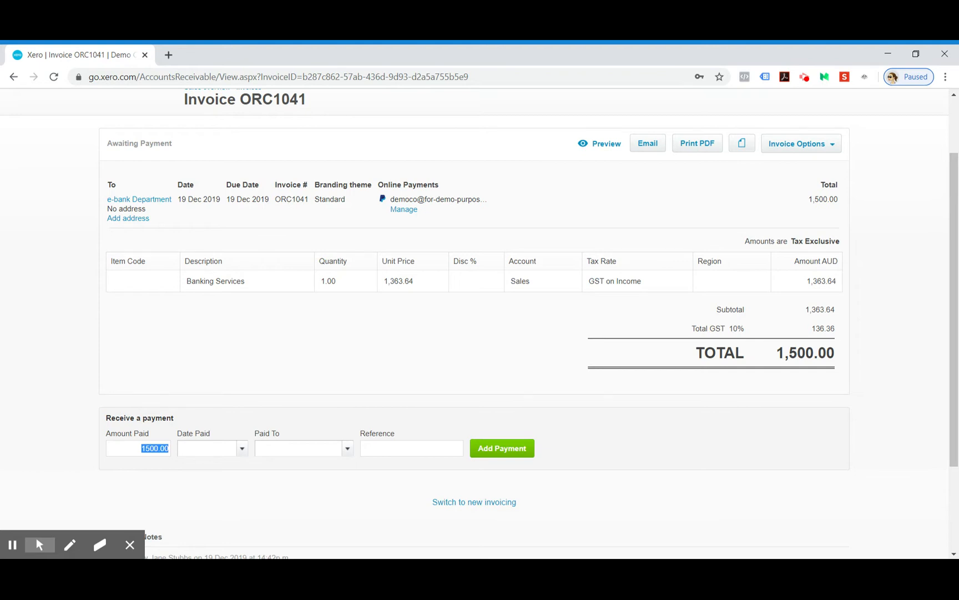
- Enter 1000.00 paid on 13 Dec 2019 and accept the payment-before-invoice-date warning
text(10)
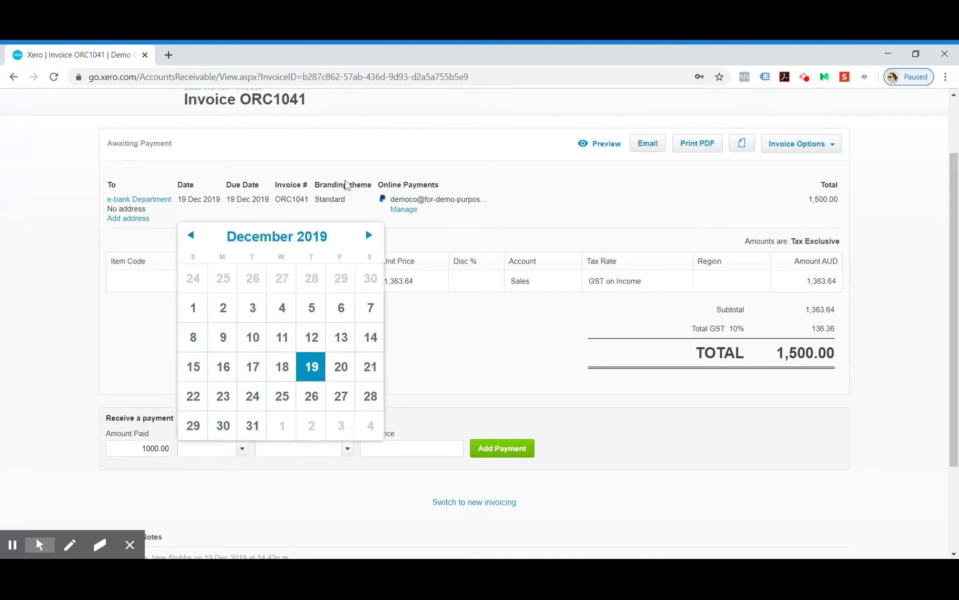
mouse_move(281, 366)
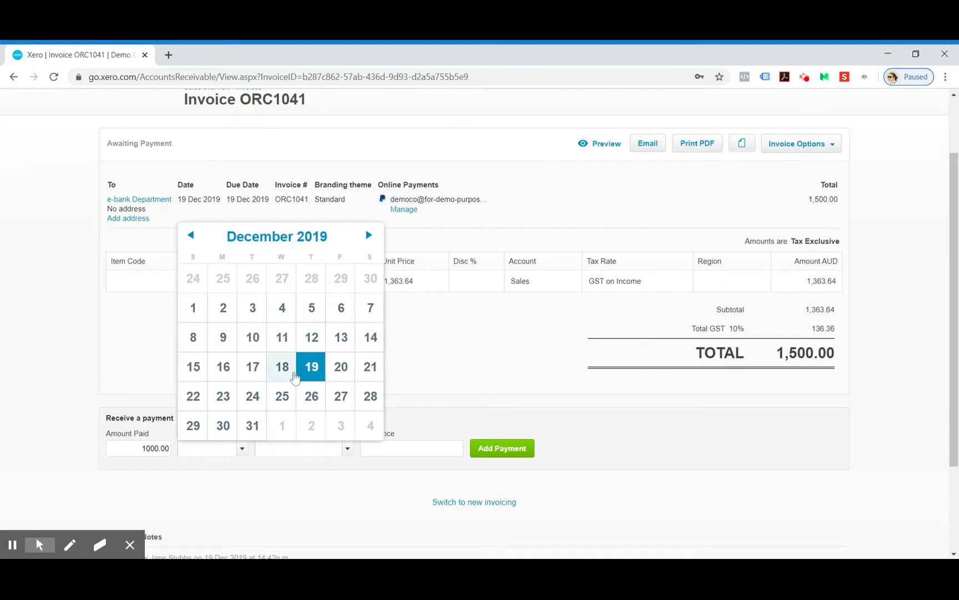
mouse_move(252, 307)
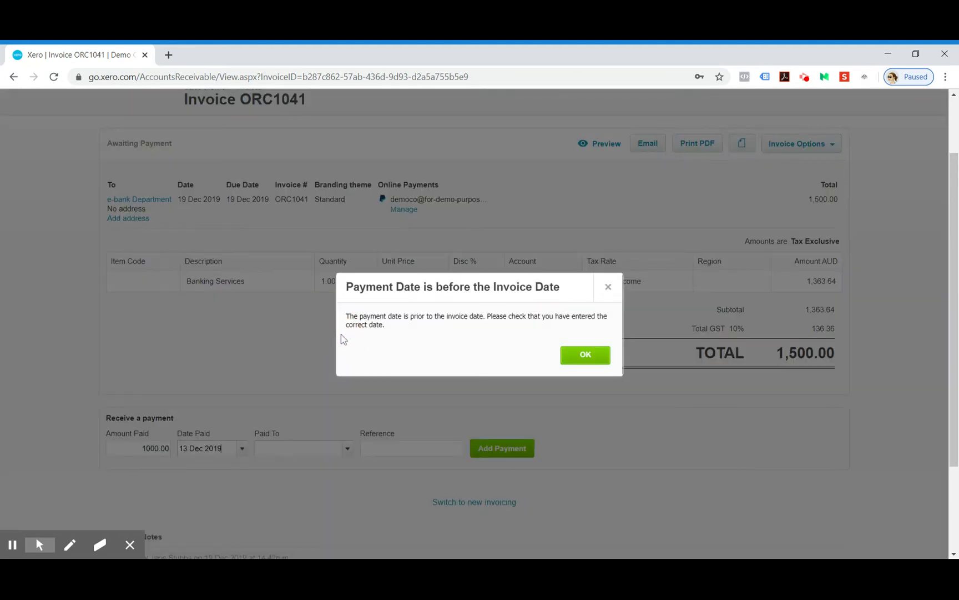
mouse_move(563, 340)
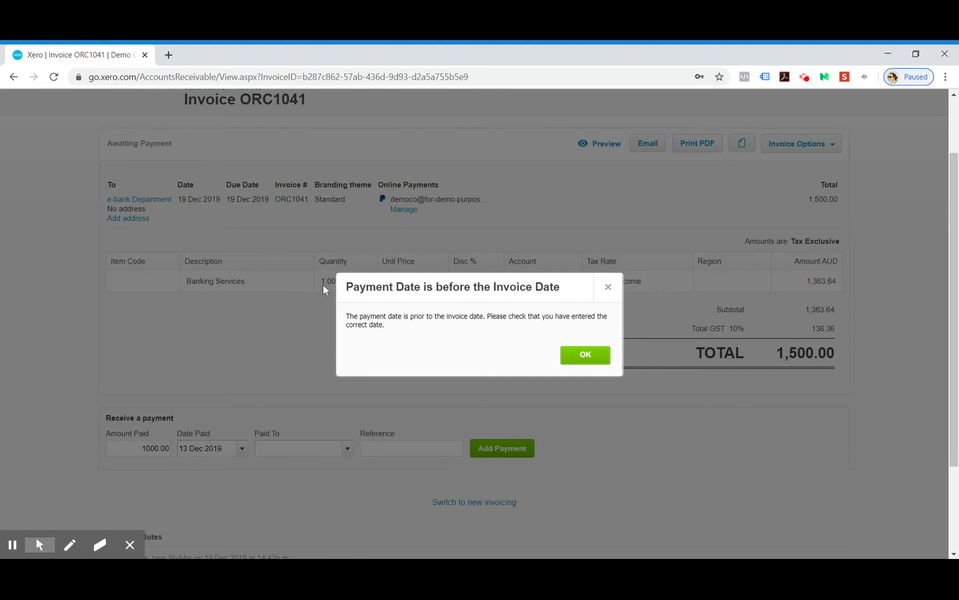
click(584, 354)
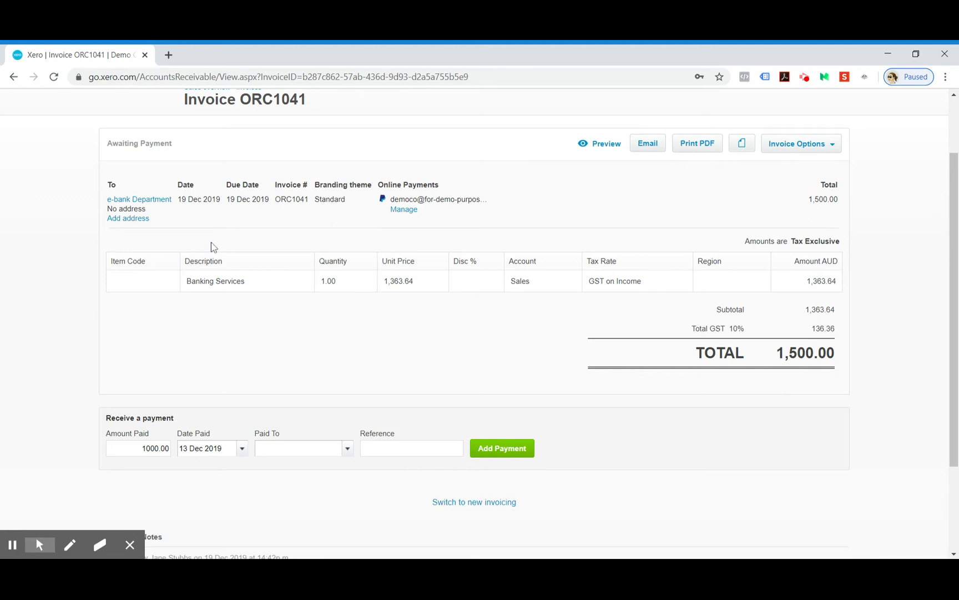
mouse_move(239, 439)
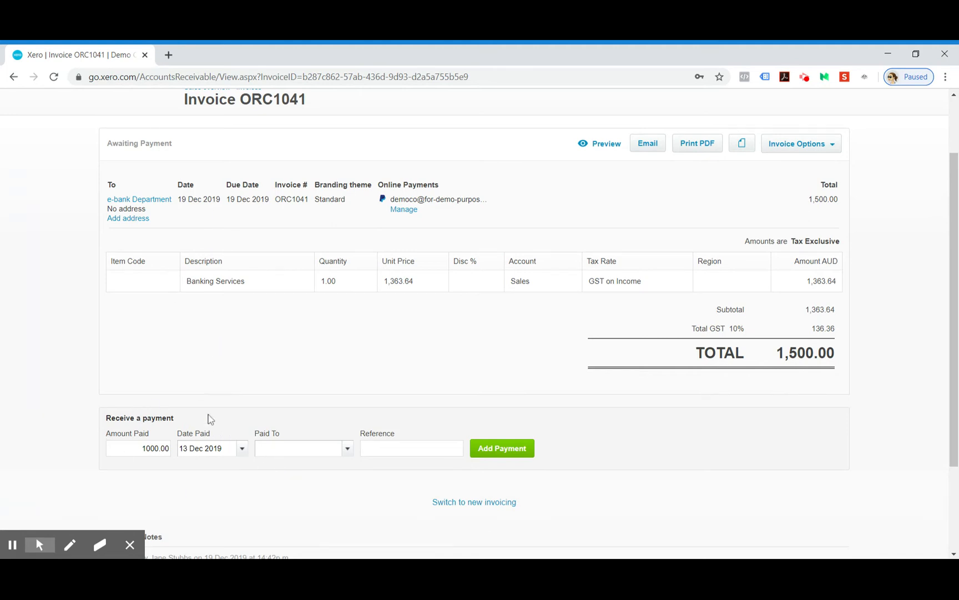
mouse_move(349, 456)
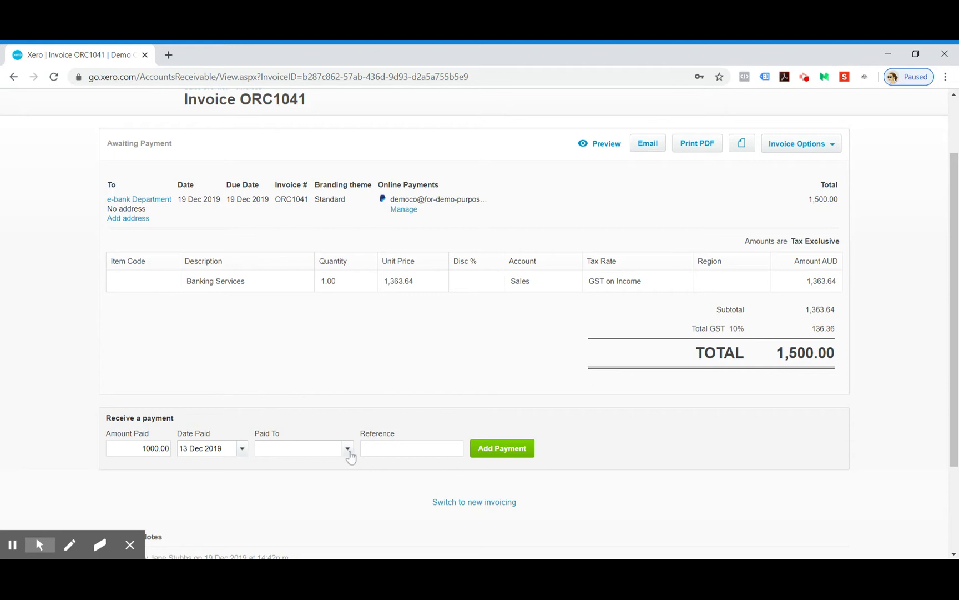
- Record the 1000.00 payment into 090 - Business Bank Account with reference 'under paid'
click(348, 447)
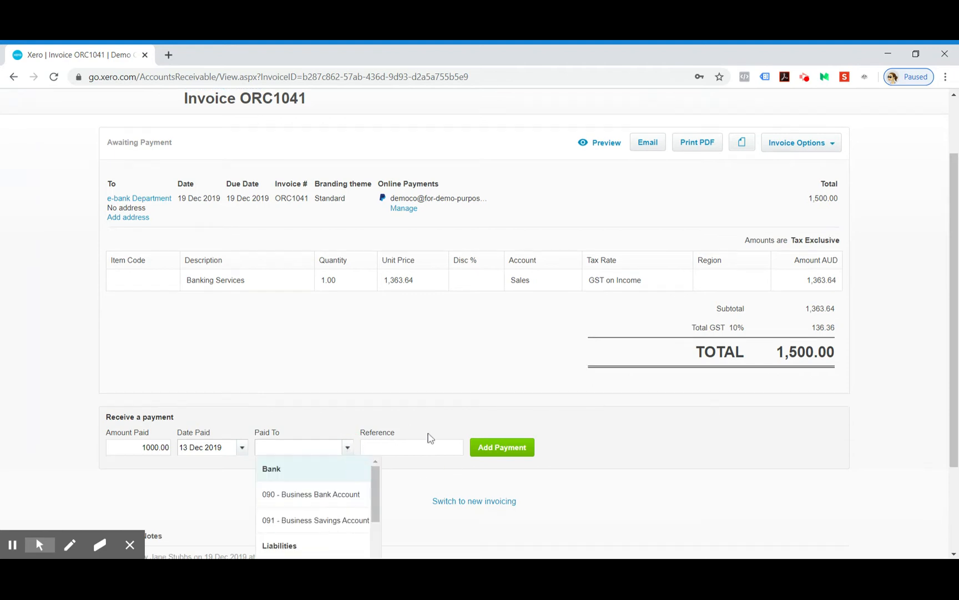
scroll(down, 3)
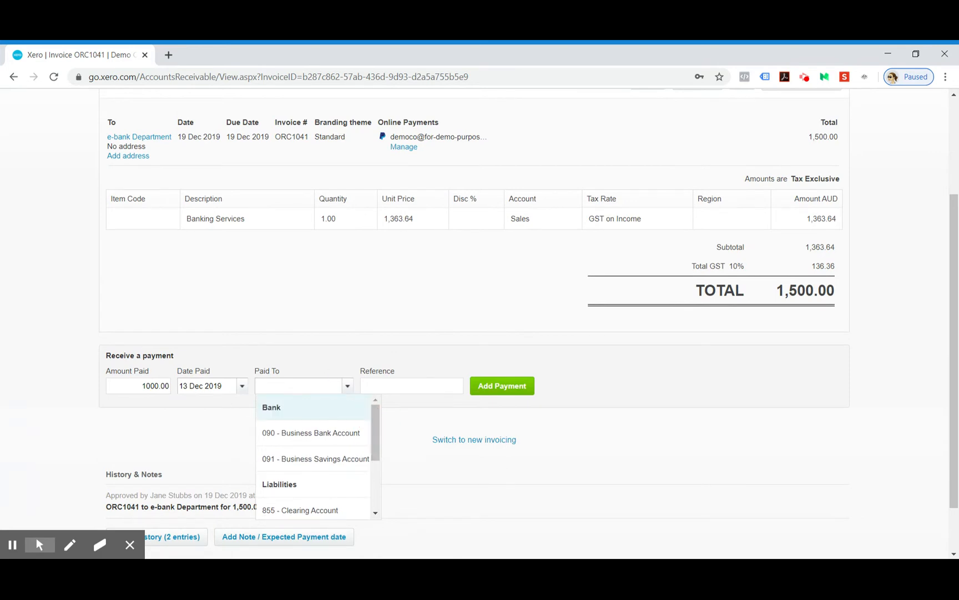
mouse_move(316, 434)
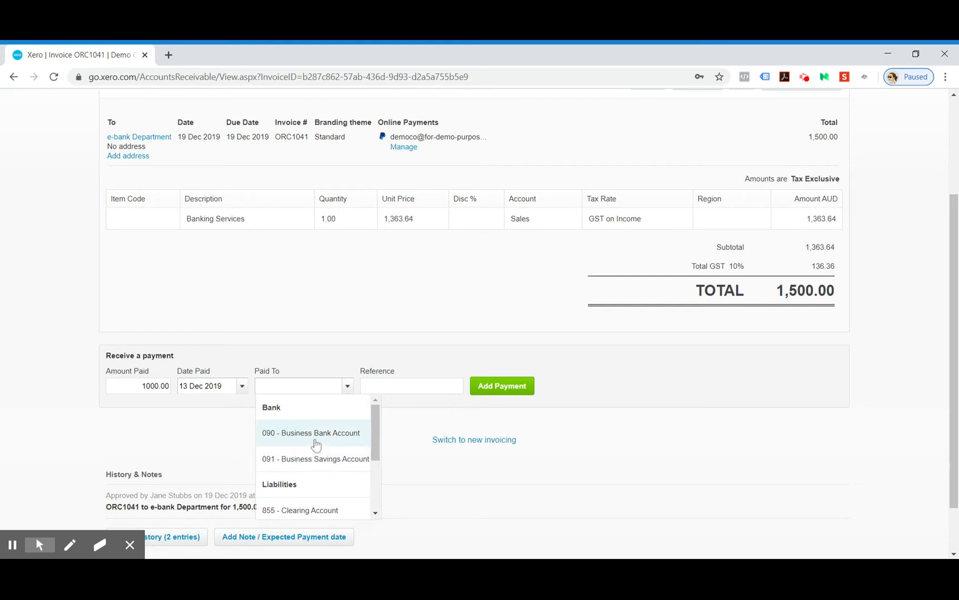
click(311, 433)
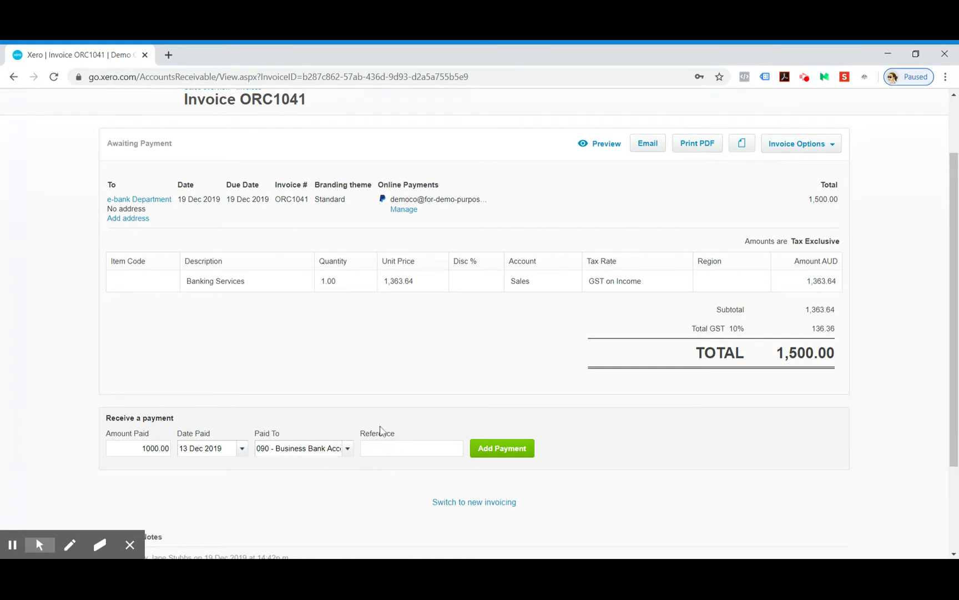
text(under)
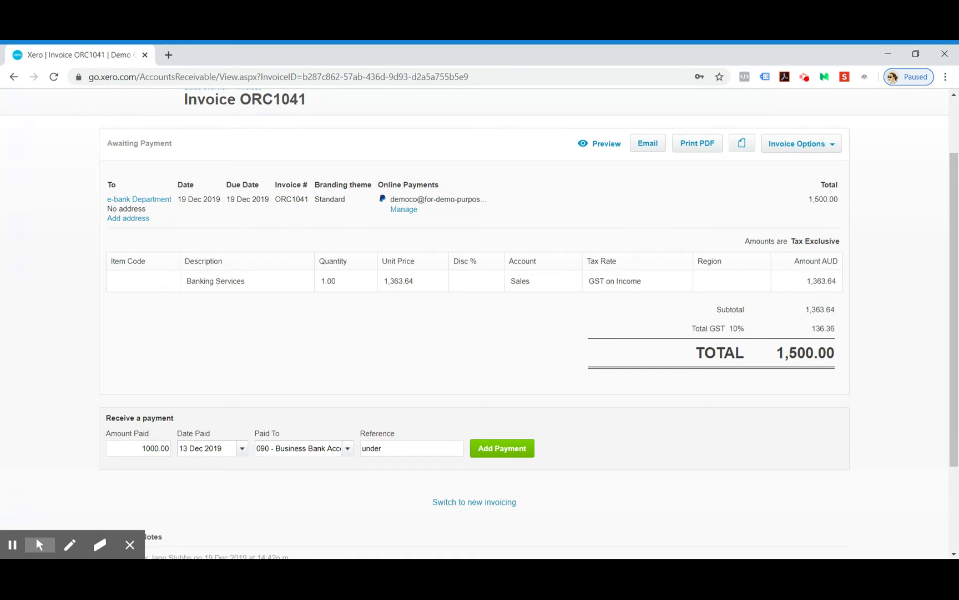
text(paid)
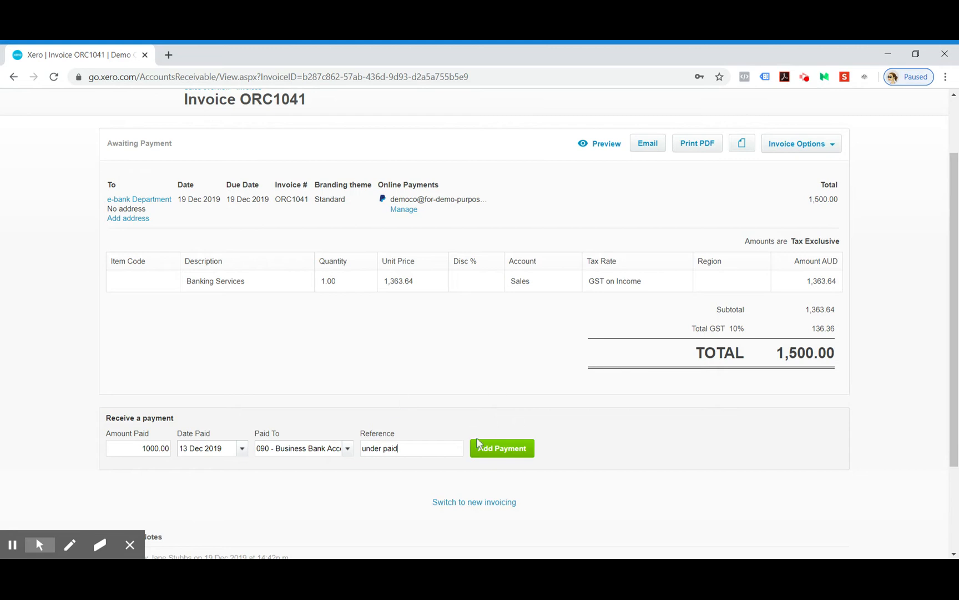
click(500, 448)
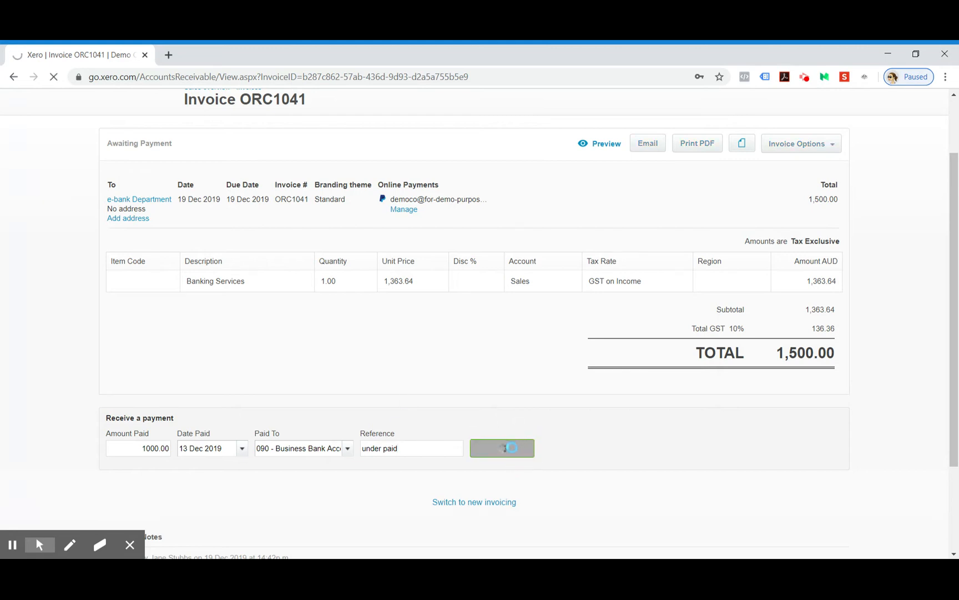
click(501, 448)
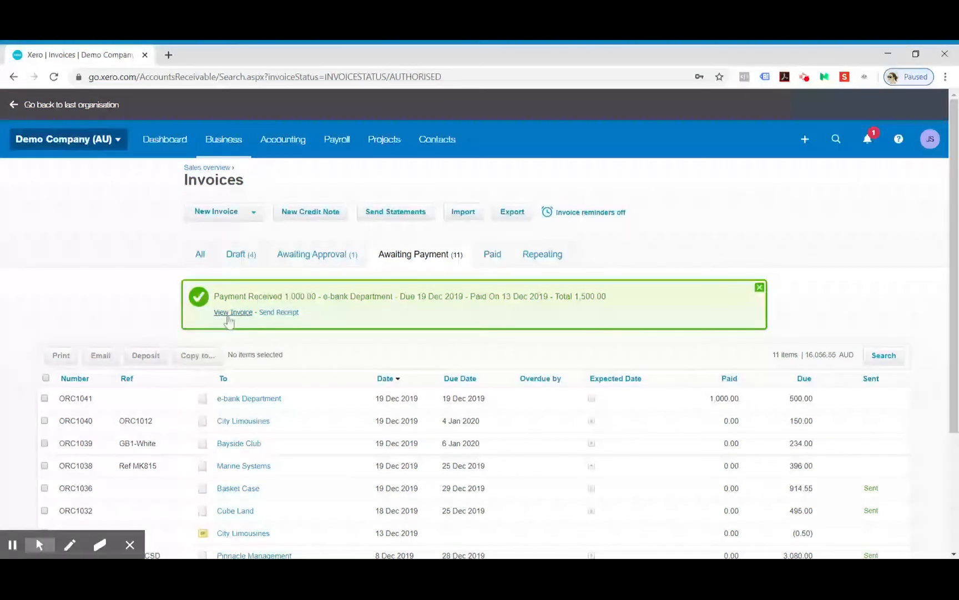
- View ORC1041 from the Payment Received banner, showing the 13 Dec 1,000.00 payment and 500.00 due
click(232, 312)
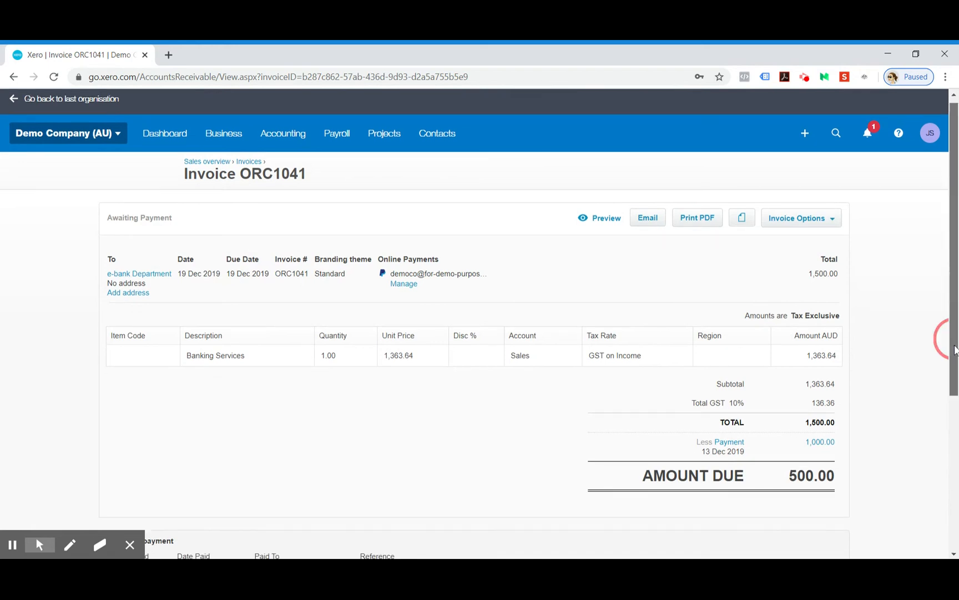
scroll(down, 3)
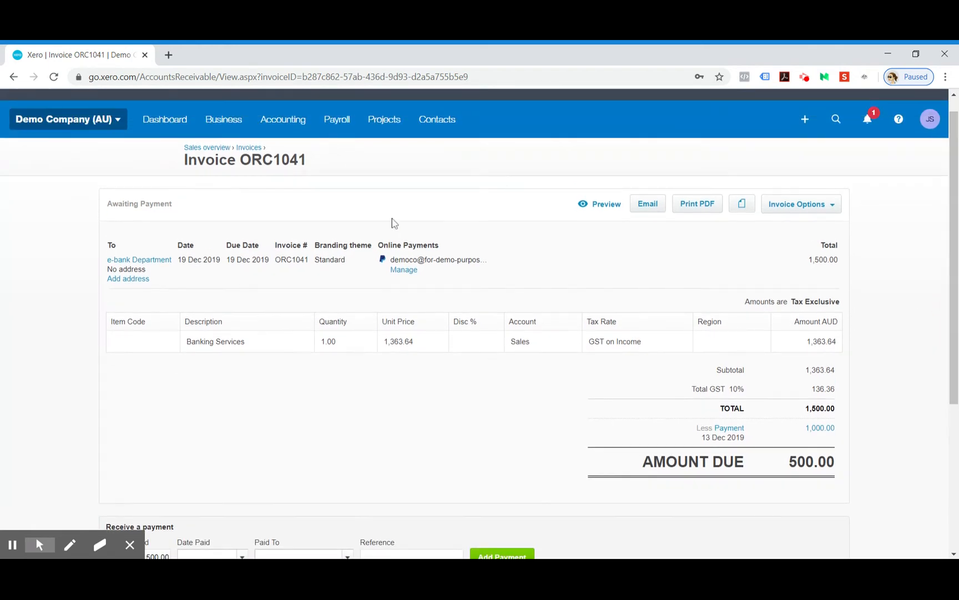
mouse_move(164, 119)
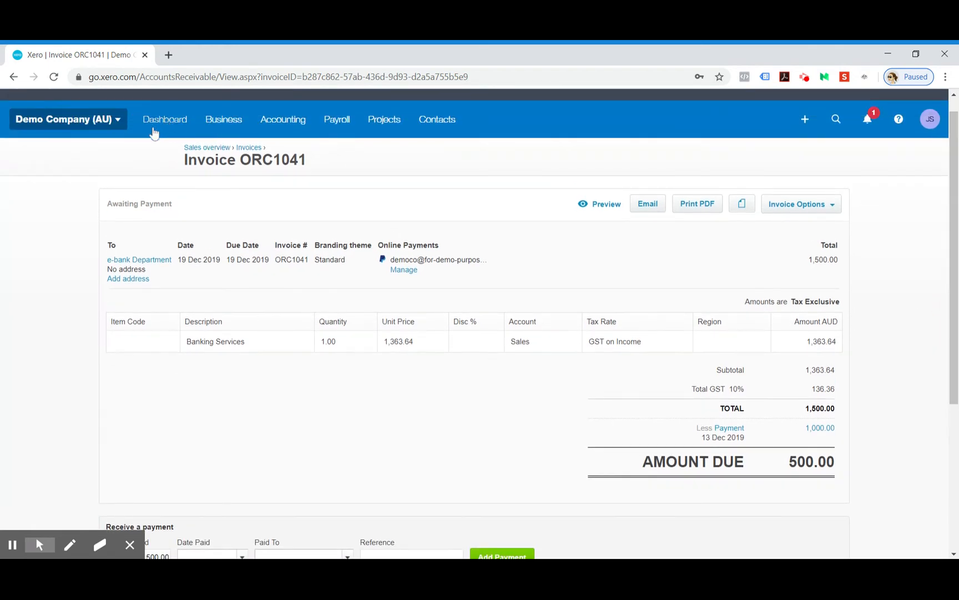
- Return to the dashboard and start reconciling the Business Bank Account's 26 statement lines
click(164, 119)
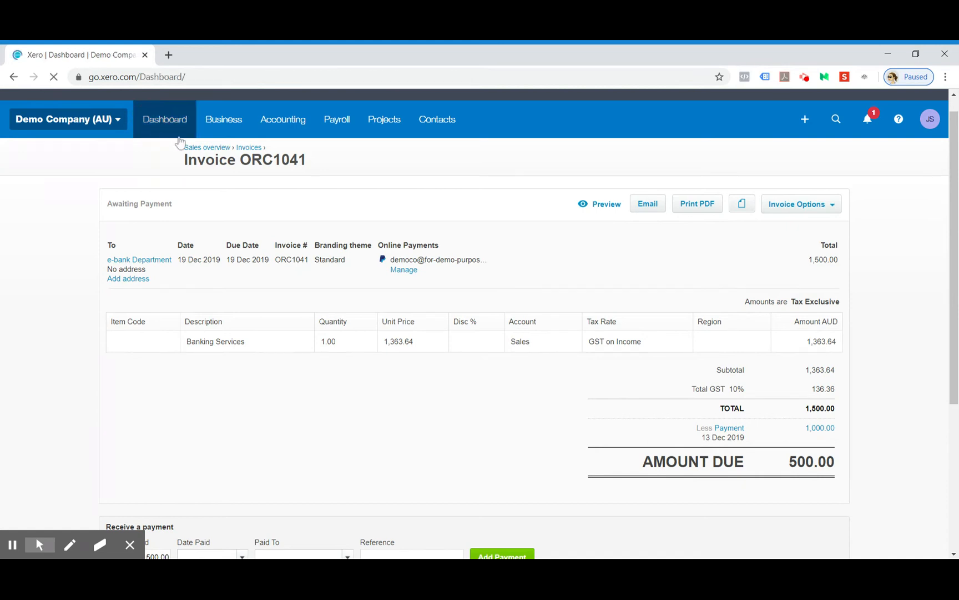
click(165, 119)
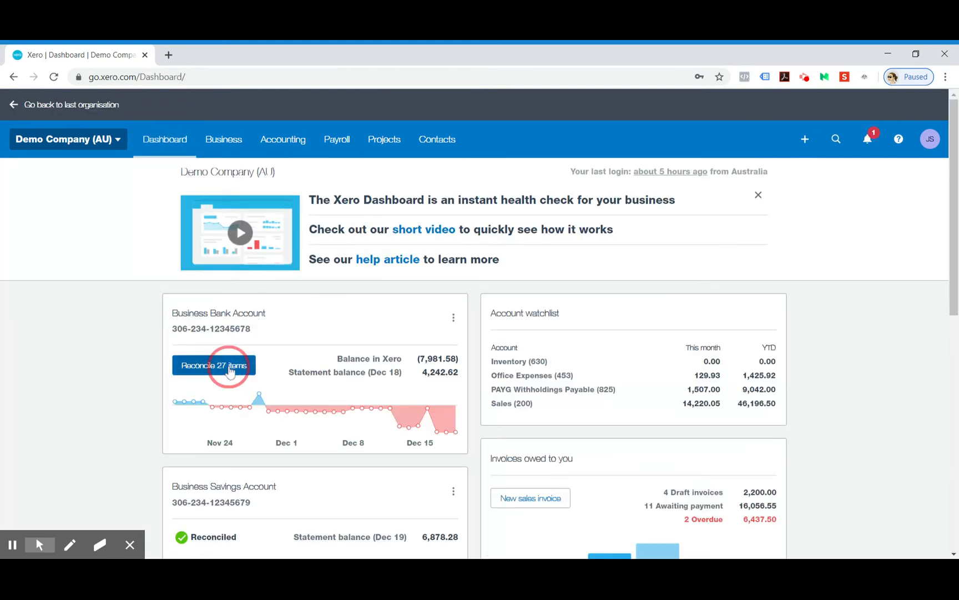
click(213, 364)
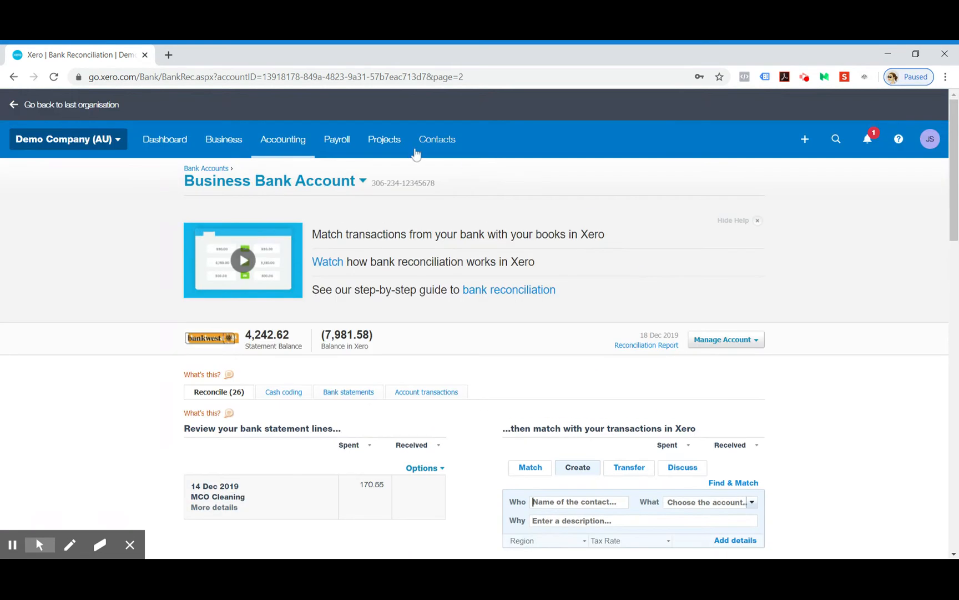
mouse_move(283, 139)
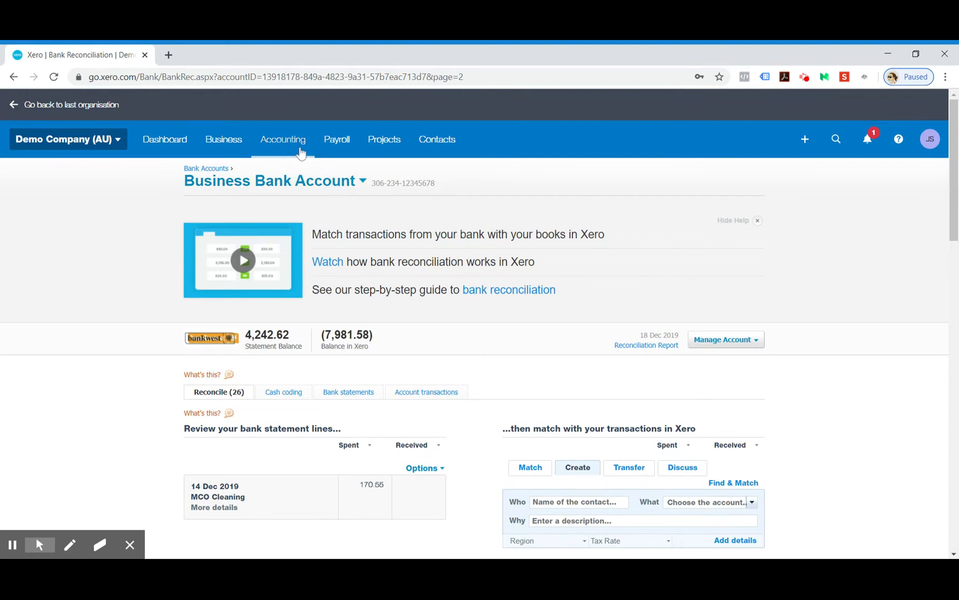
- Via Accounting's sales invoices list, reopen ORC1041 for e-bank Department showing 500.00 due
click(283, 138)
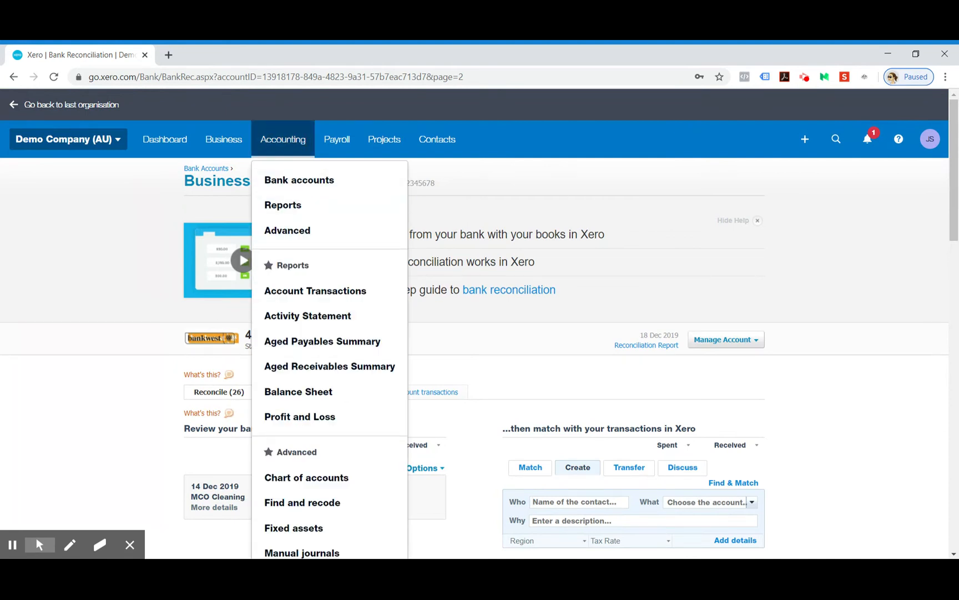
mouse_move(315, 291)
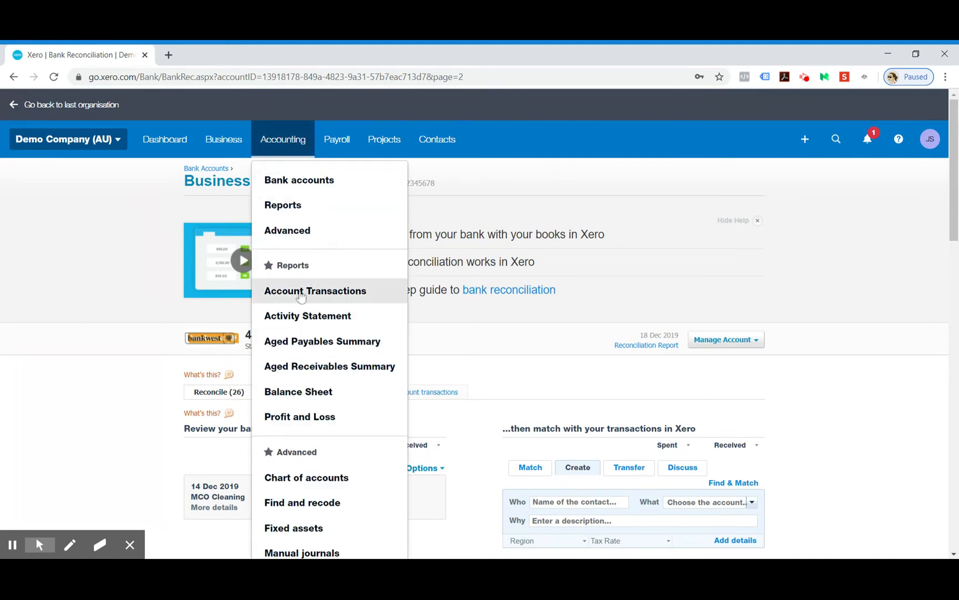
click(315, 290)
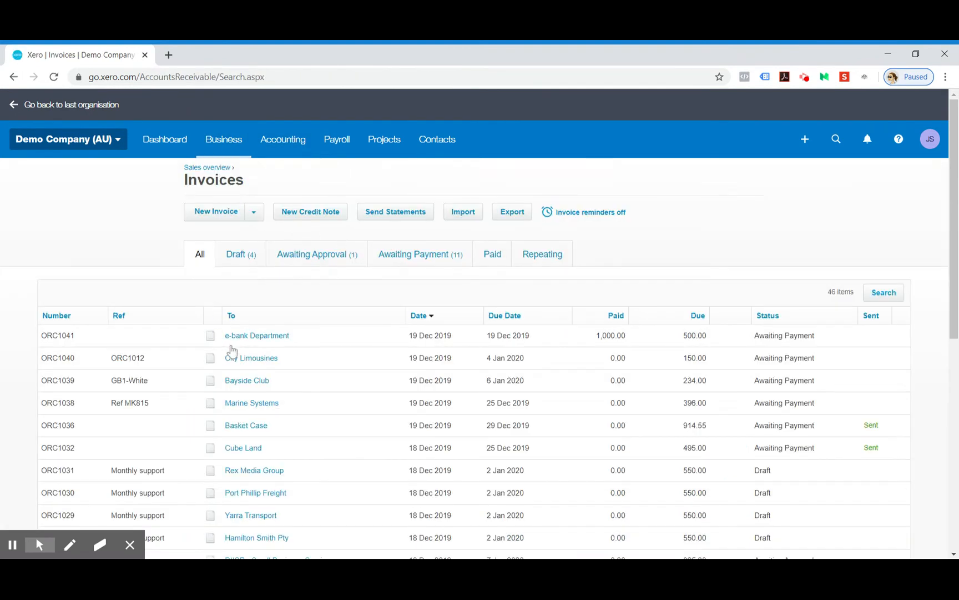
click(257, 335)
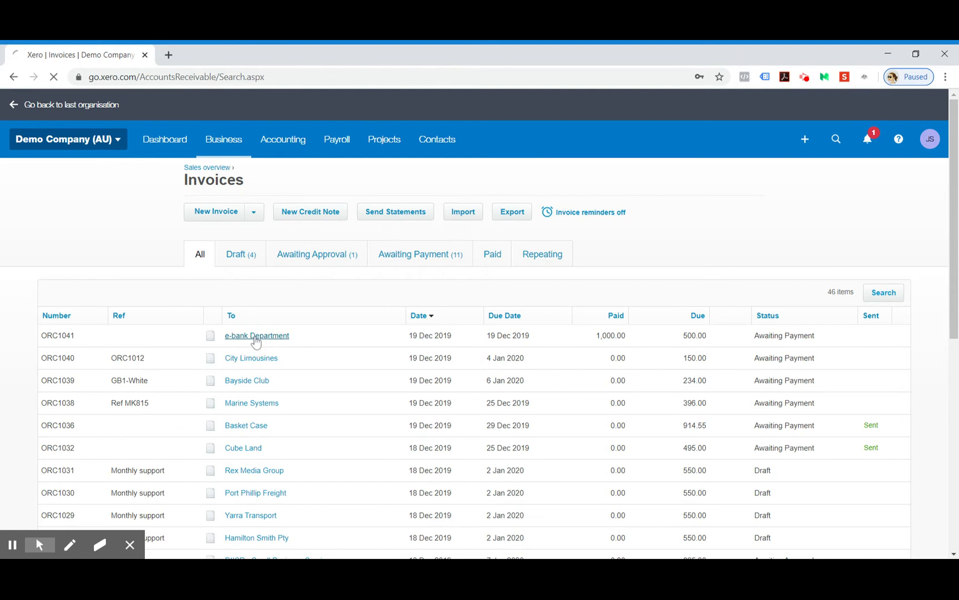
click(257, 335)
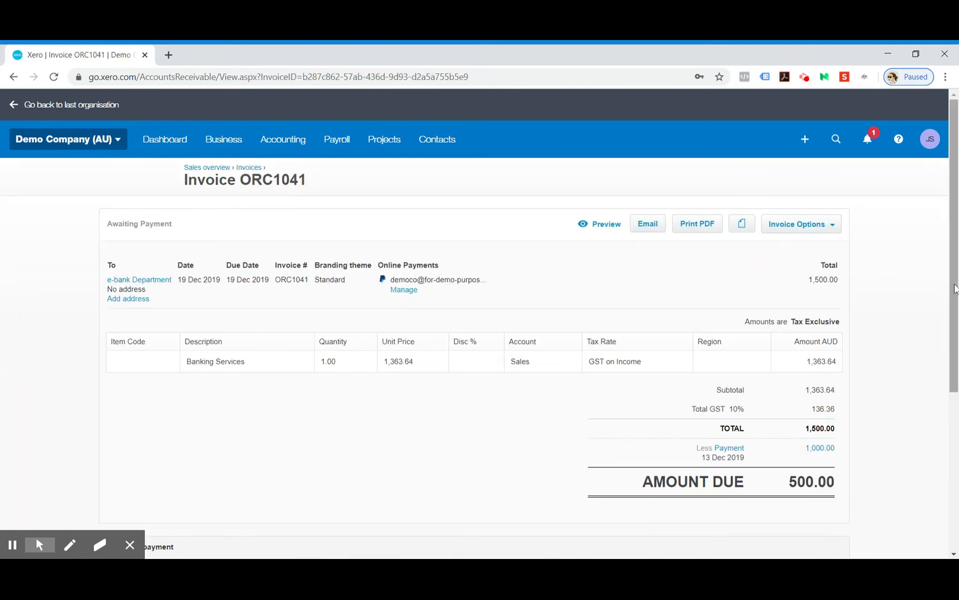
scroll(down, 3)
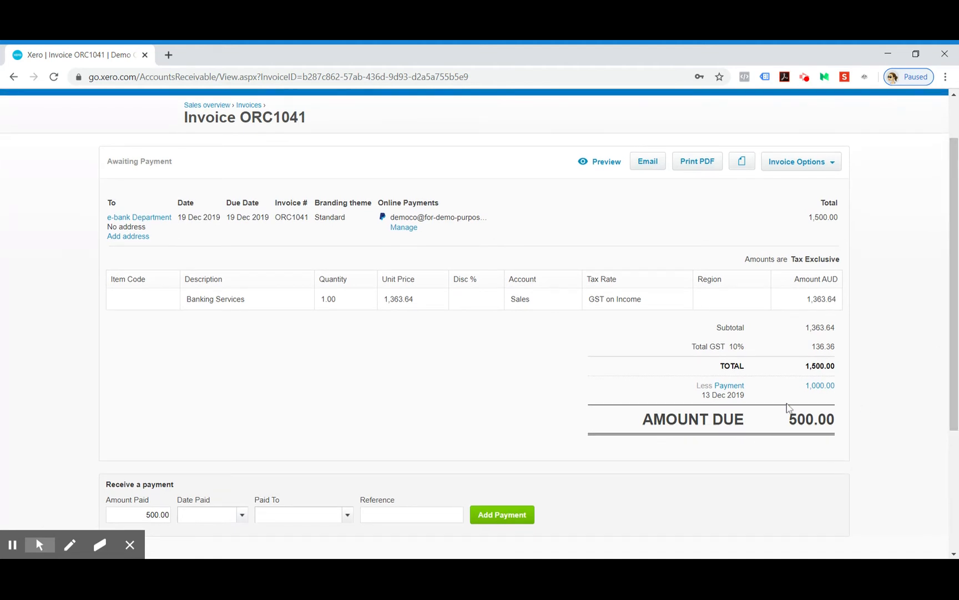
mouse_move(859, 399)
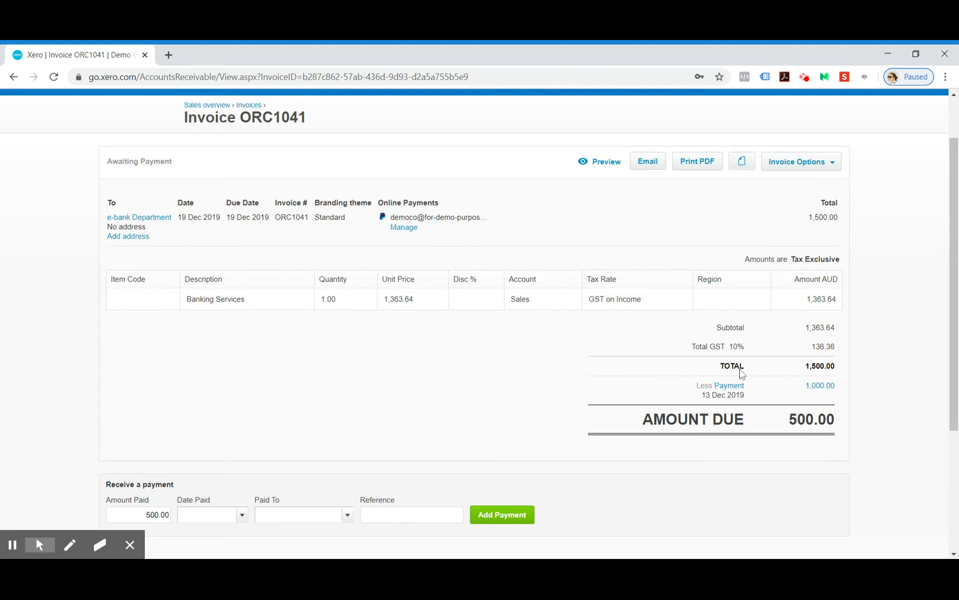
mouse_move(692, 197)
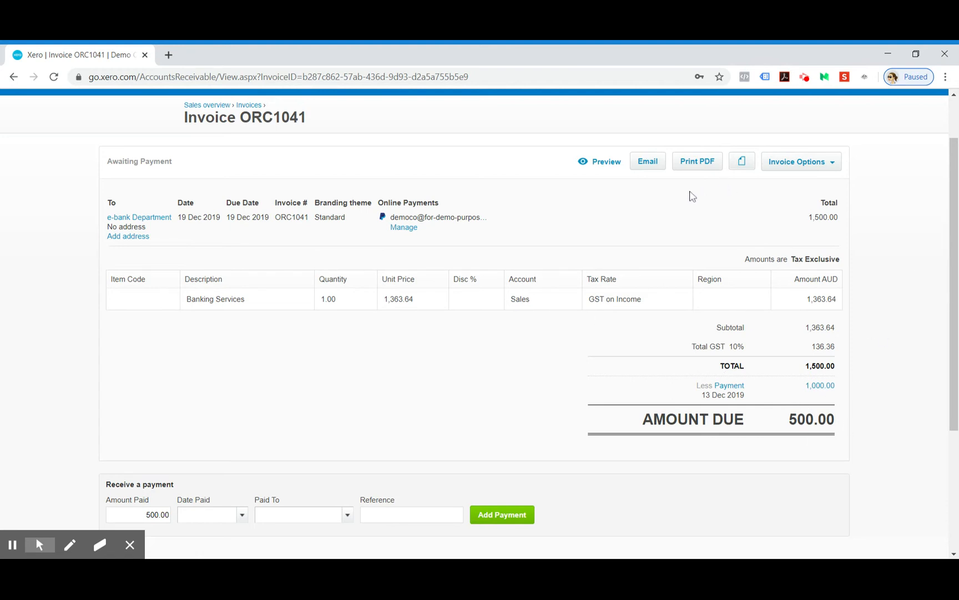
click(646, 161)
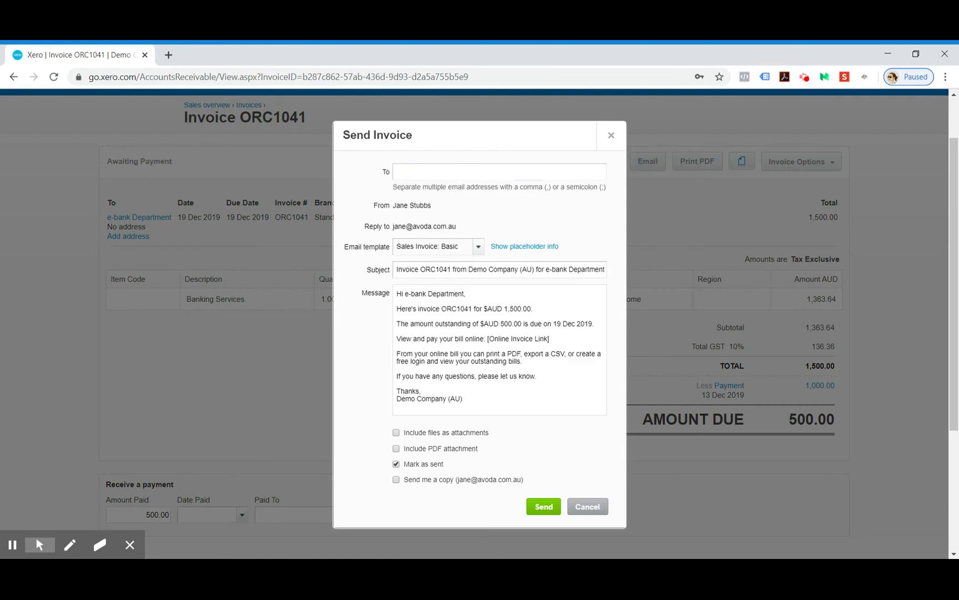
click(499, 171)
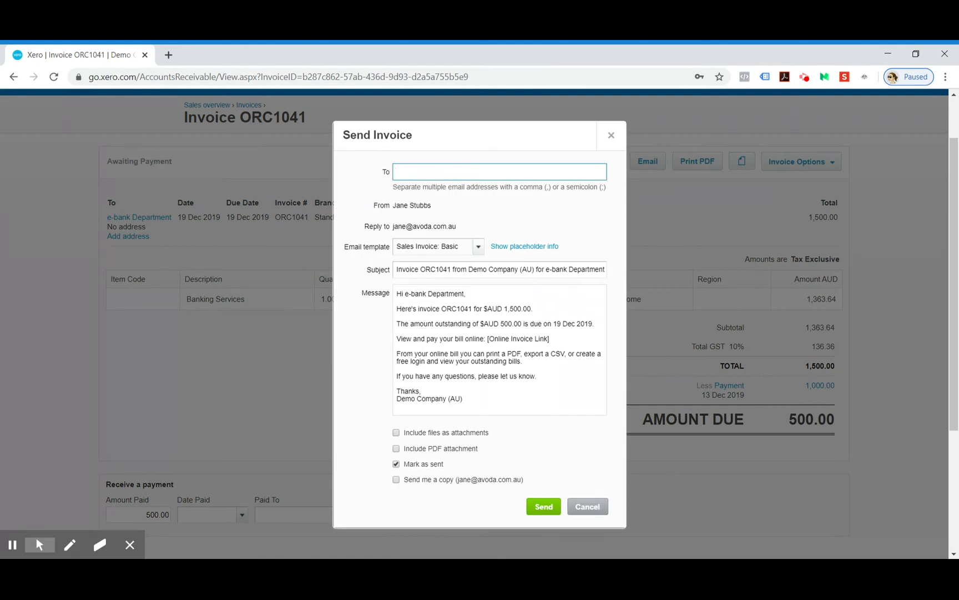
mouse_move(615, 507)
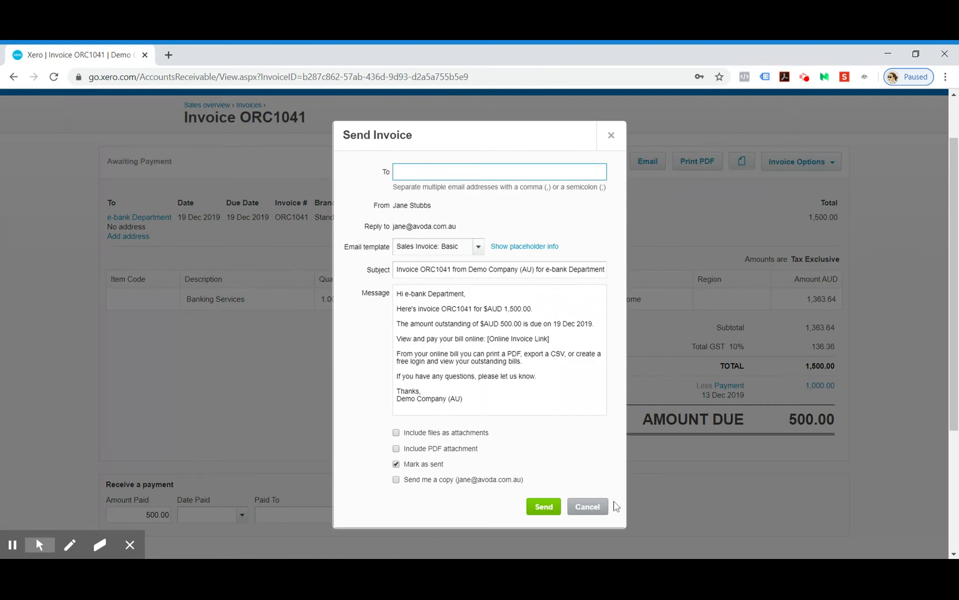
click(586, 506)
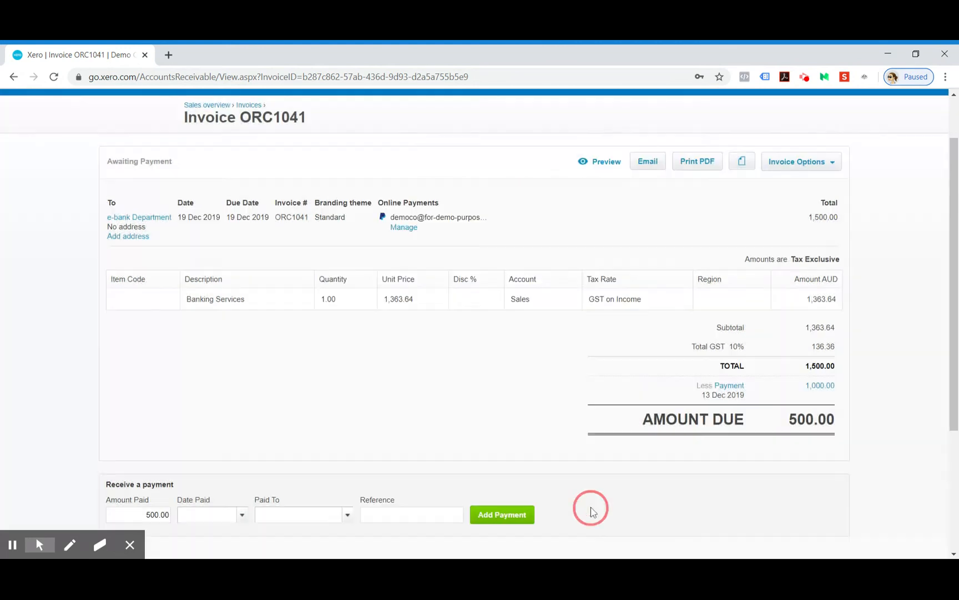
click(796, 161)
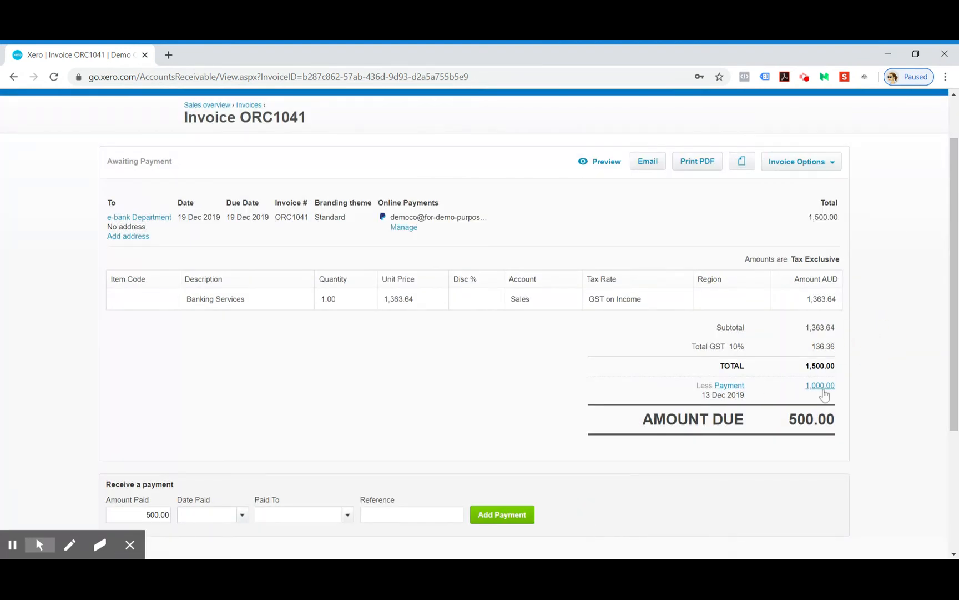
click(820, 385)
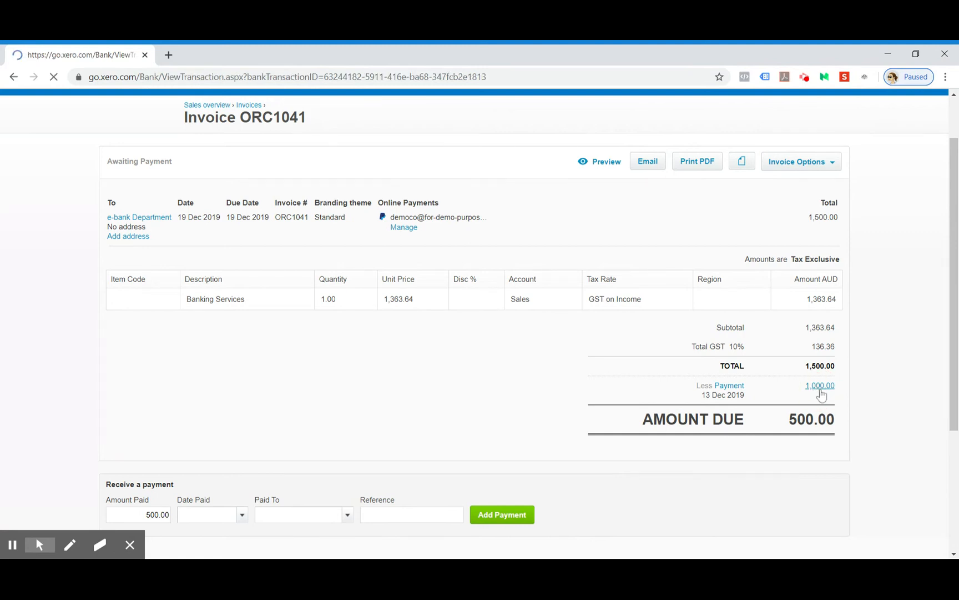
click(819, 386)
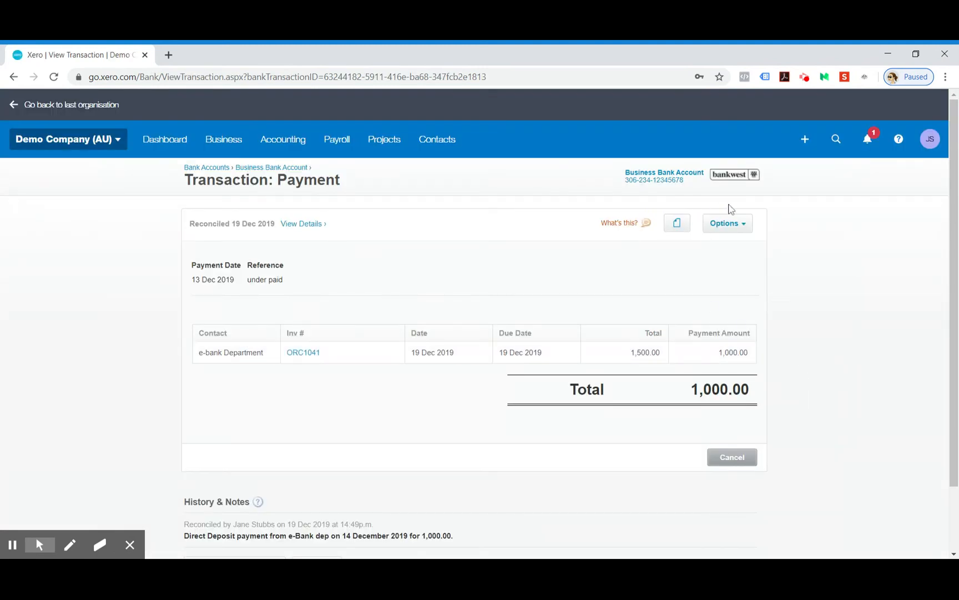
click(727, 223)
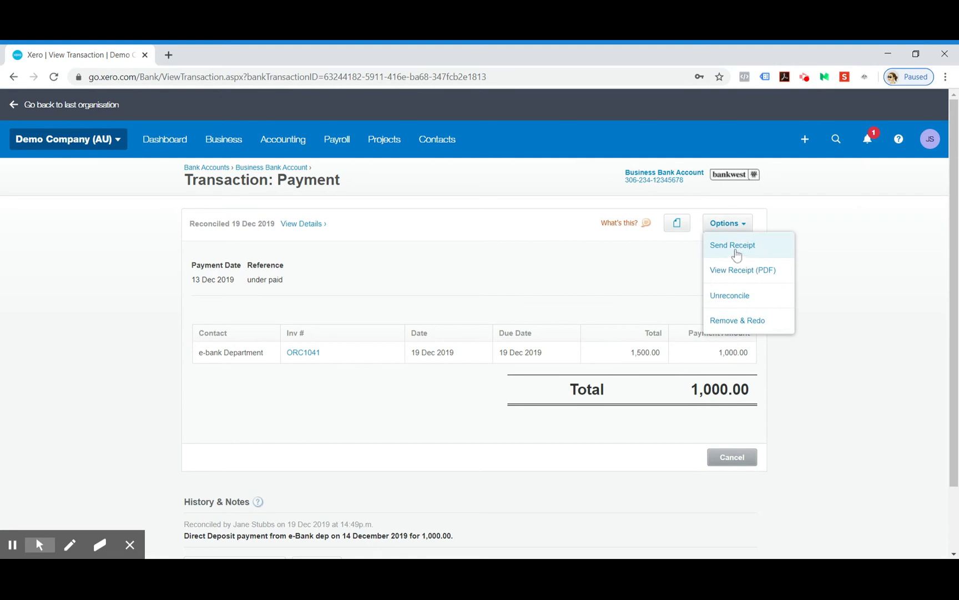
click(733, 244)
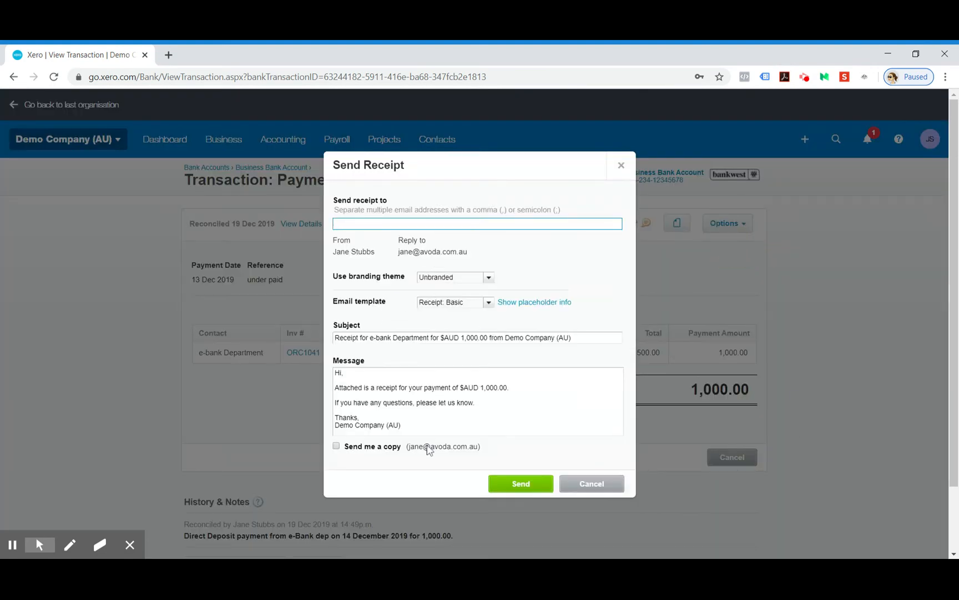
click(590, 483)
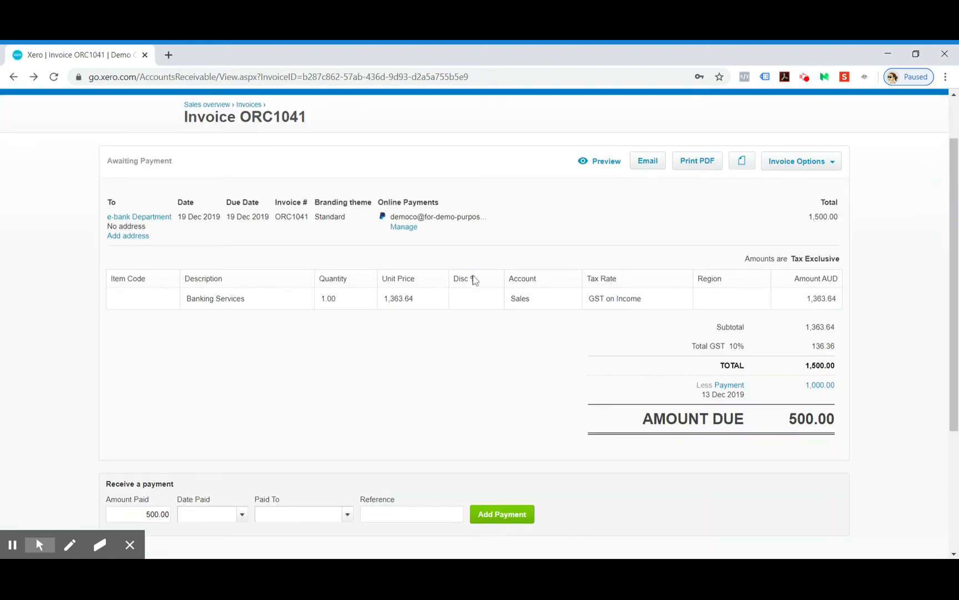
- Add a credit note from ORC1041's Invoice Options, crediting 500.00 as draft ORC1042
scroll(down, 3)
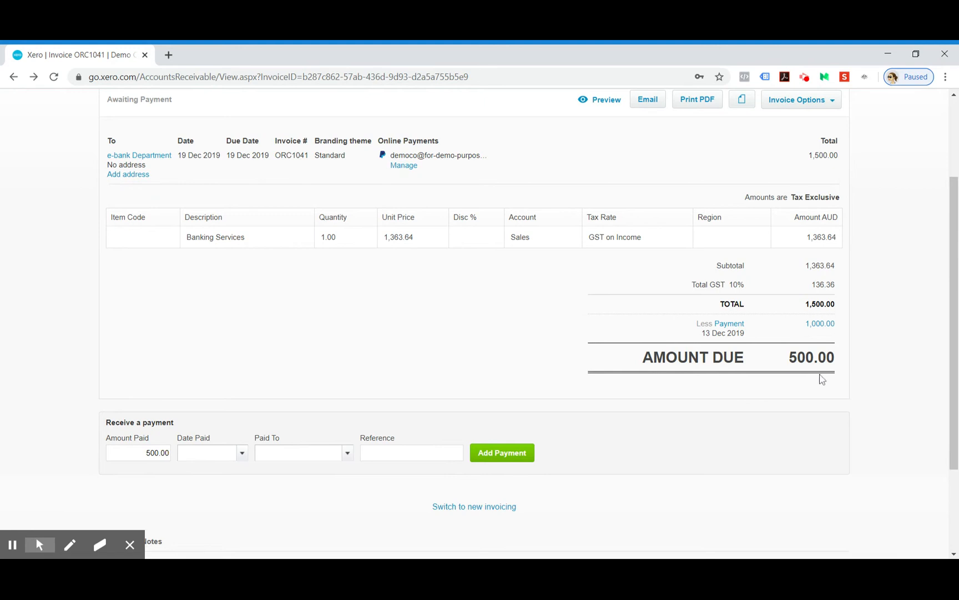
mouse_move(772, 349)
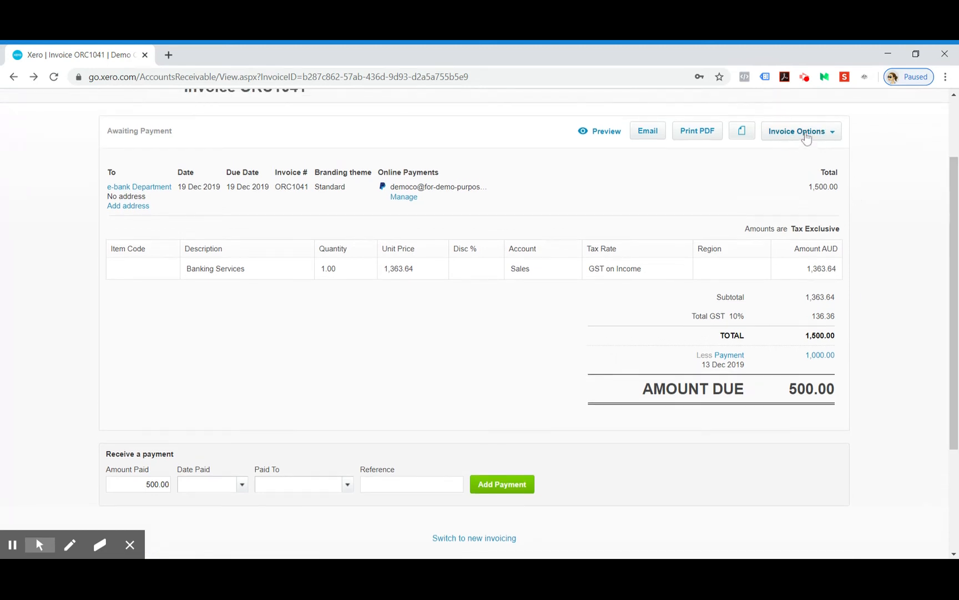
click(797, 131)
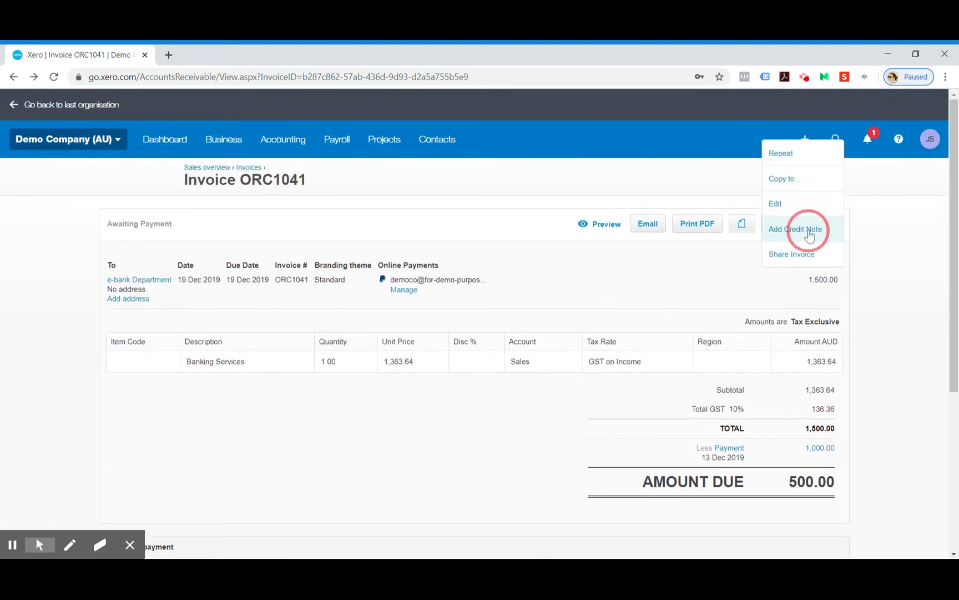
click(796, 229)
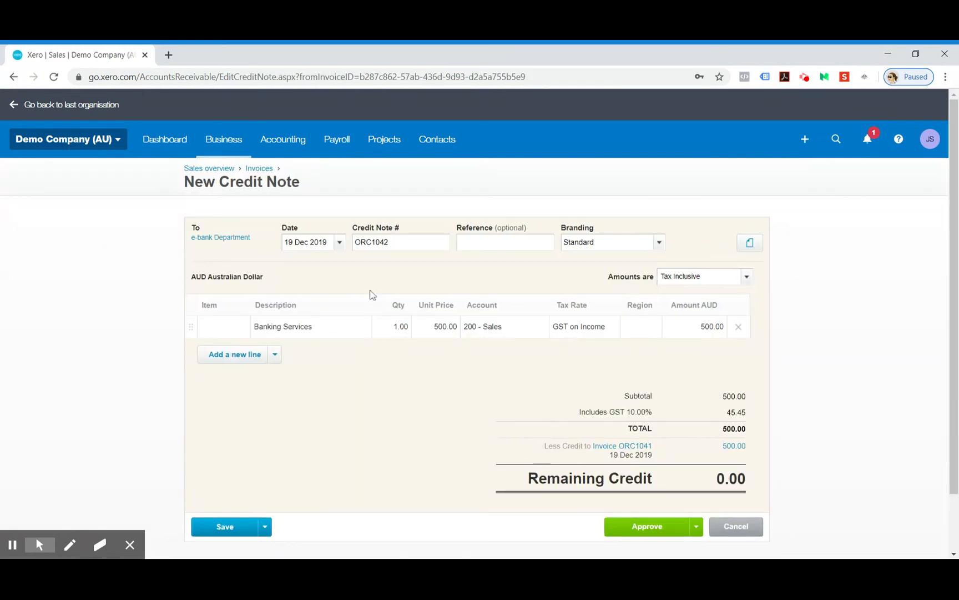
- Confirm the 500.00 unit price and approve credit note ORC1042, leaving ORC1041 paid with 0.00 due
click(435, 326)
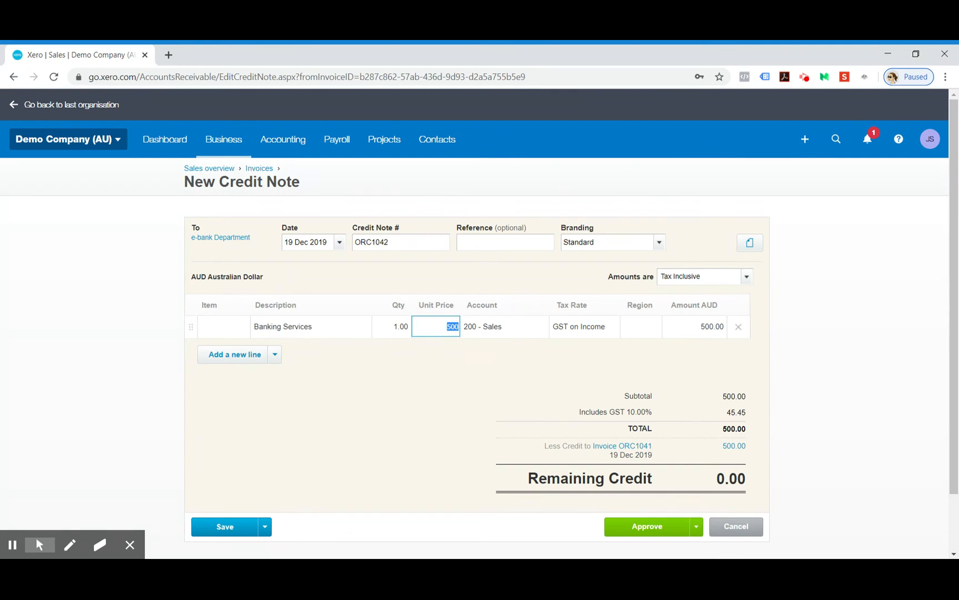
mouse_move(700, 446)
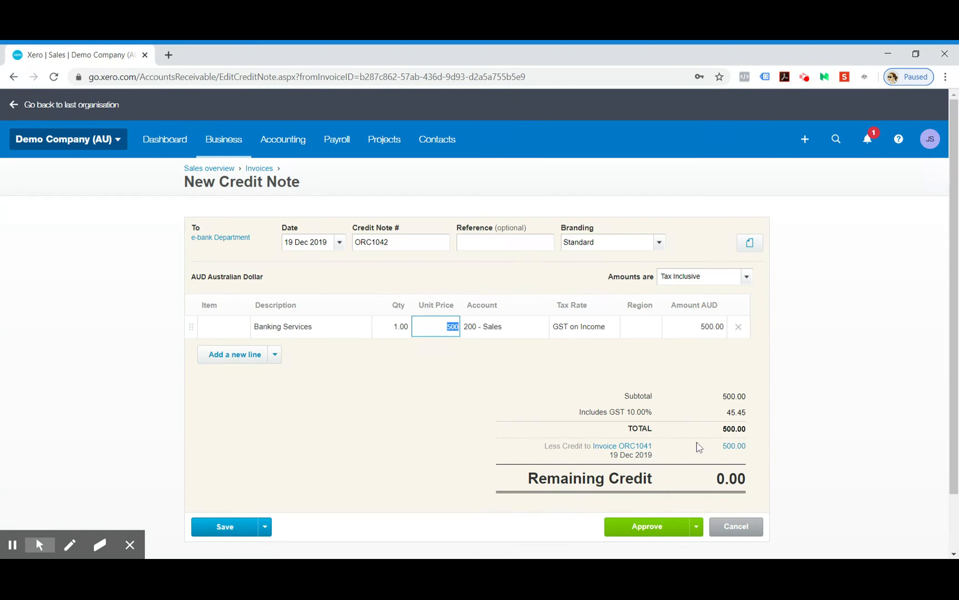
mouse_move(498, 437)
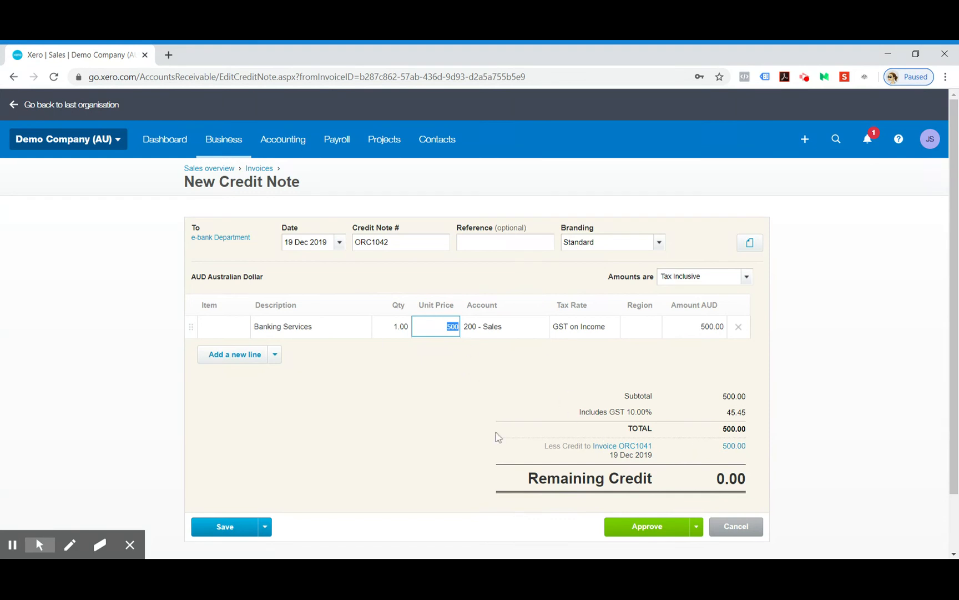
mouse_move(777, 489)
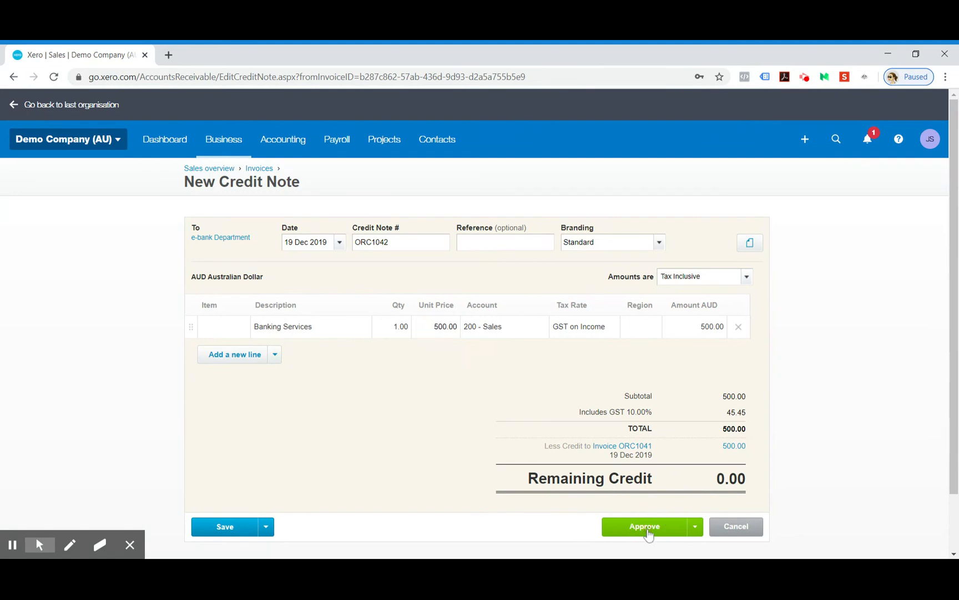
click(644, 526)
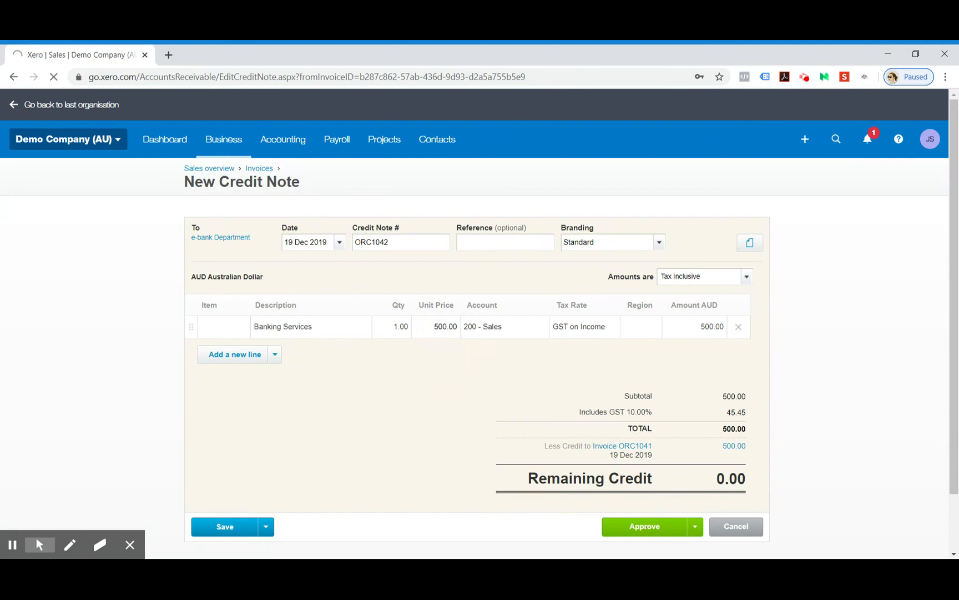
click(644, 526)
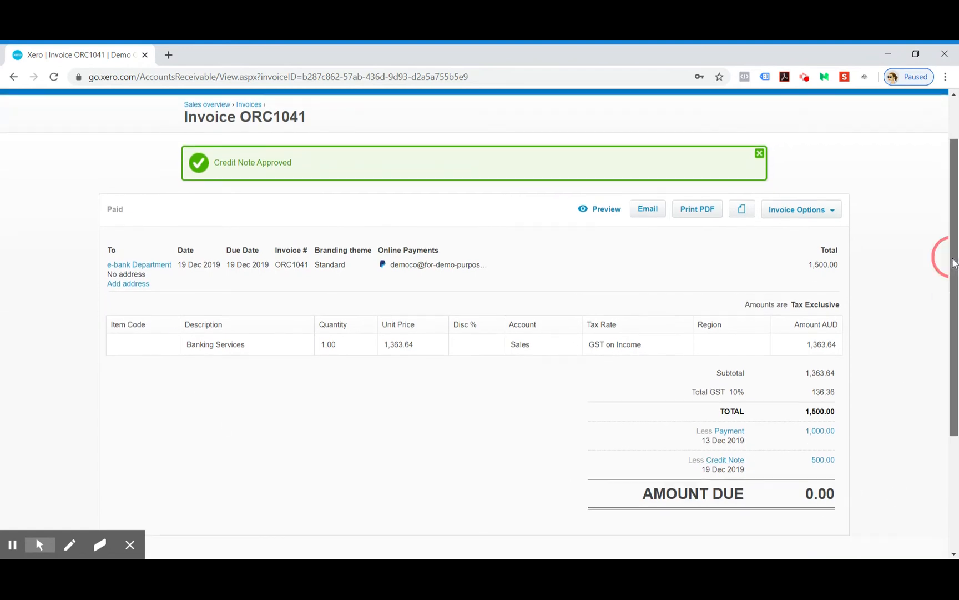
- Review paid invoice ORC1041 and head back to the sales invoices list
scroll(down, 3)
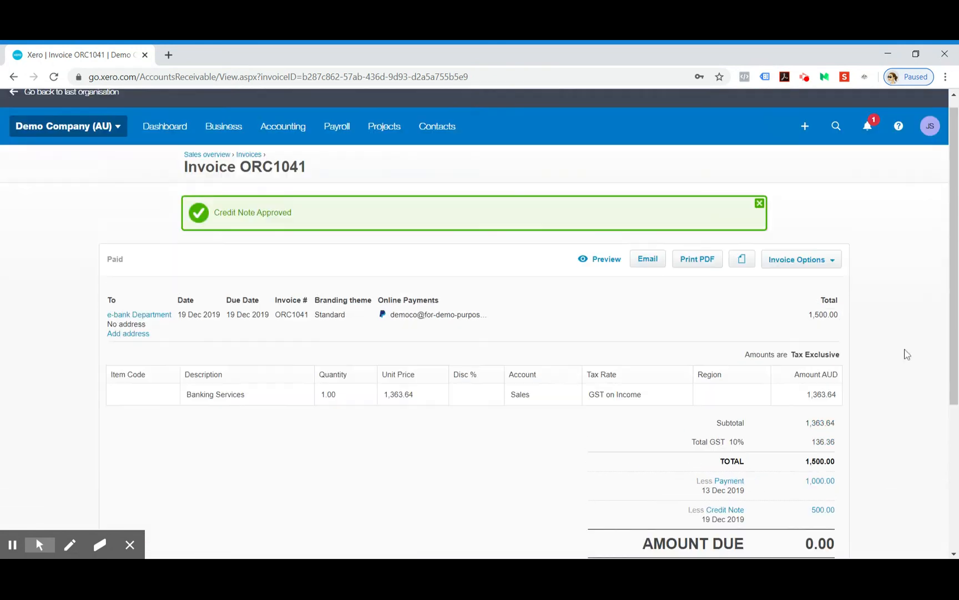
scroll(down, 3)
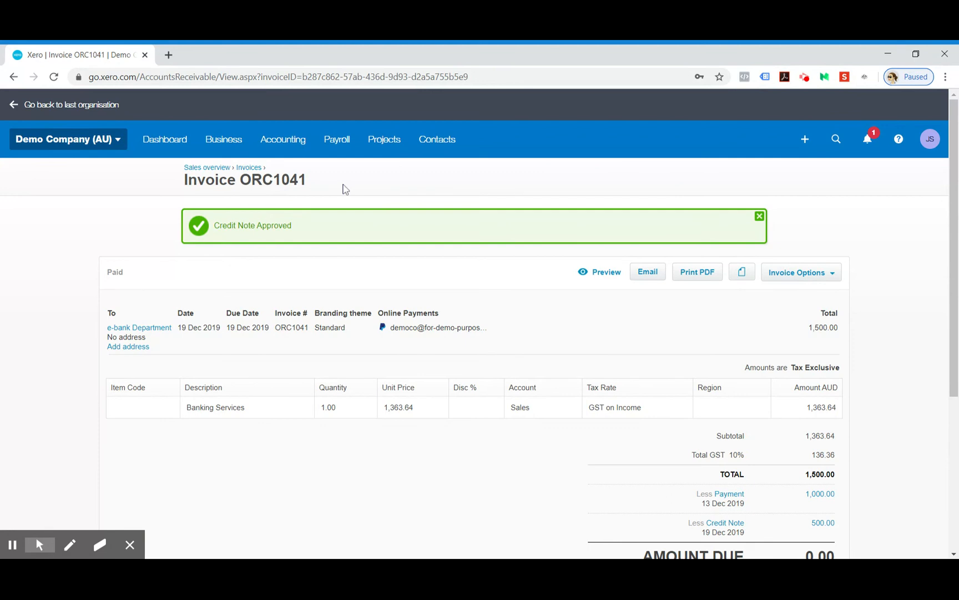
mouse_move(191, 188)
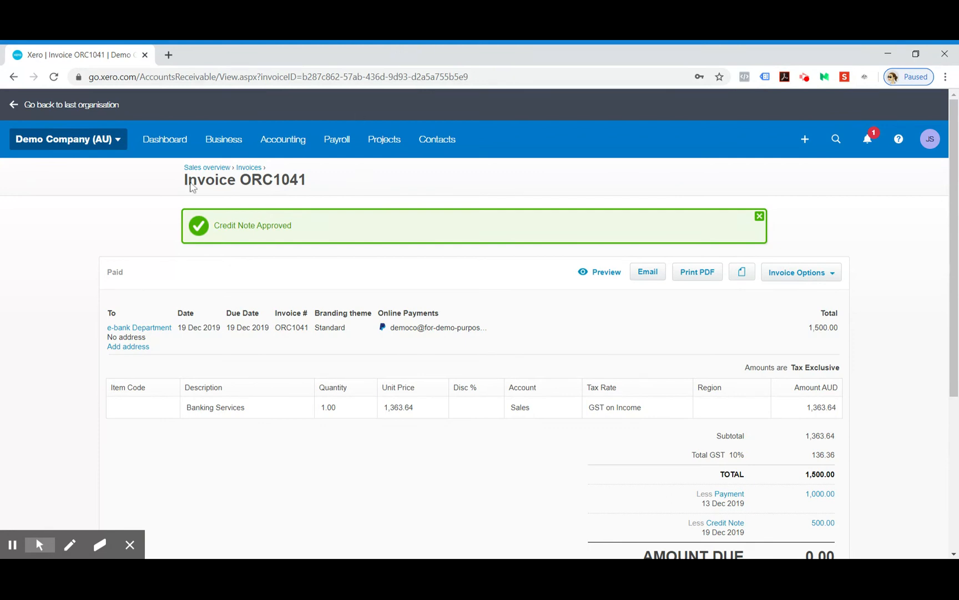
click(223, 139)
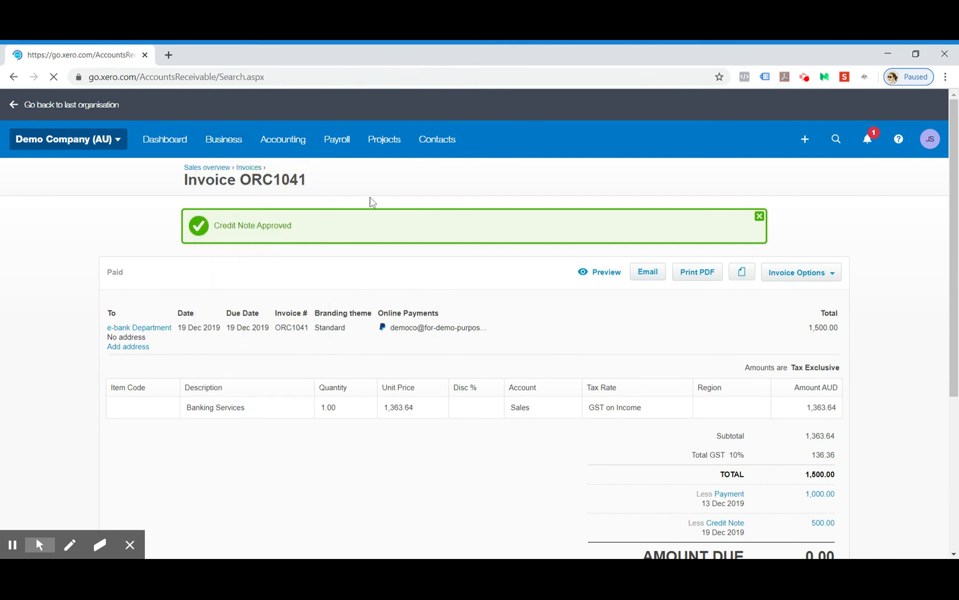
- Check the All invoices list shows ORC1041 and ORC1042 for e-bank Department both Paid
click(248, 167)
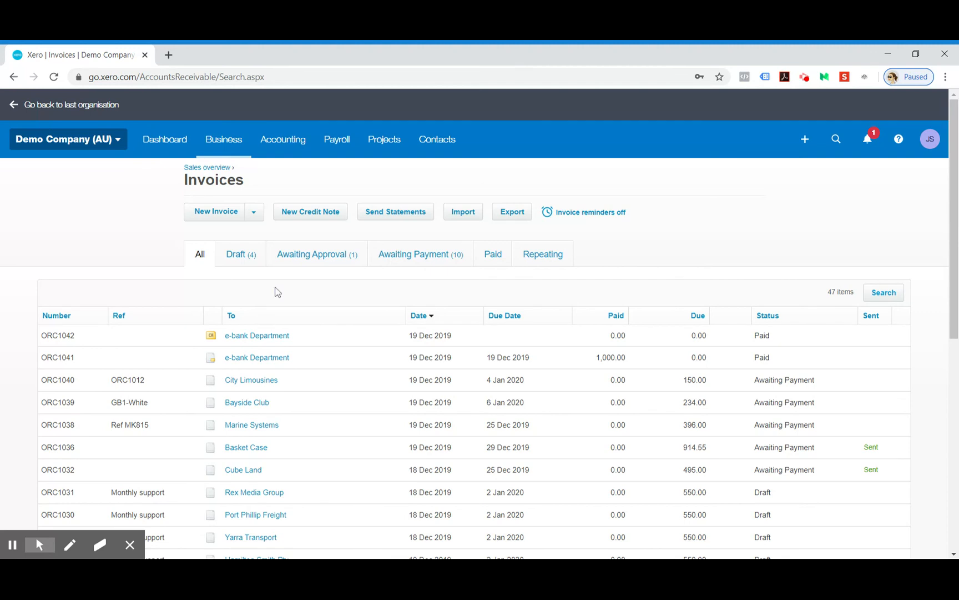
mouse_move(257, 335)
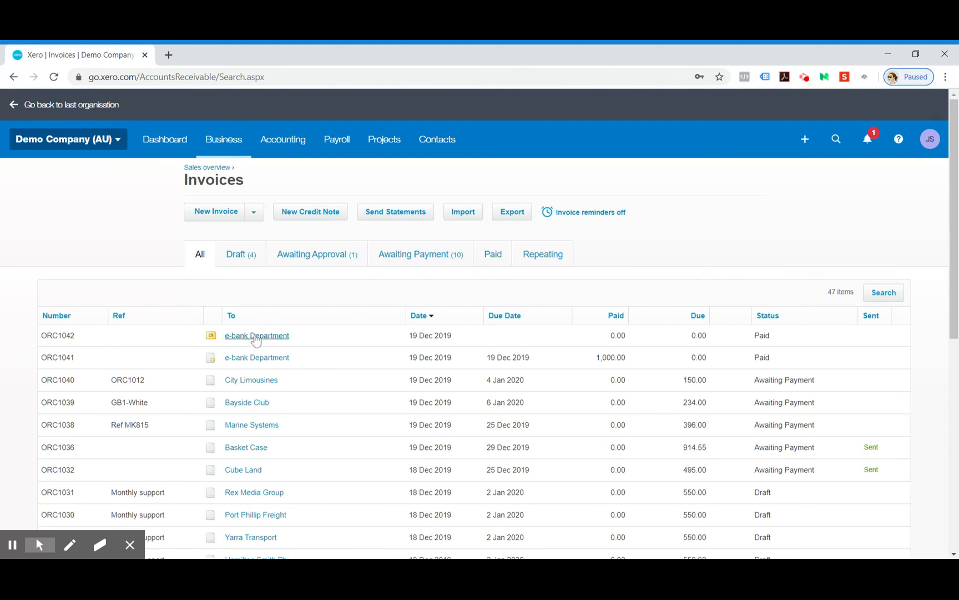
mouse_move(139, 292)
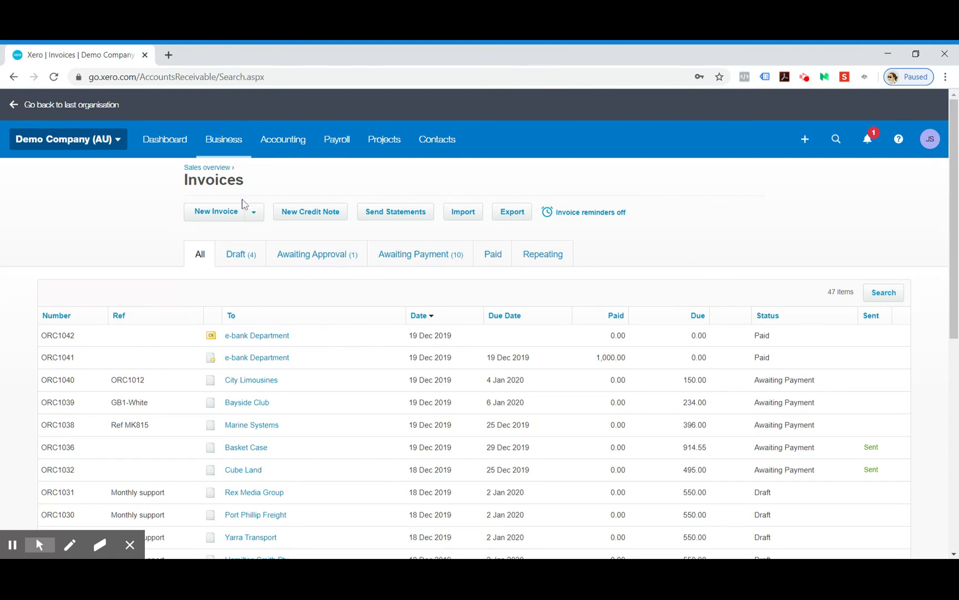
scroll(down, 3)
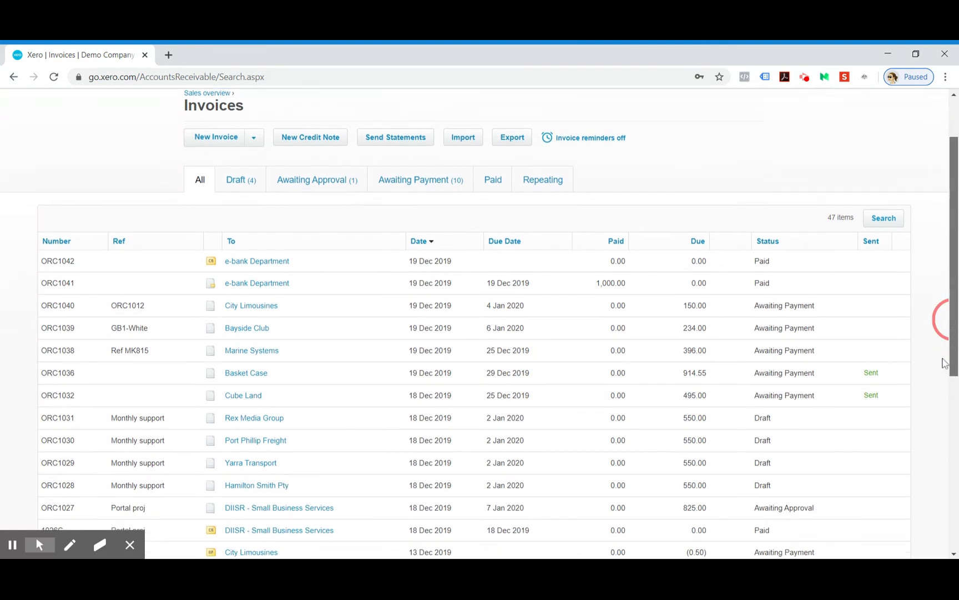
scroll(down, 3)
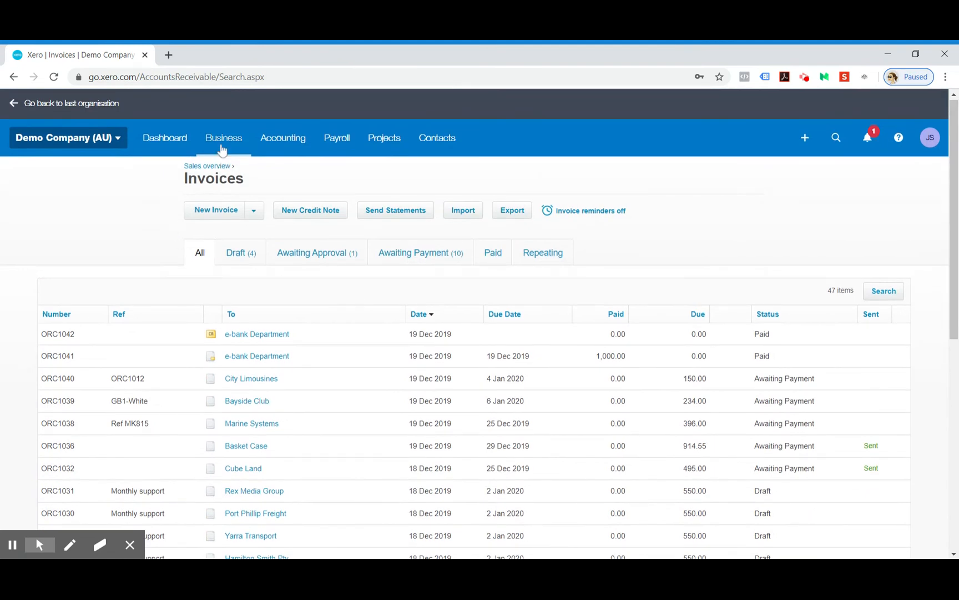
mouse_move(224, 214)
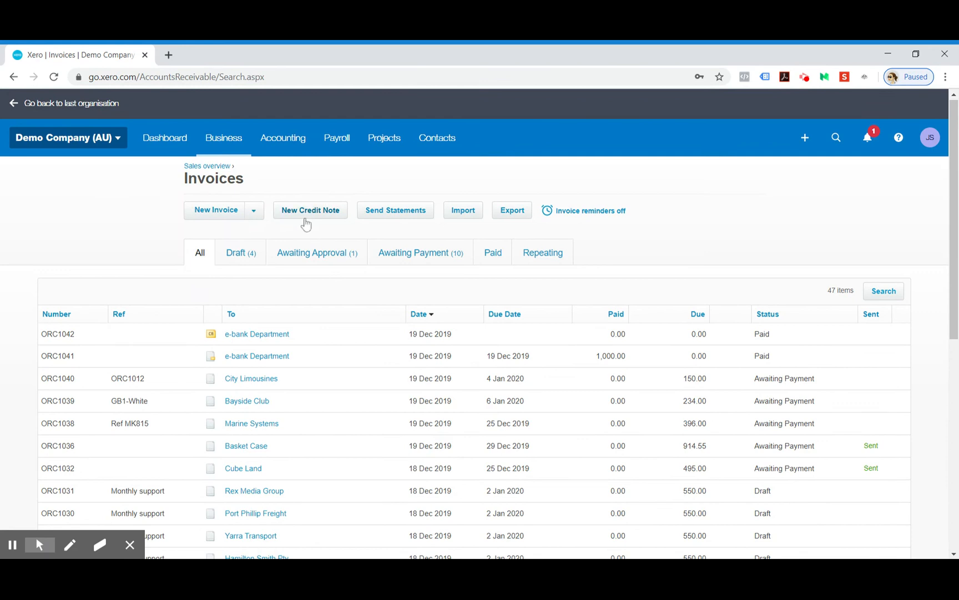
- Start a new credit note for City Limousines with a Limousine Service line, quantity 1 at 100.00
click(310, 209)
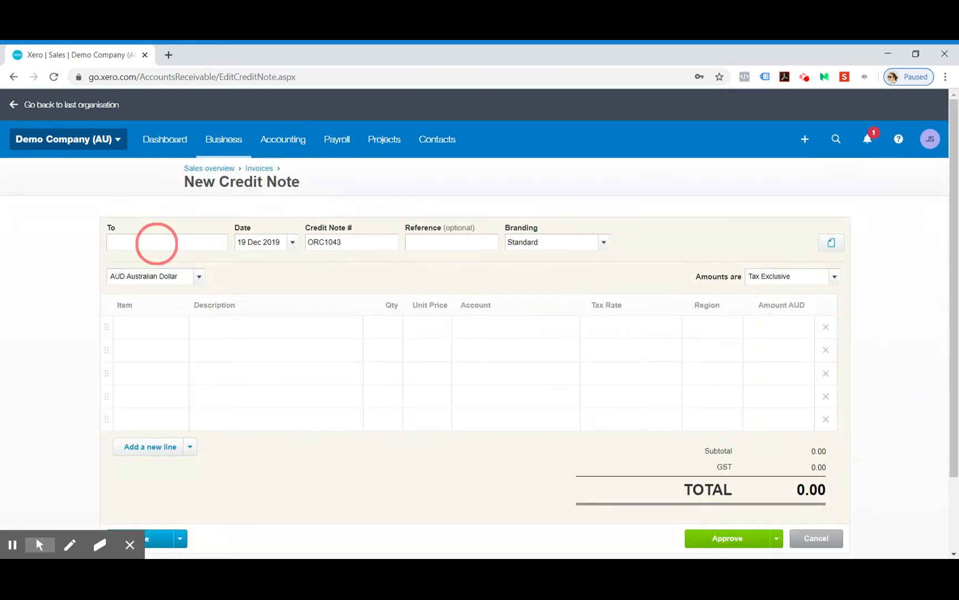
text(city)
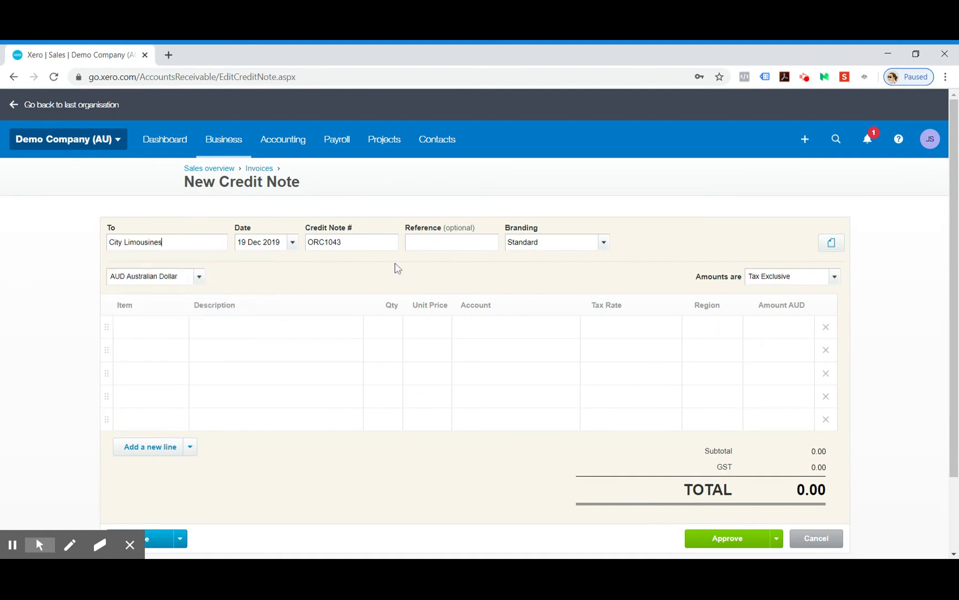
text(Lim)
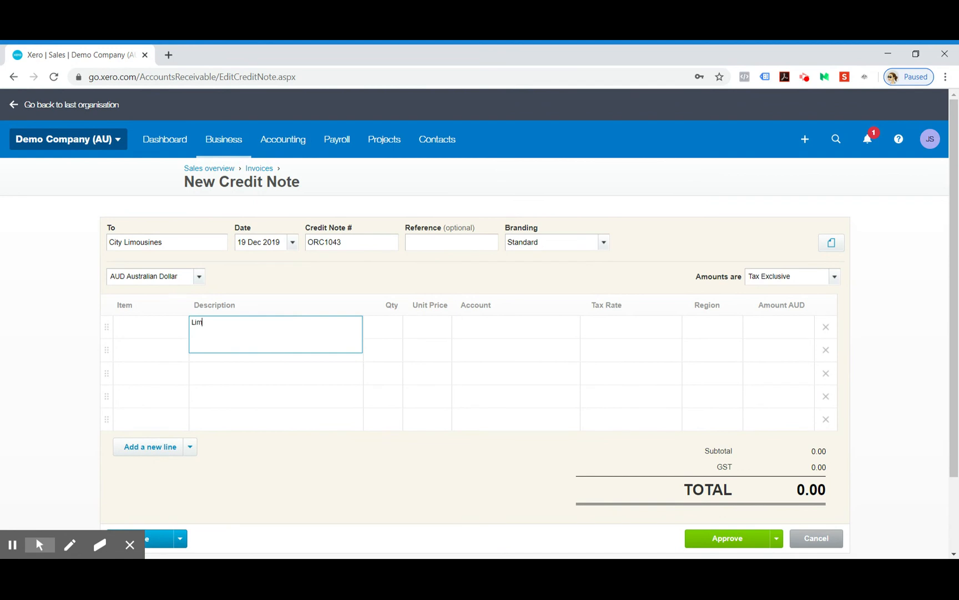
text(ousine Service)
click(427, 326)
text(100)
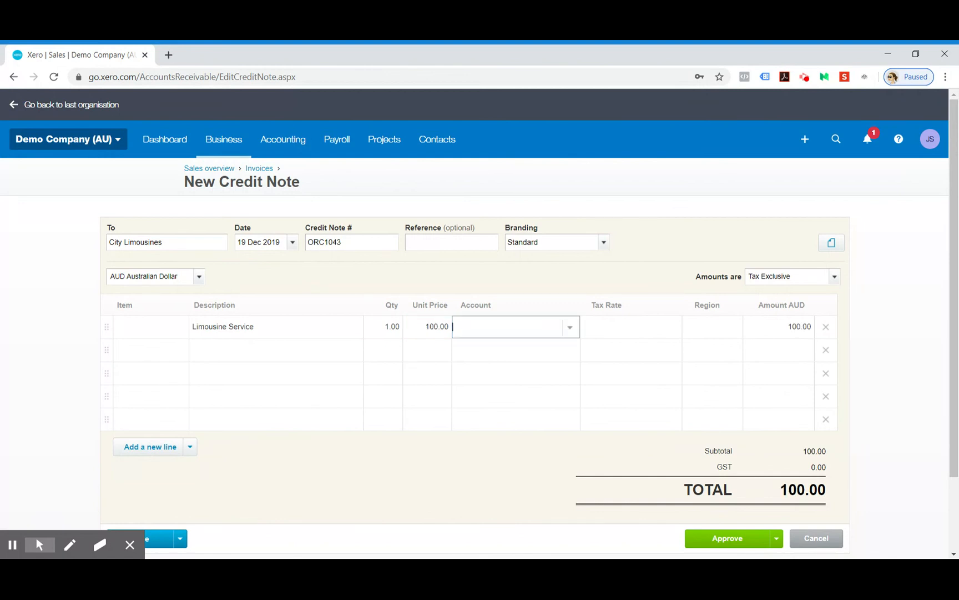
mouse_move(81, 217)
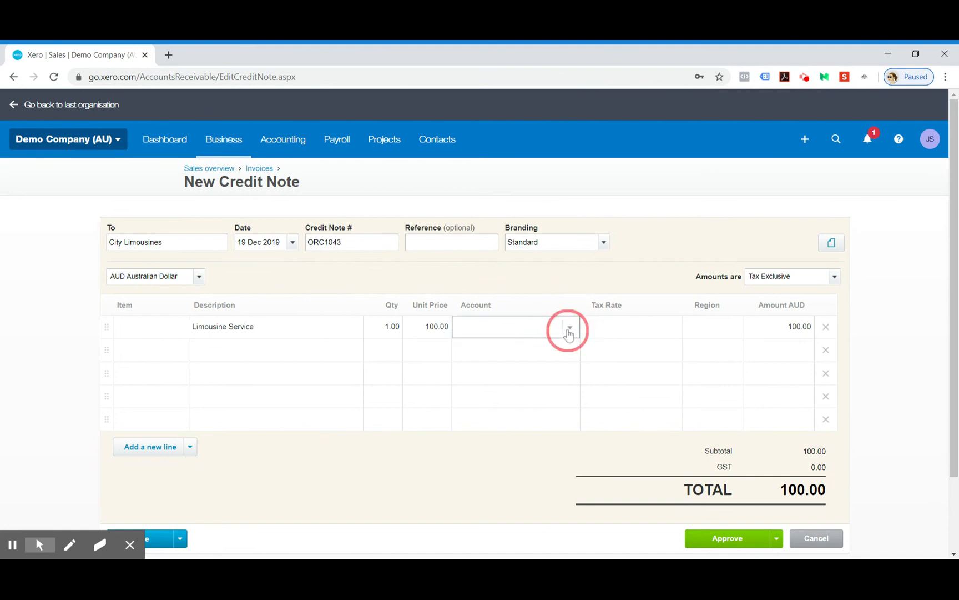
- Browse the line's Account list, scrolling down through the available accounts
click(567, 326)
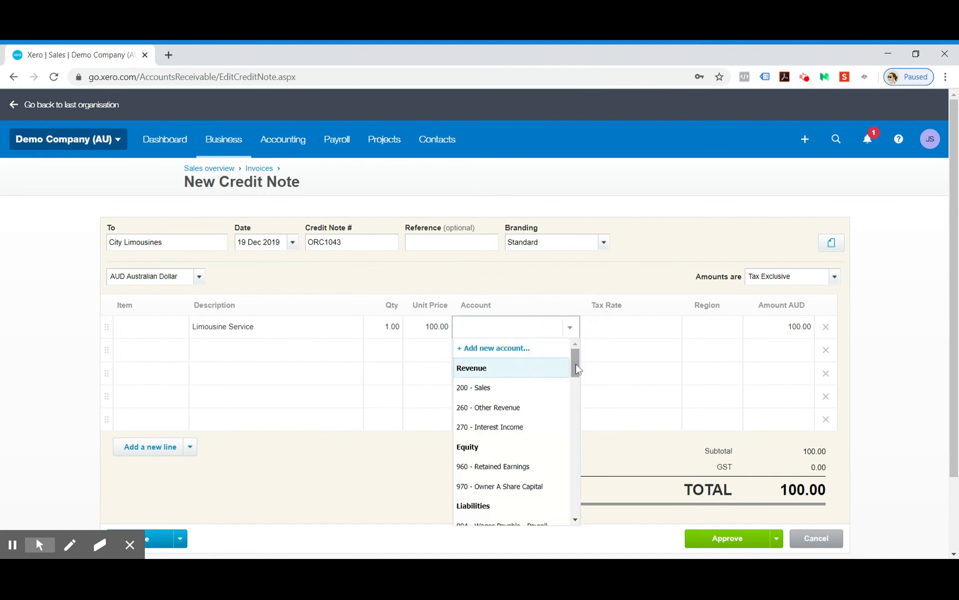
scroll(down, 3)
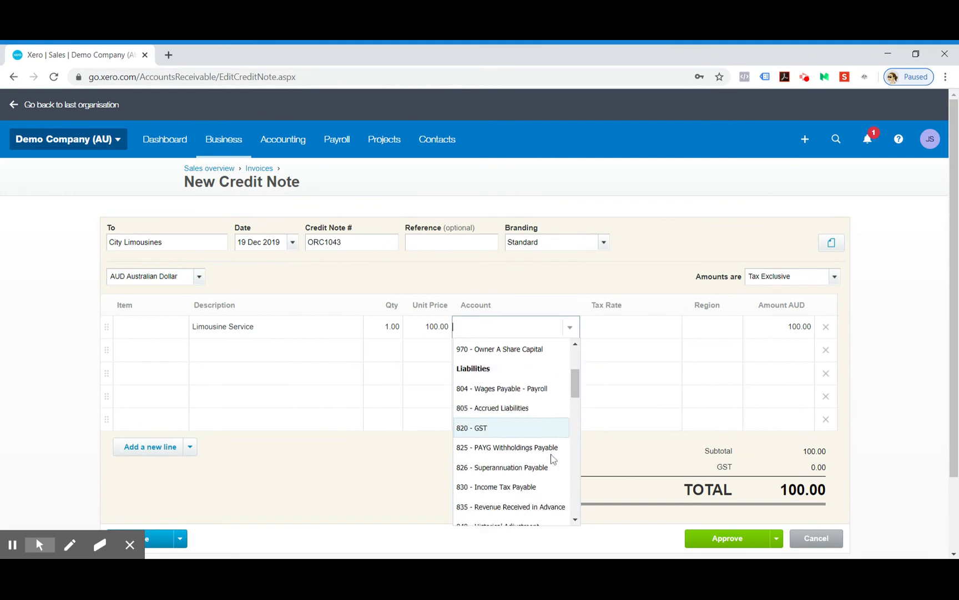
scroll(down, 3)
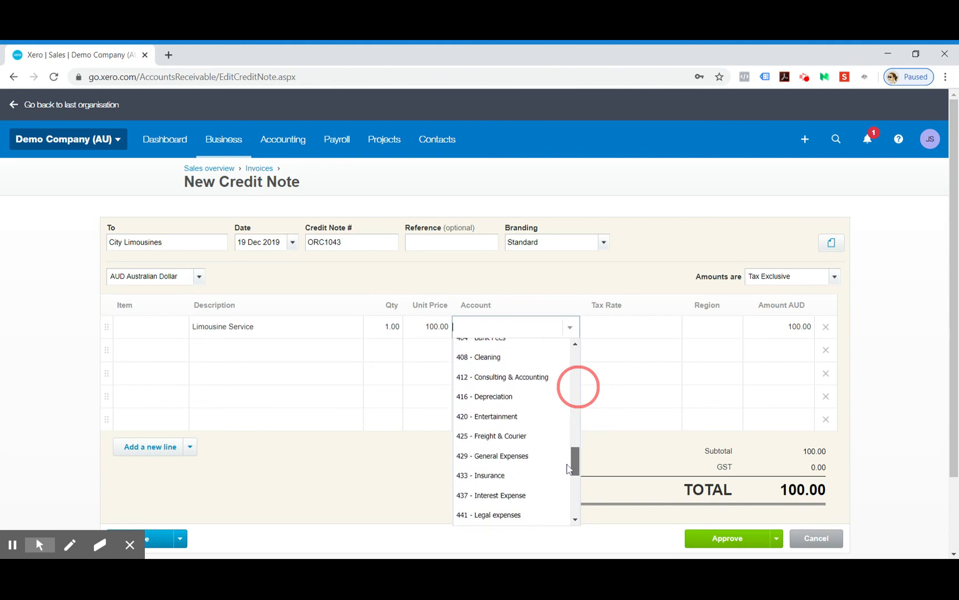
scroll(down, 3)
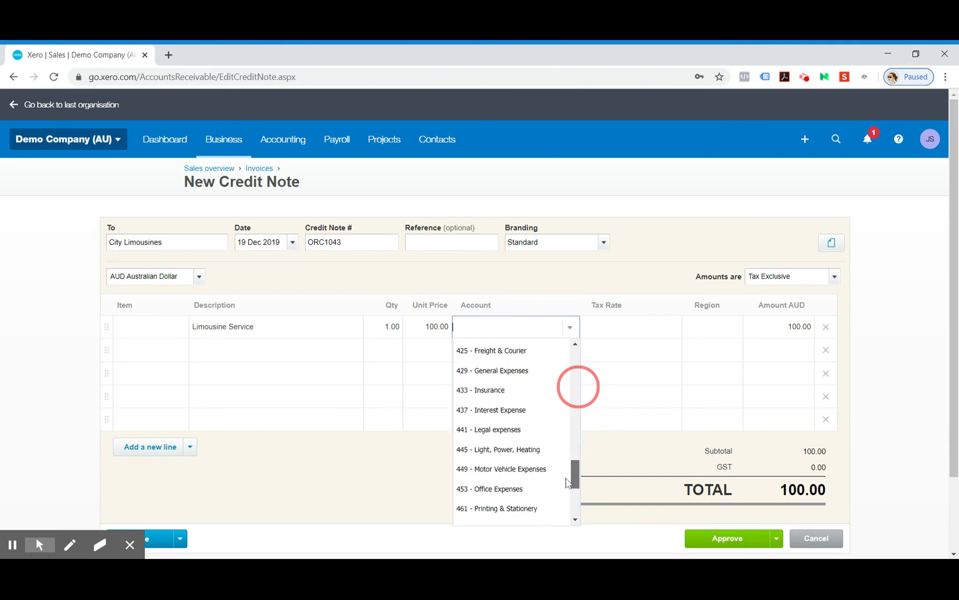
scroll(down, 3)
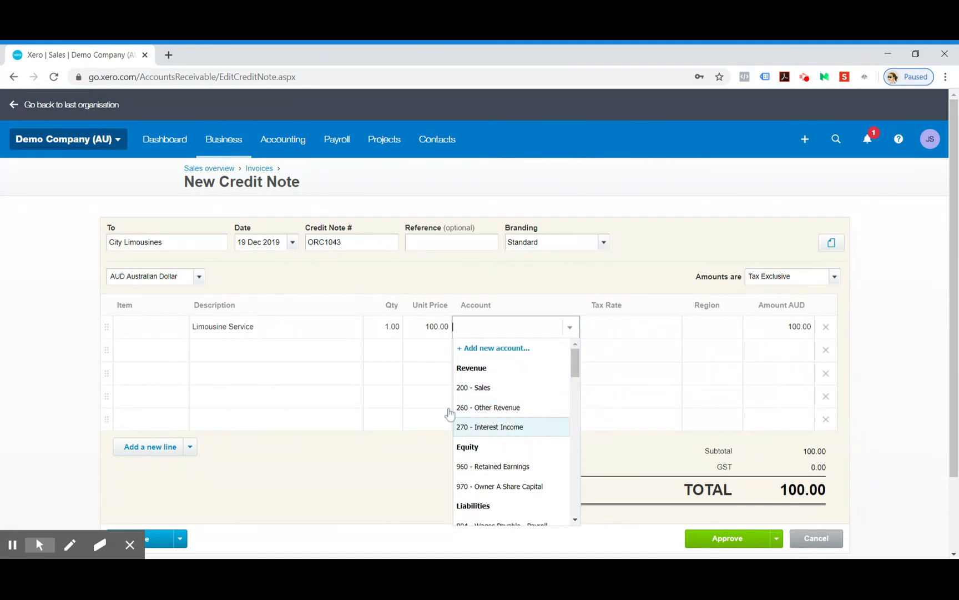
- Code the line to 200 - Sales, make amounts tax inclusive (100.00 incl. 9.09 GST), and approve
click(473, 387)
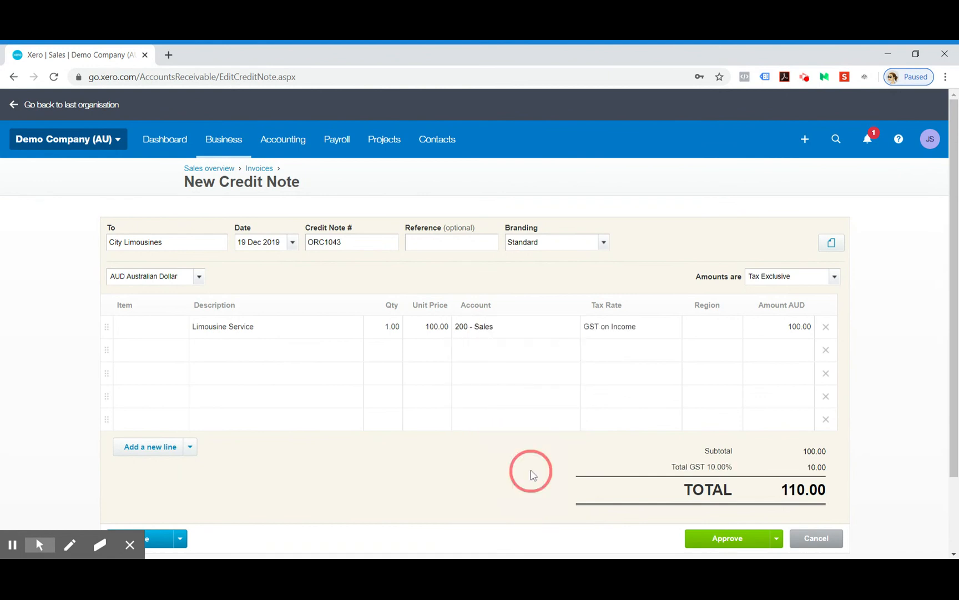
click(790, 276)
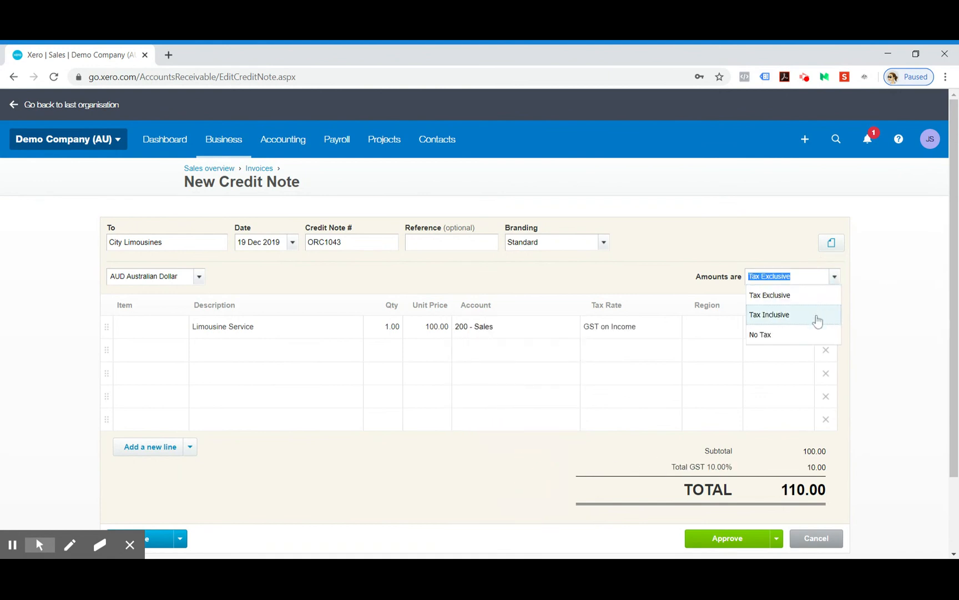
click(769, 315)
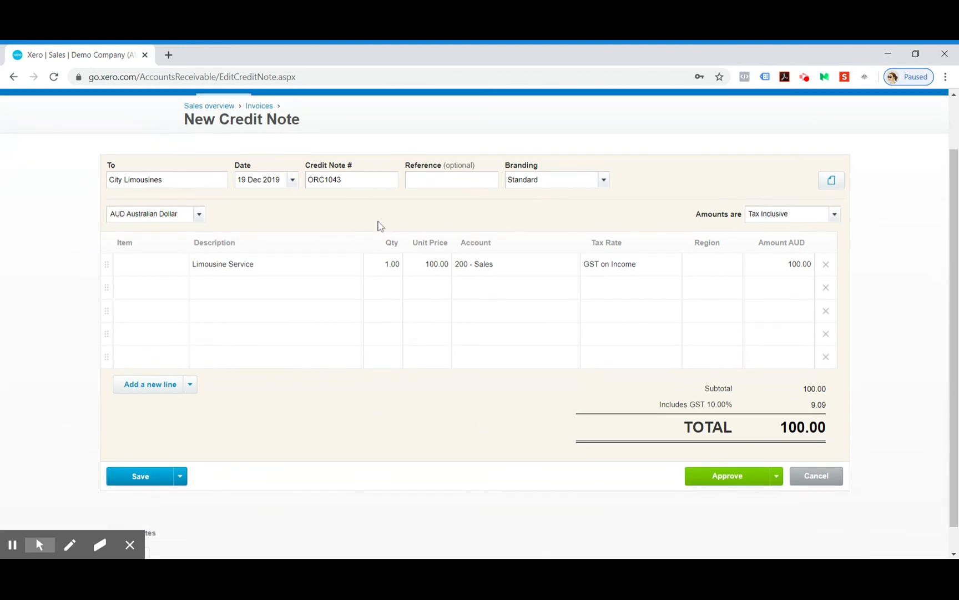
click(727, 476)
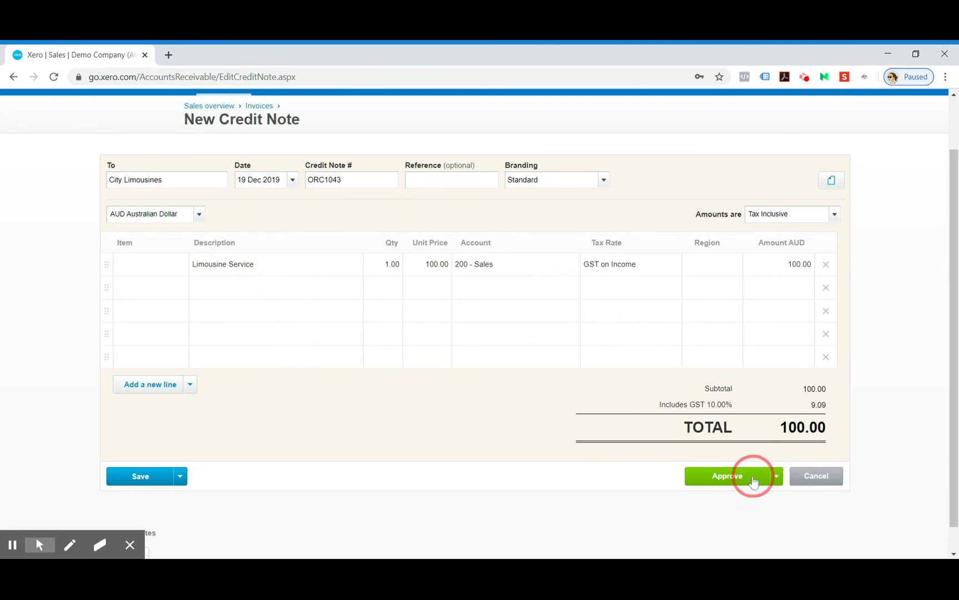
click(727, 475)
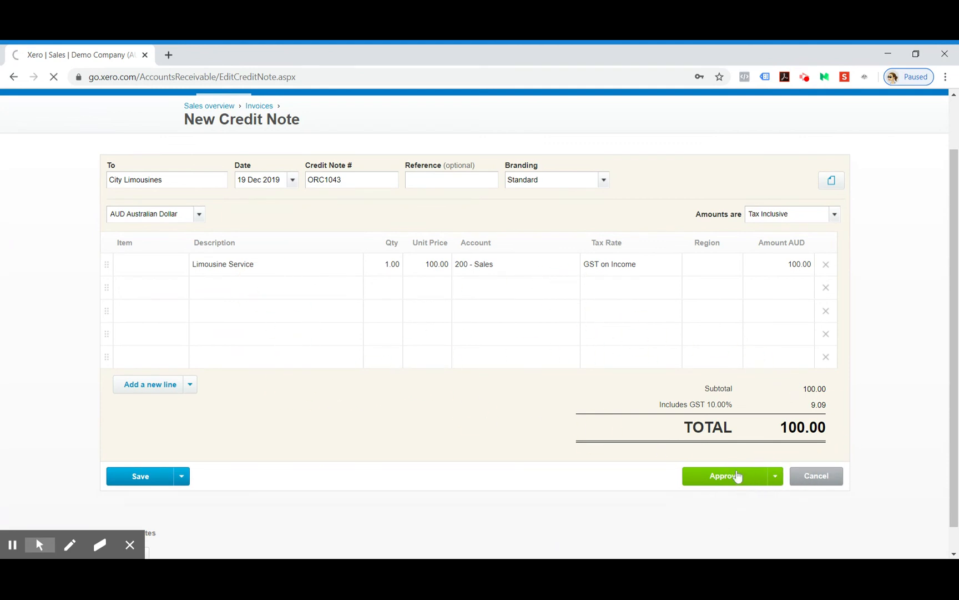
- Leave the 100.00 credit unallocated, cancelling out of the Allocate Credit Balance page
click(727, 475)
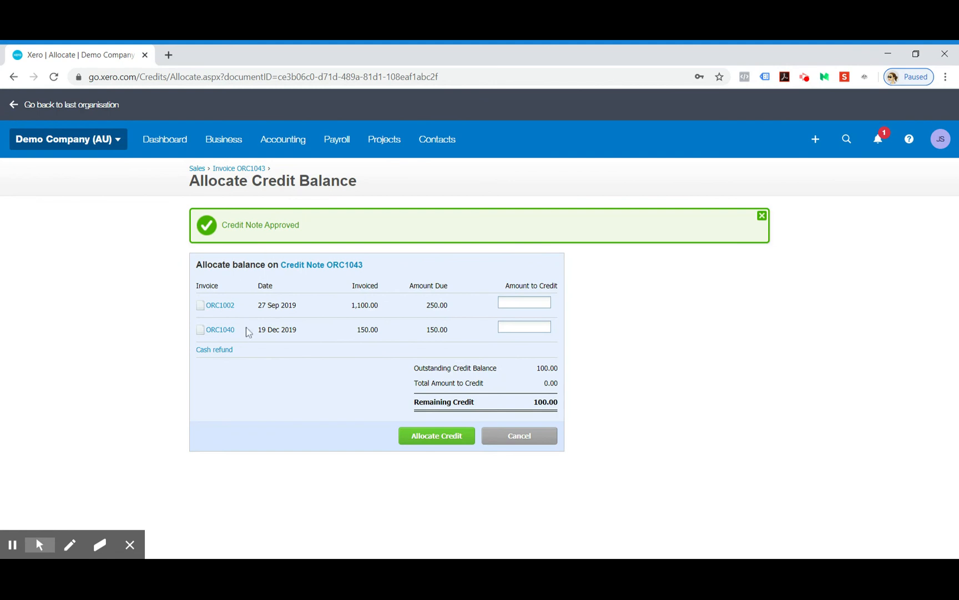
mouse_move(518, 350)
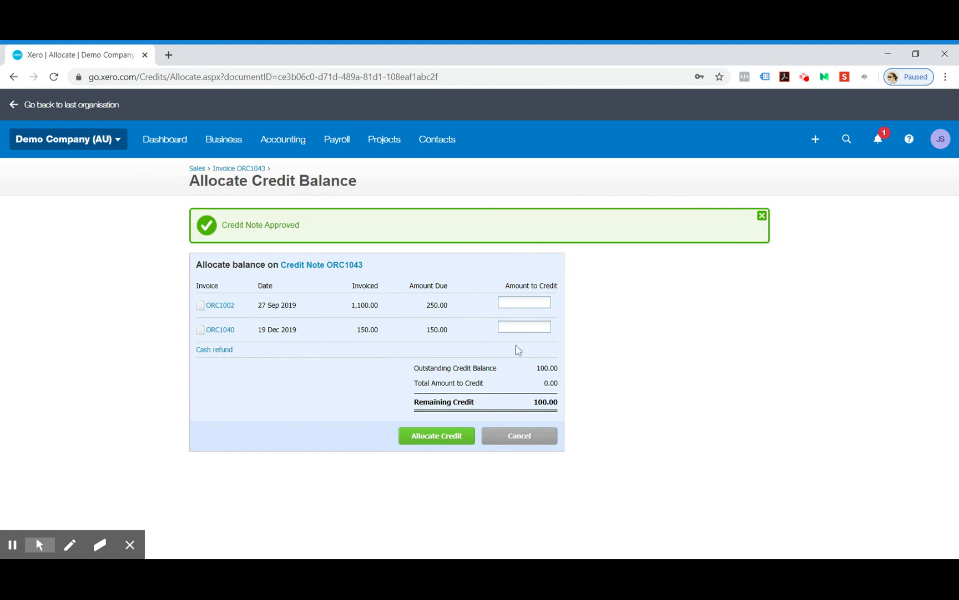
mouse_move(523, 465)
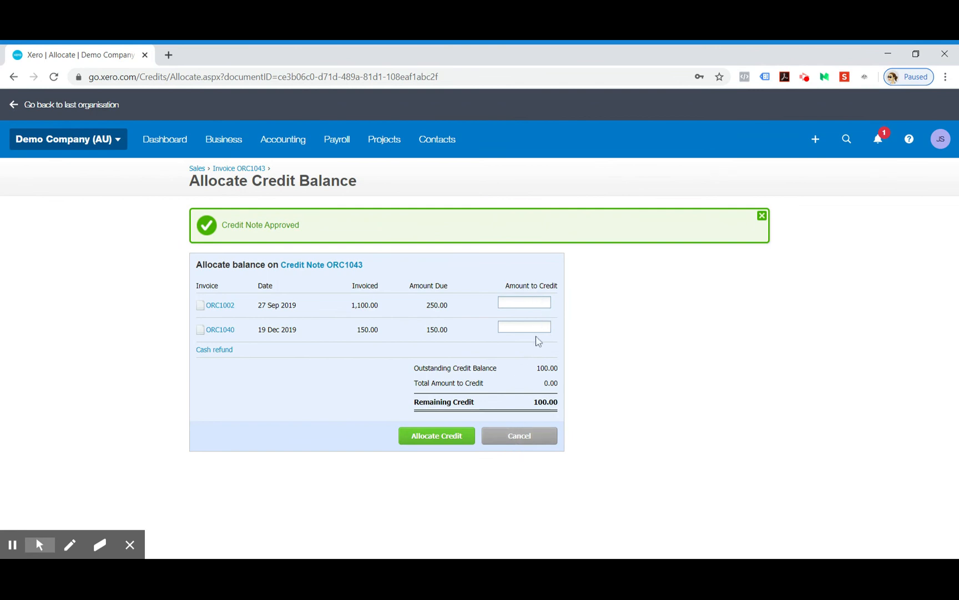
mouse_move(214, 350)
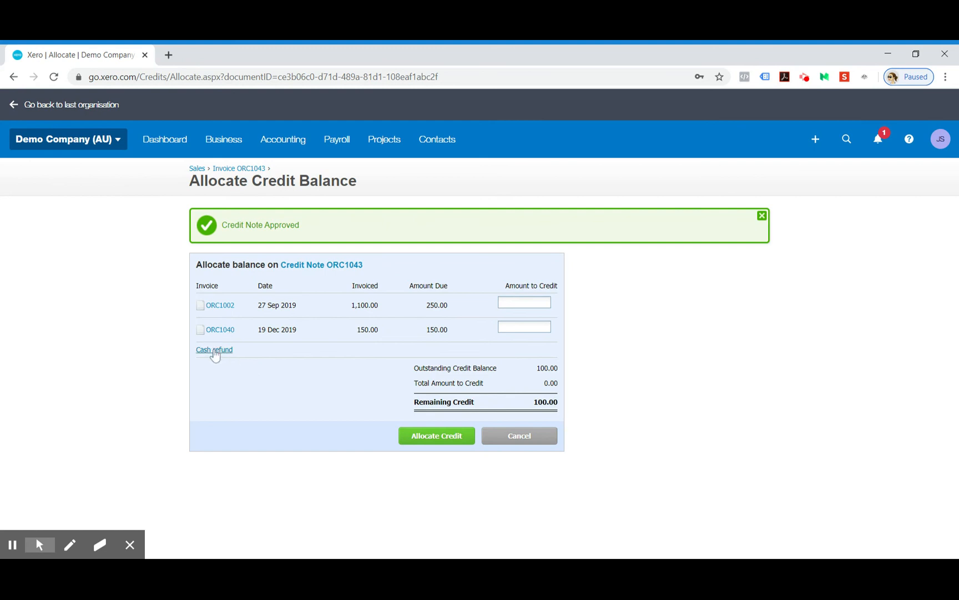
mouse_move(518, 435)
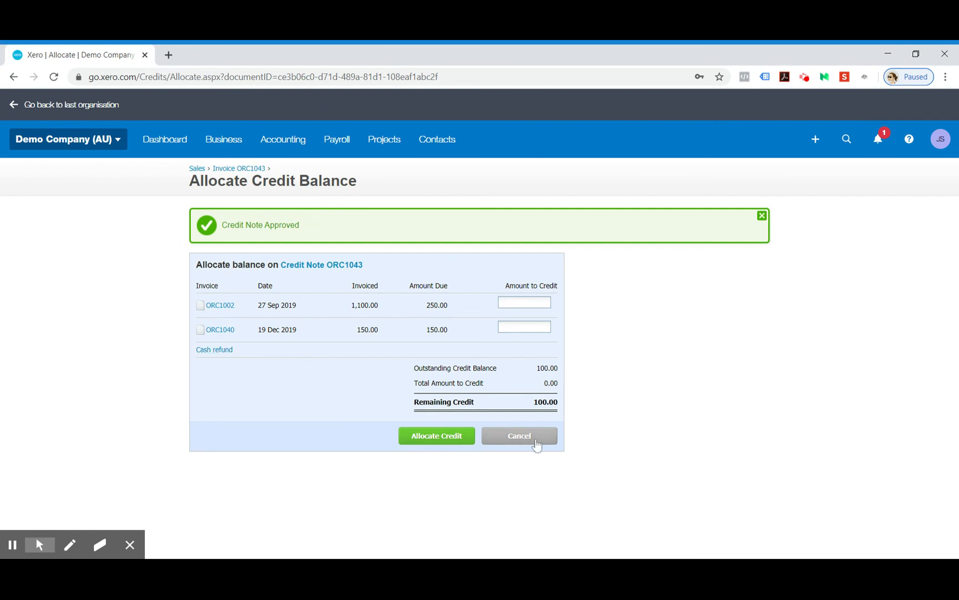
click(519, 435)
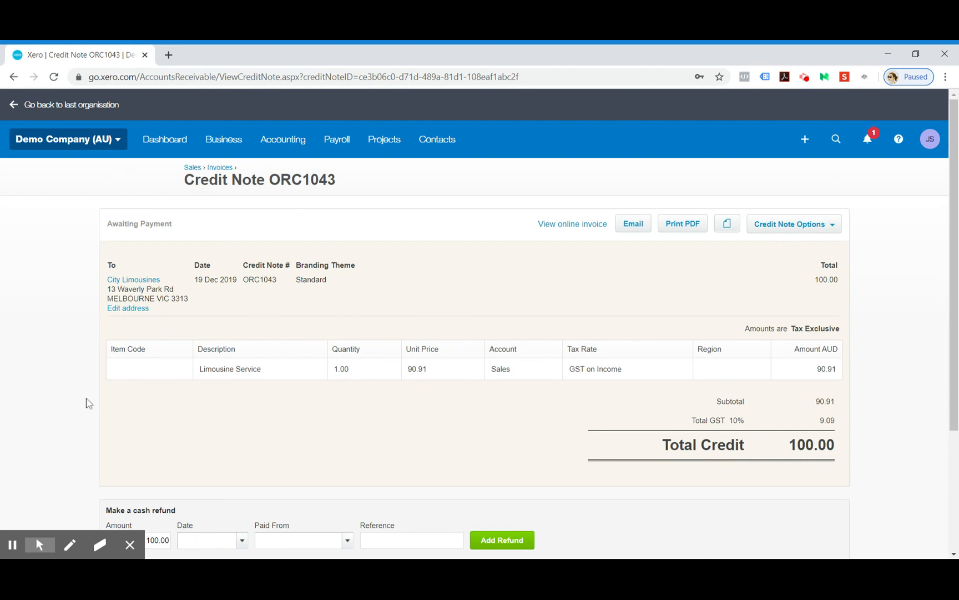
- Fill the cash refund with 100.00 dated 19 Dec 2019, leaving the Paid From account unchosen
scroll(down, 3)
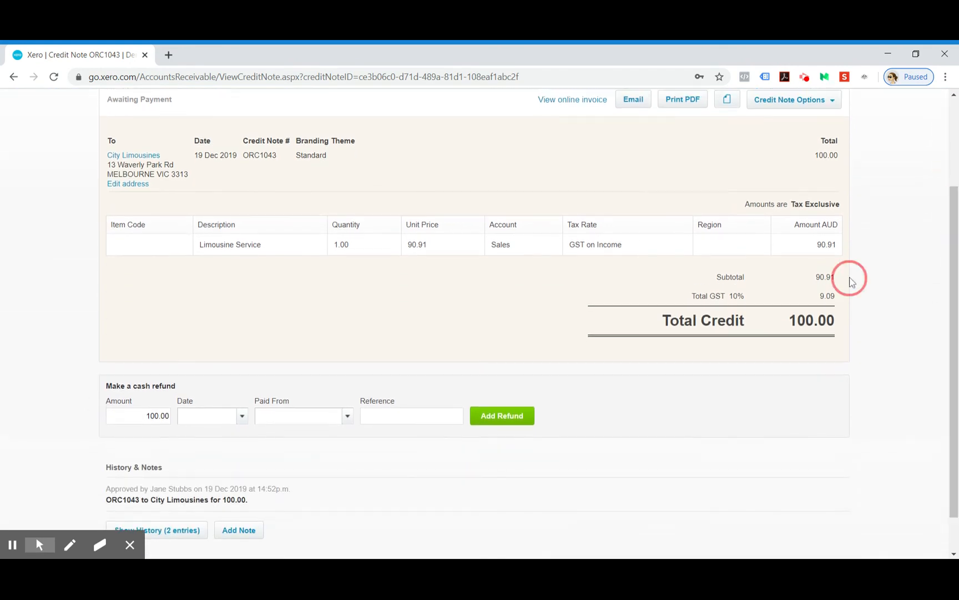
mouse_move(165, 409)
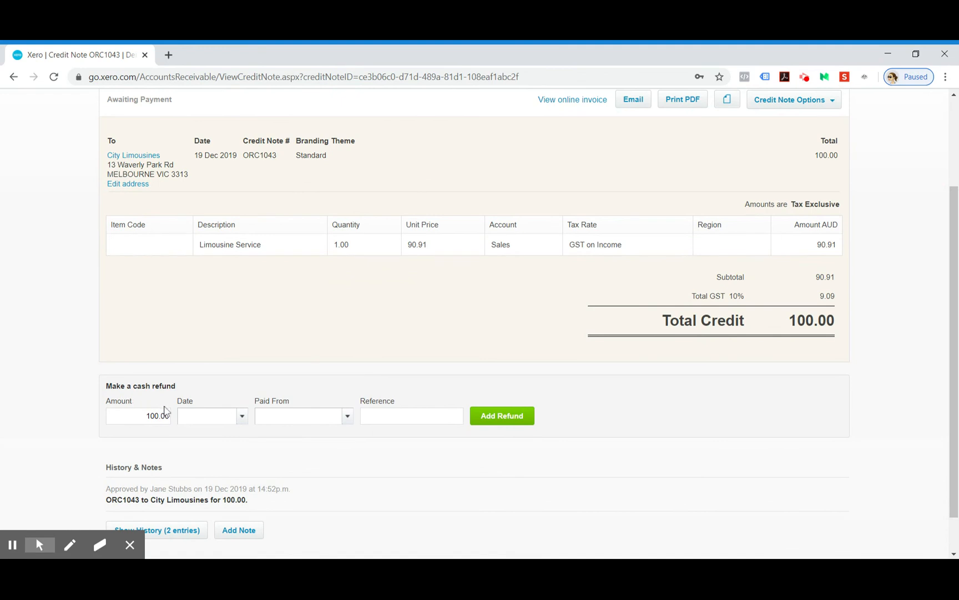
click(211, 415)
text(19 Dec 2019)
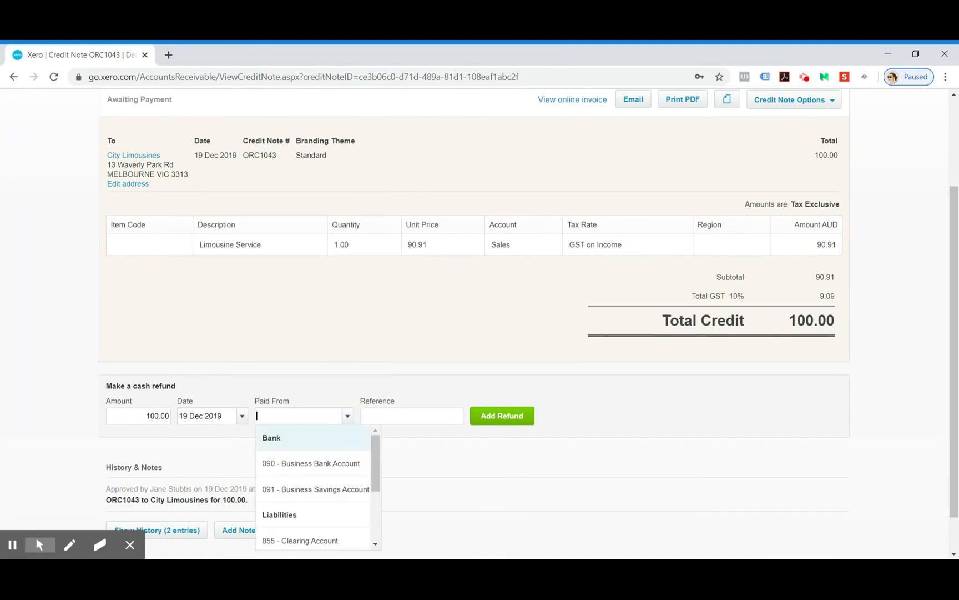
click(533, 356)
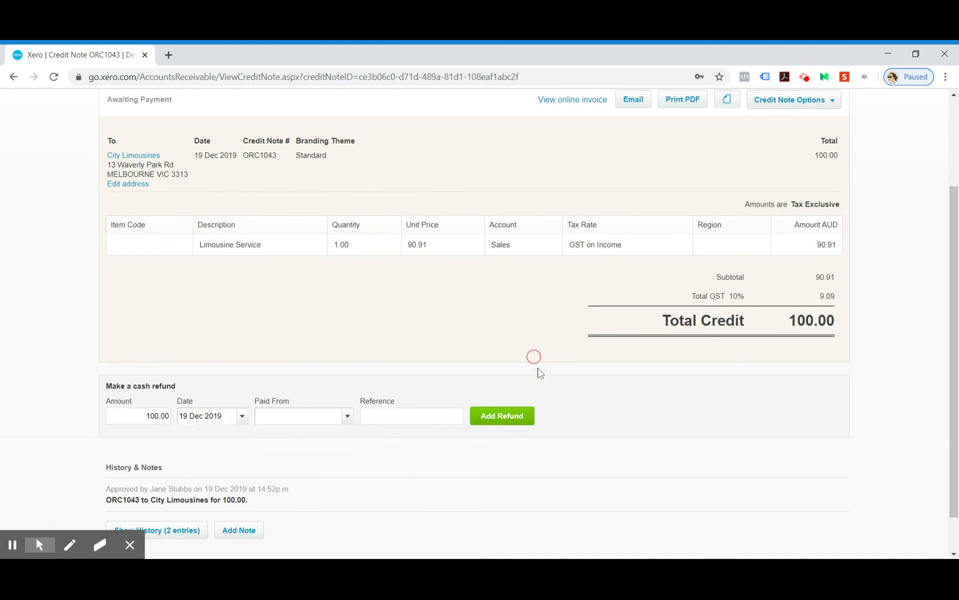
mouse_move(687, 391)
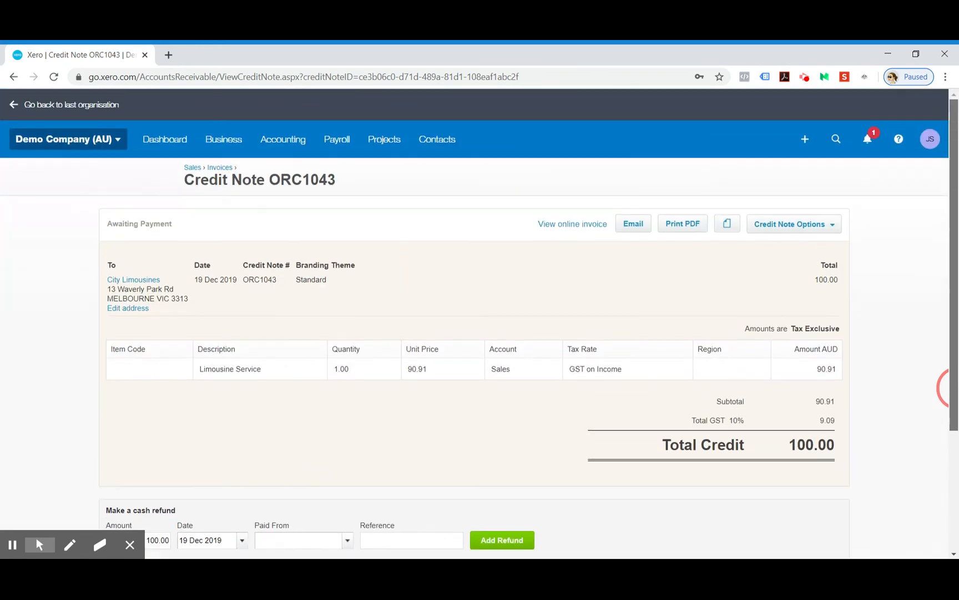
scroll(down, 3)
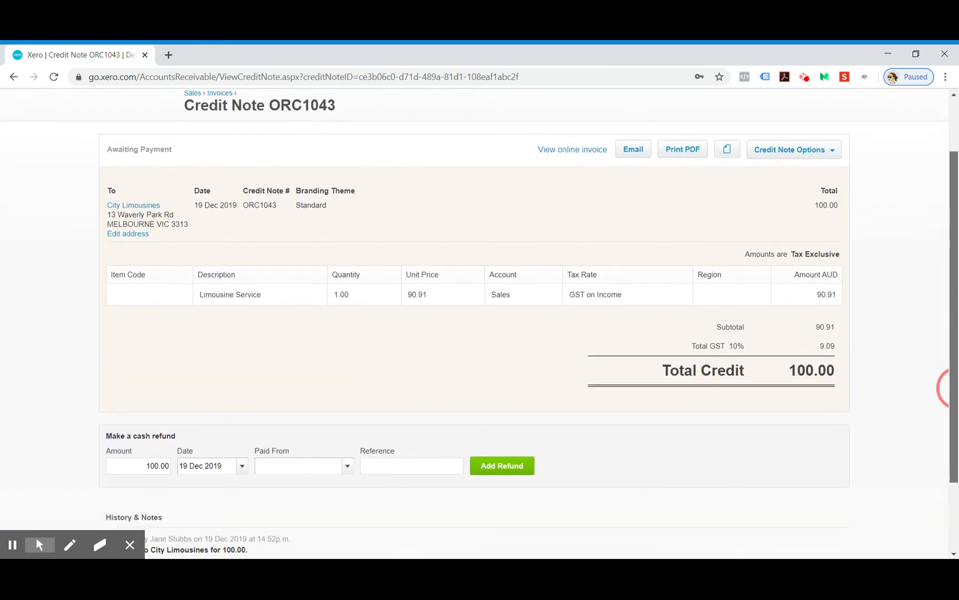
scroll(down, 3)
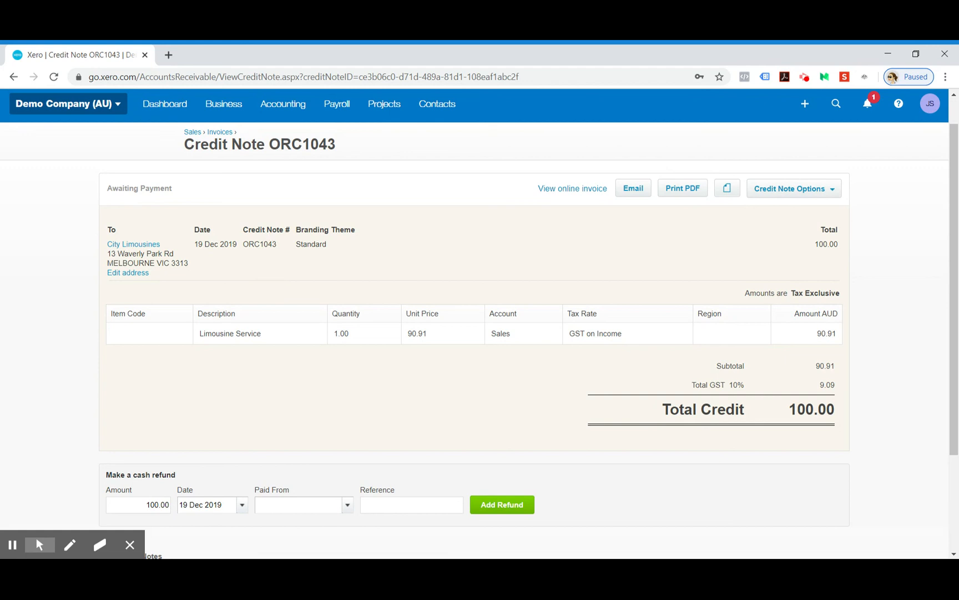
- Return to the Dashboard showing bank, savings summaries and invoices owed
click(164, 103)
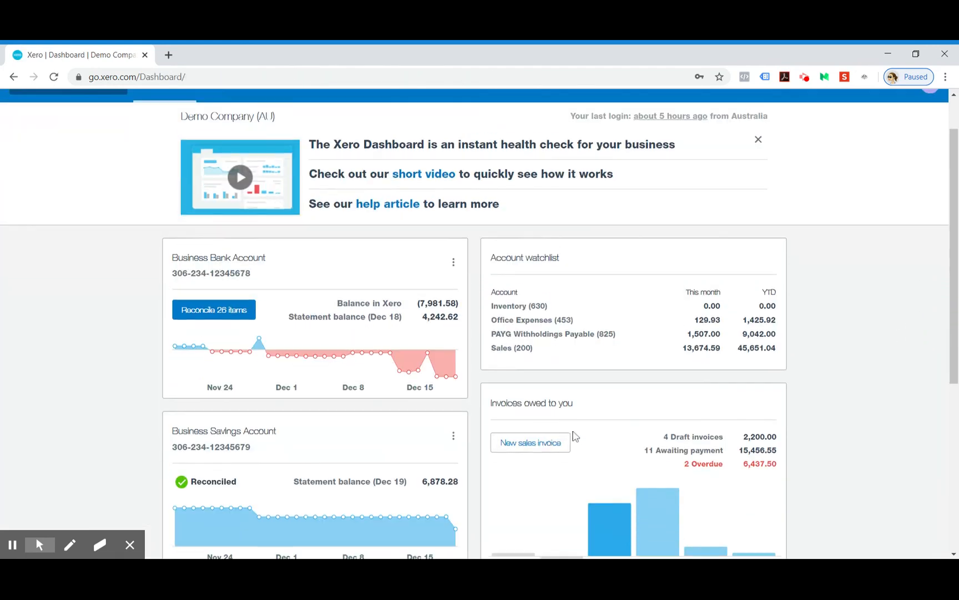
scroll(down, 3)
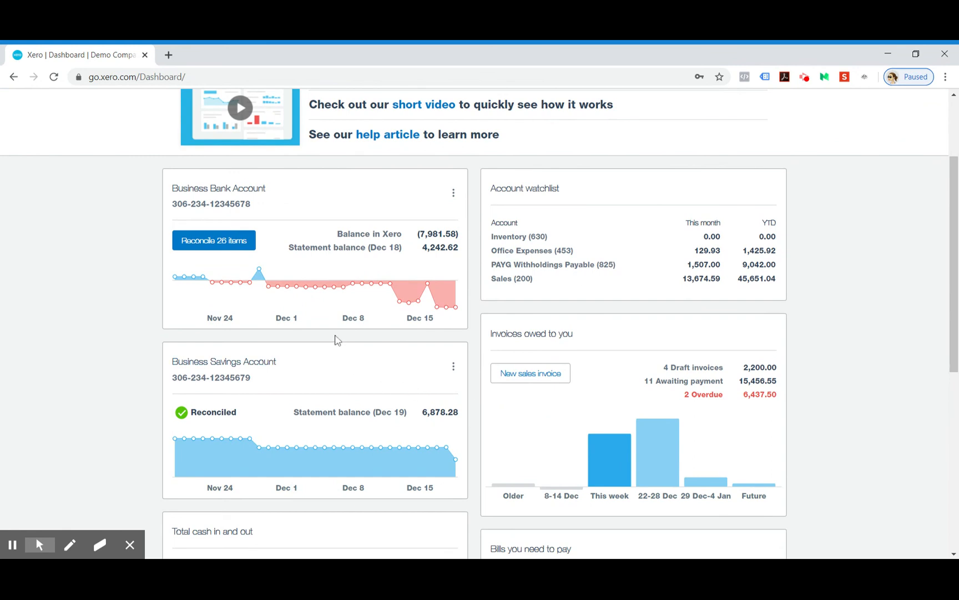
mouse_move(343, 283)
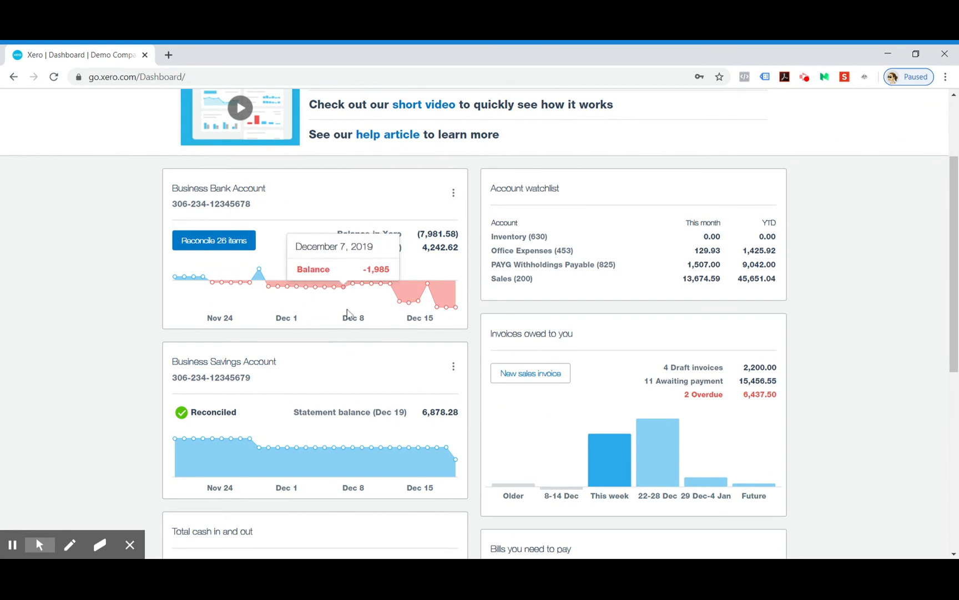